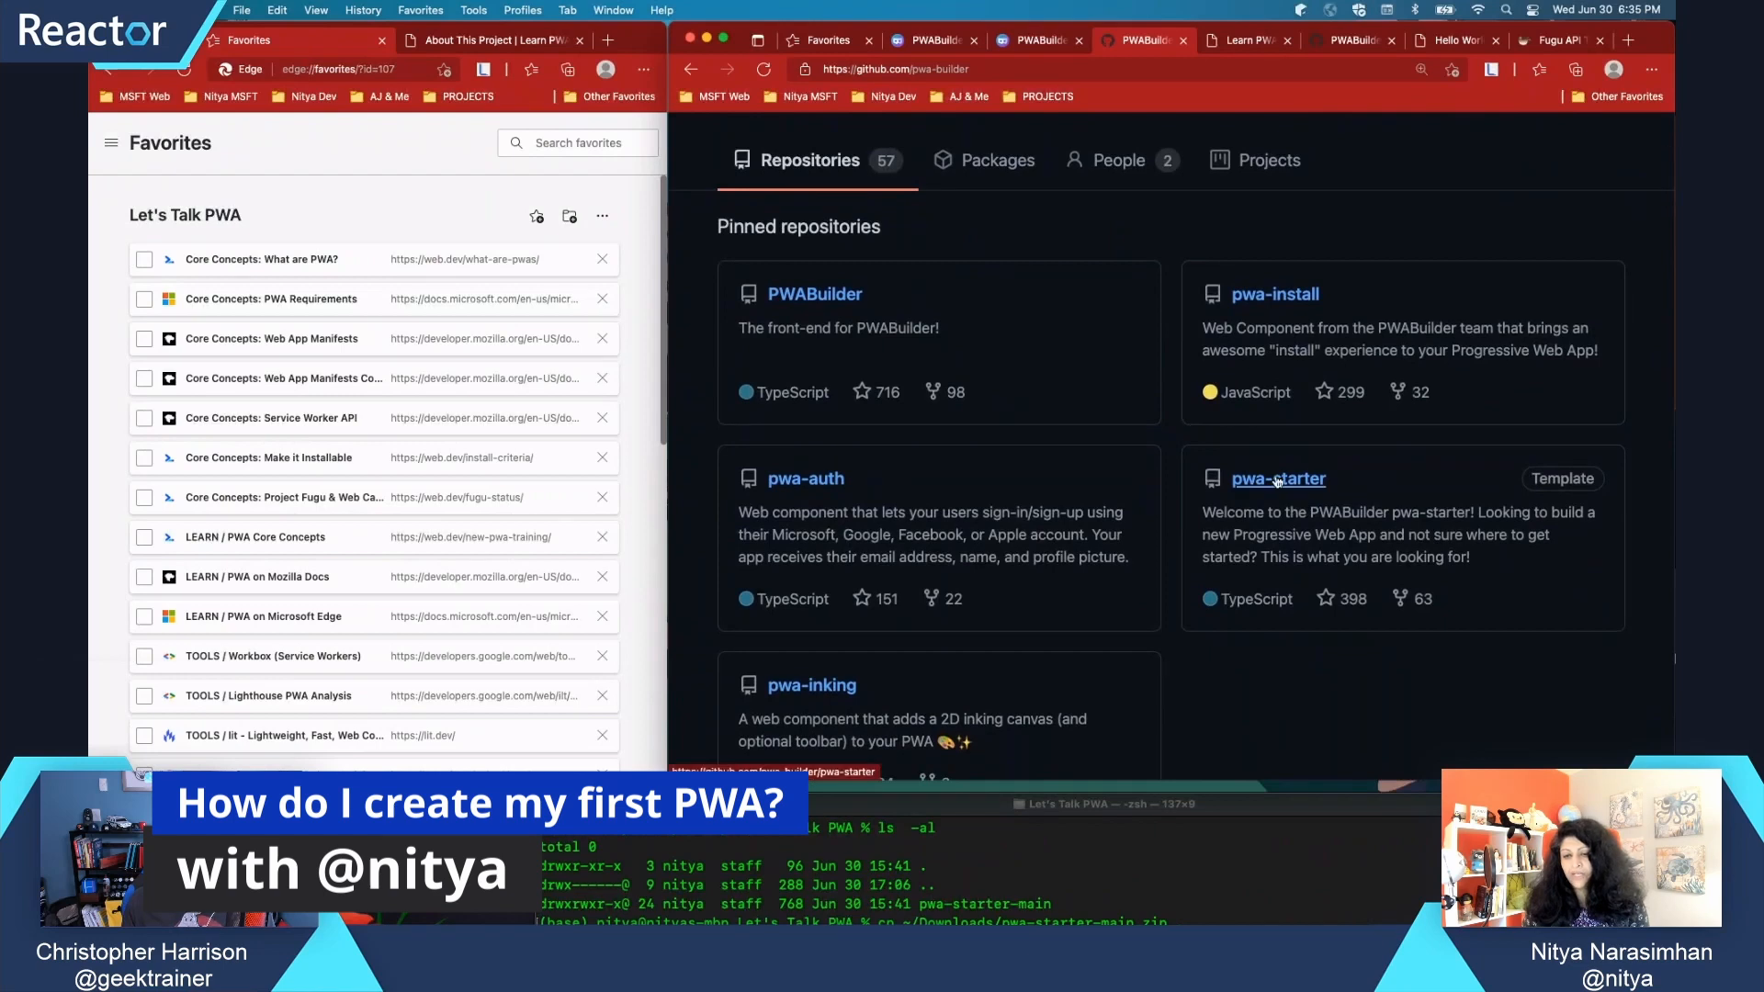
Open the pwa-starter pinned repository and scroll to its README feature list
{"action": "left_click", "coordinate": [1278, 479]}
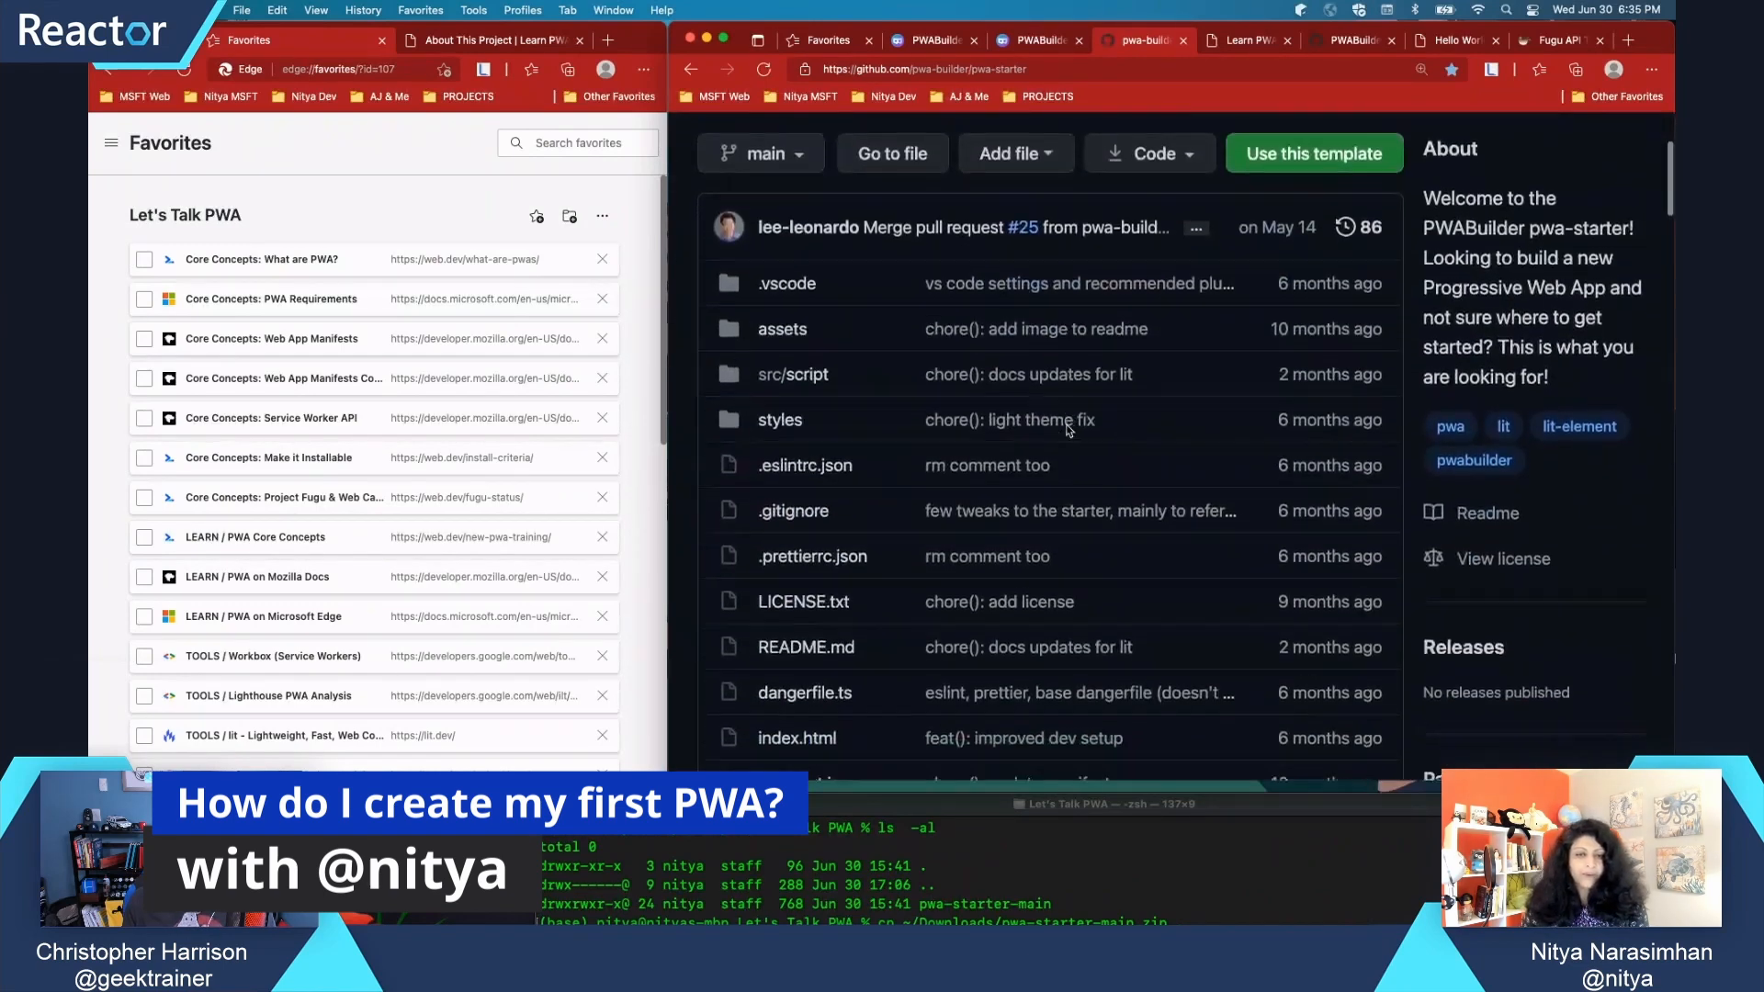
{"action": "scroll", "scroll_direction": "down", "scroll_amount": 3}
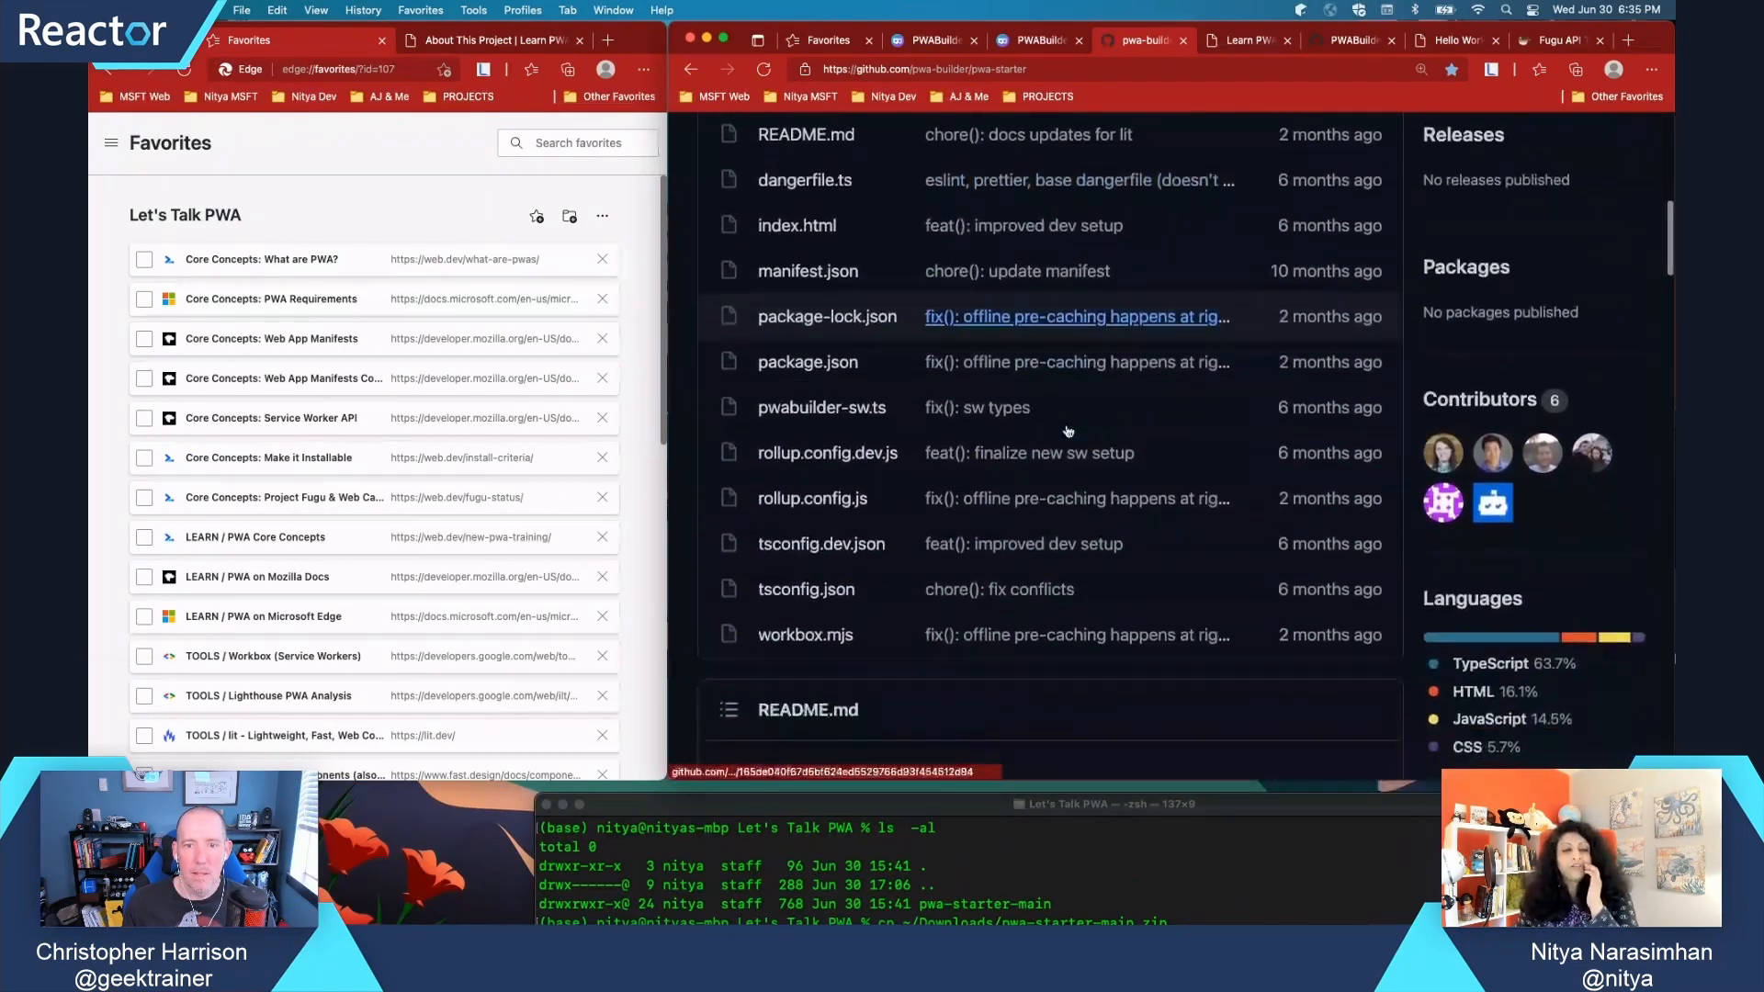
{"action": "scroll", "scroll_direction": "down", "scroll_amount": 3}
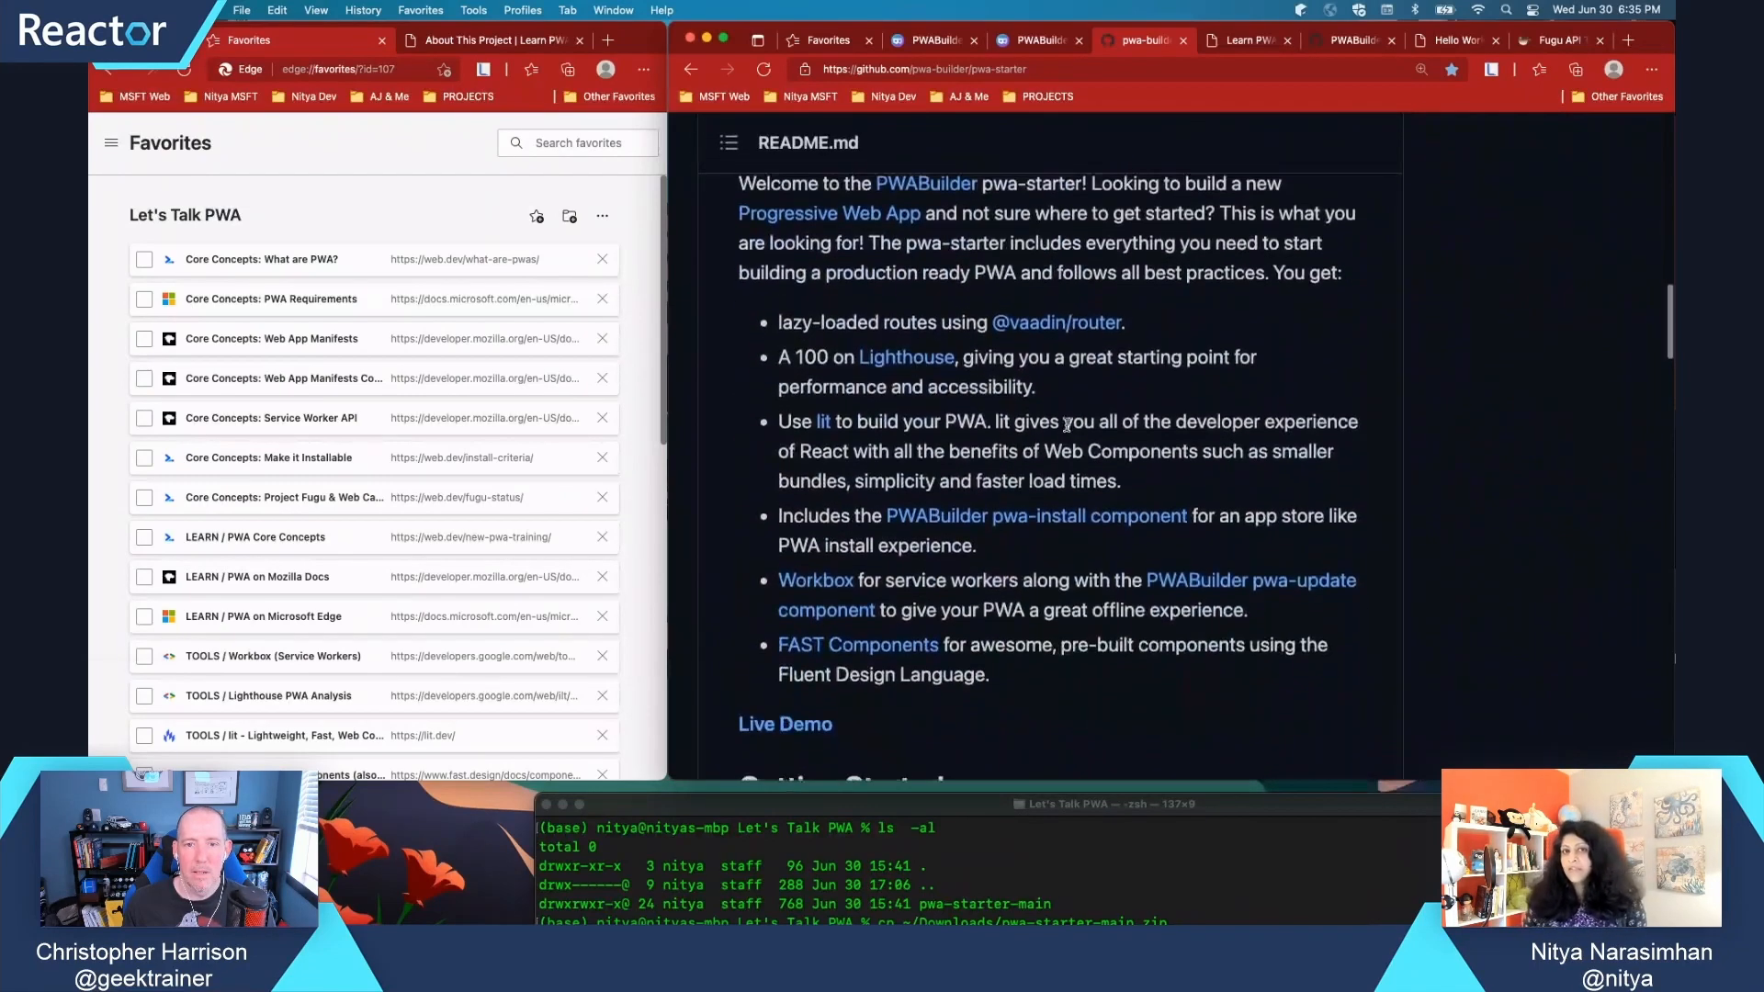
{"action": "scroll", "scroll_direction": "down", "scroll_amount": 3}
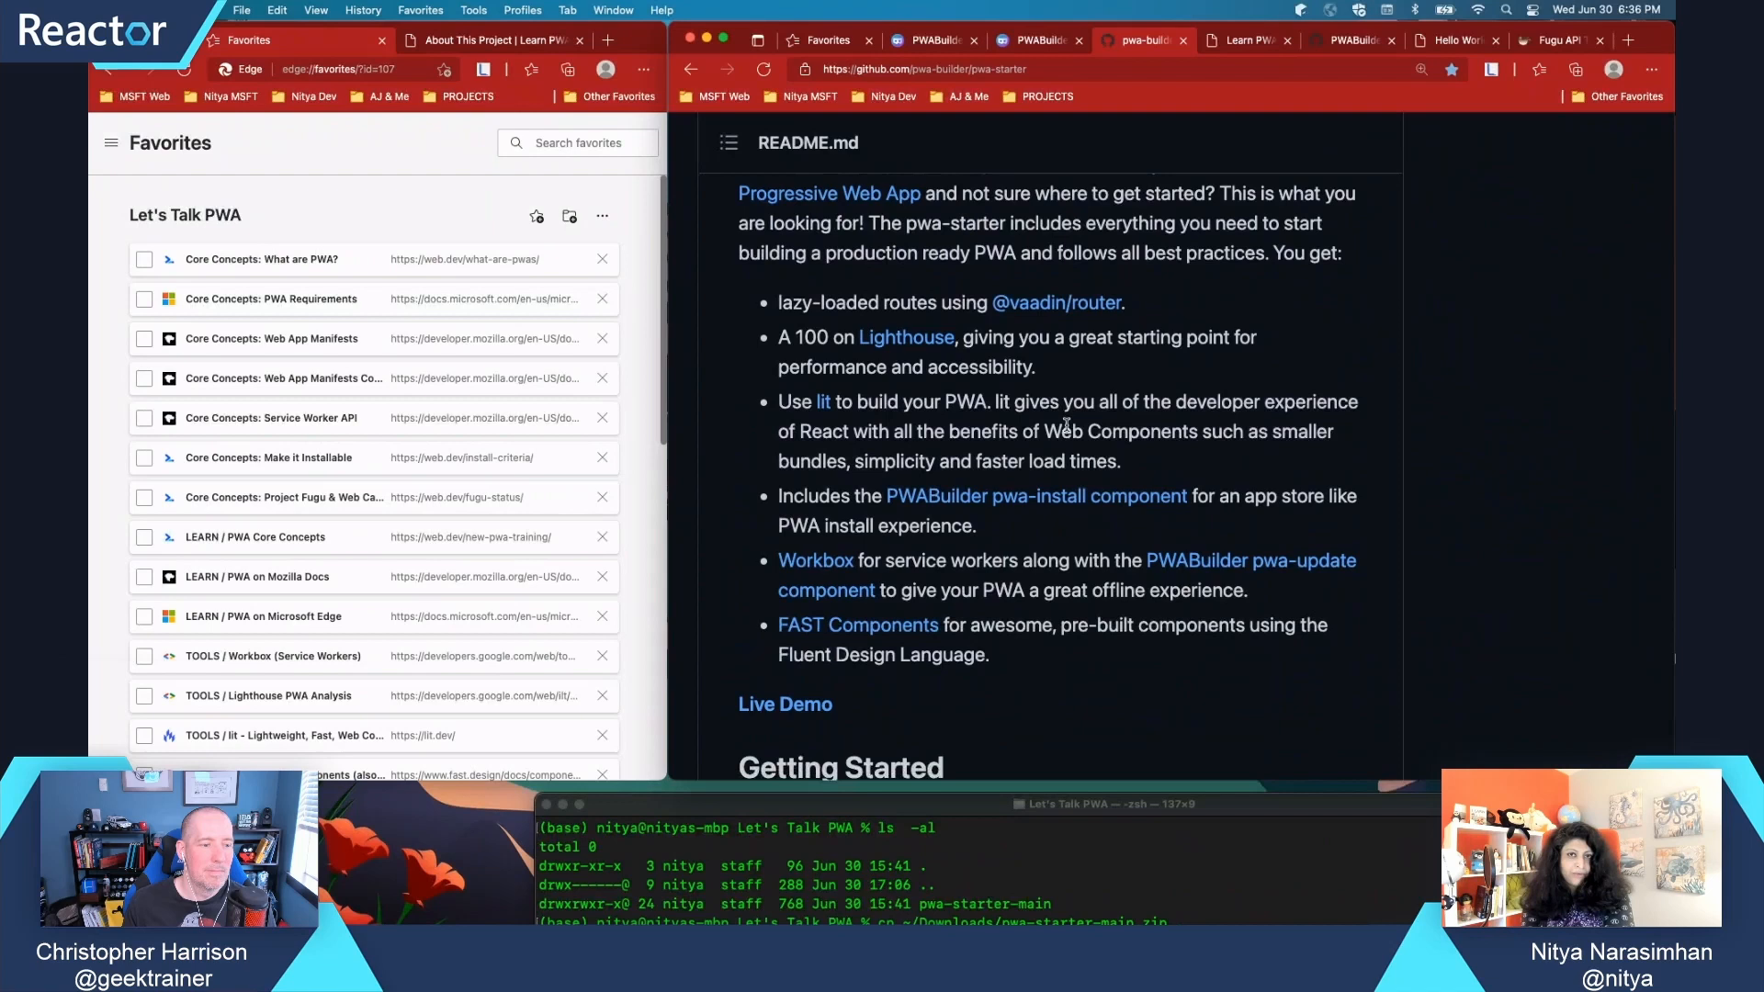
{"action": "mouse_move", "coordinate": [1073, 109]}
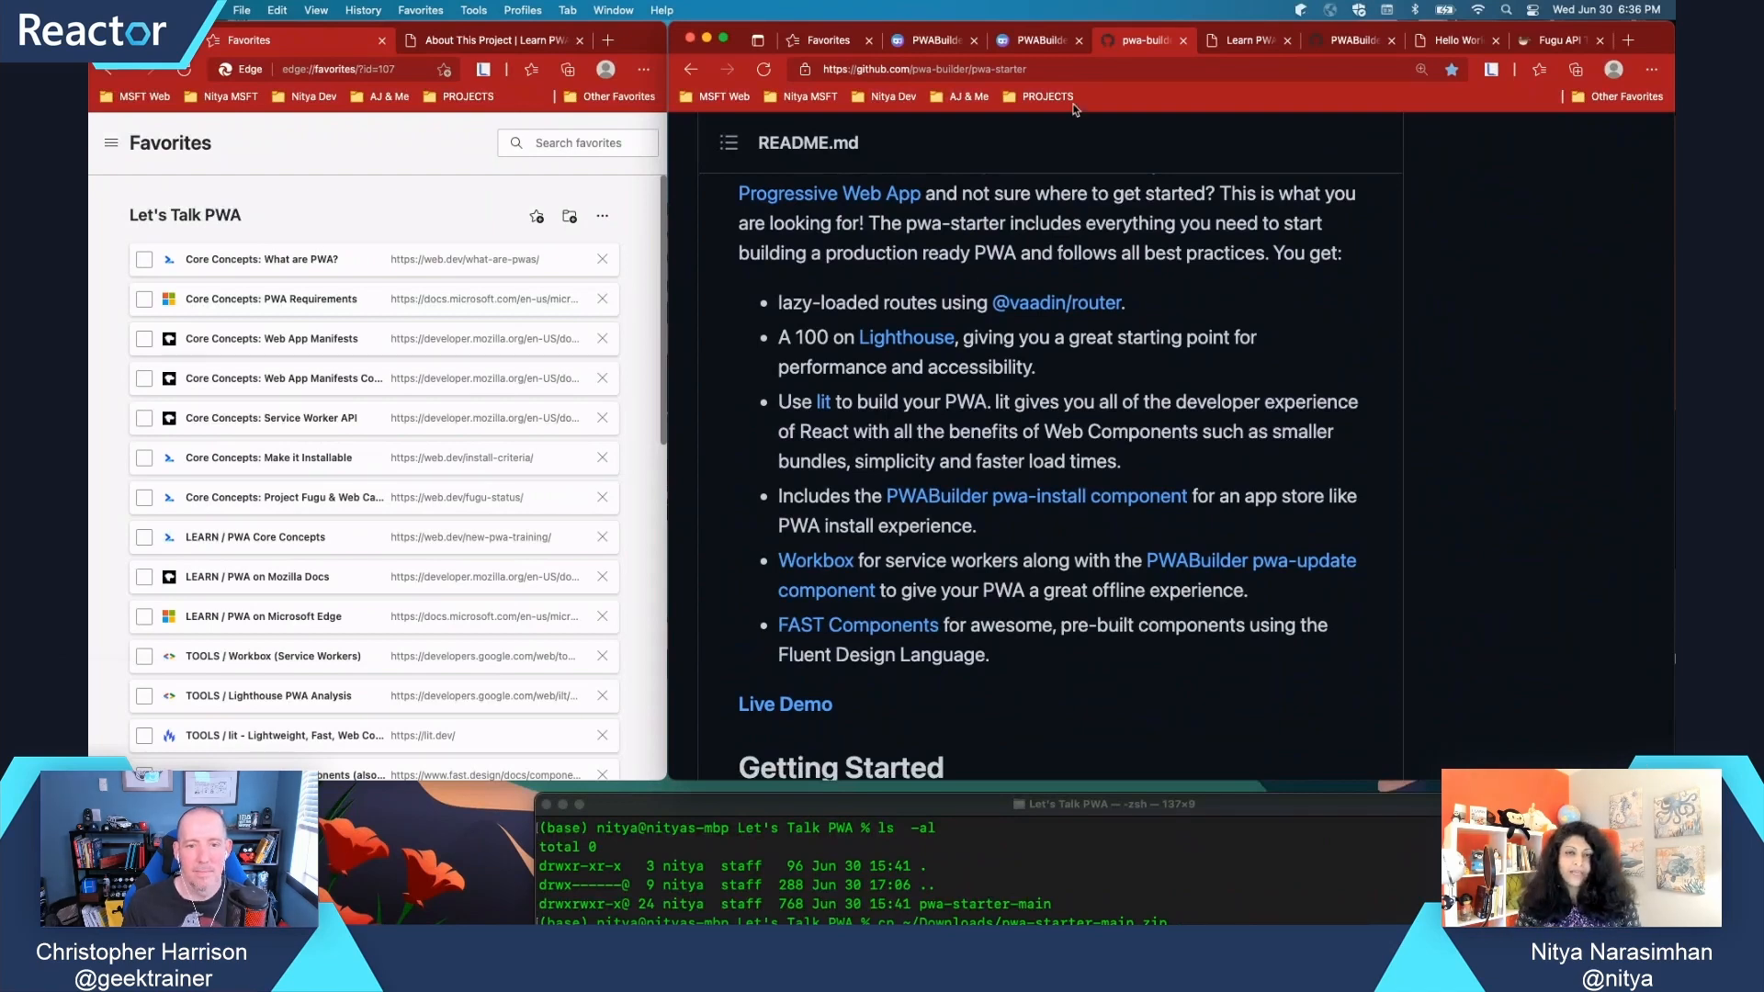
Open the PWA Starter live demo, visit its About page, then return Home
{"action": "left_click", "coordinate": [959, 69]}
{"action": "type", "text": "https://nitya.github.io"}
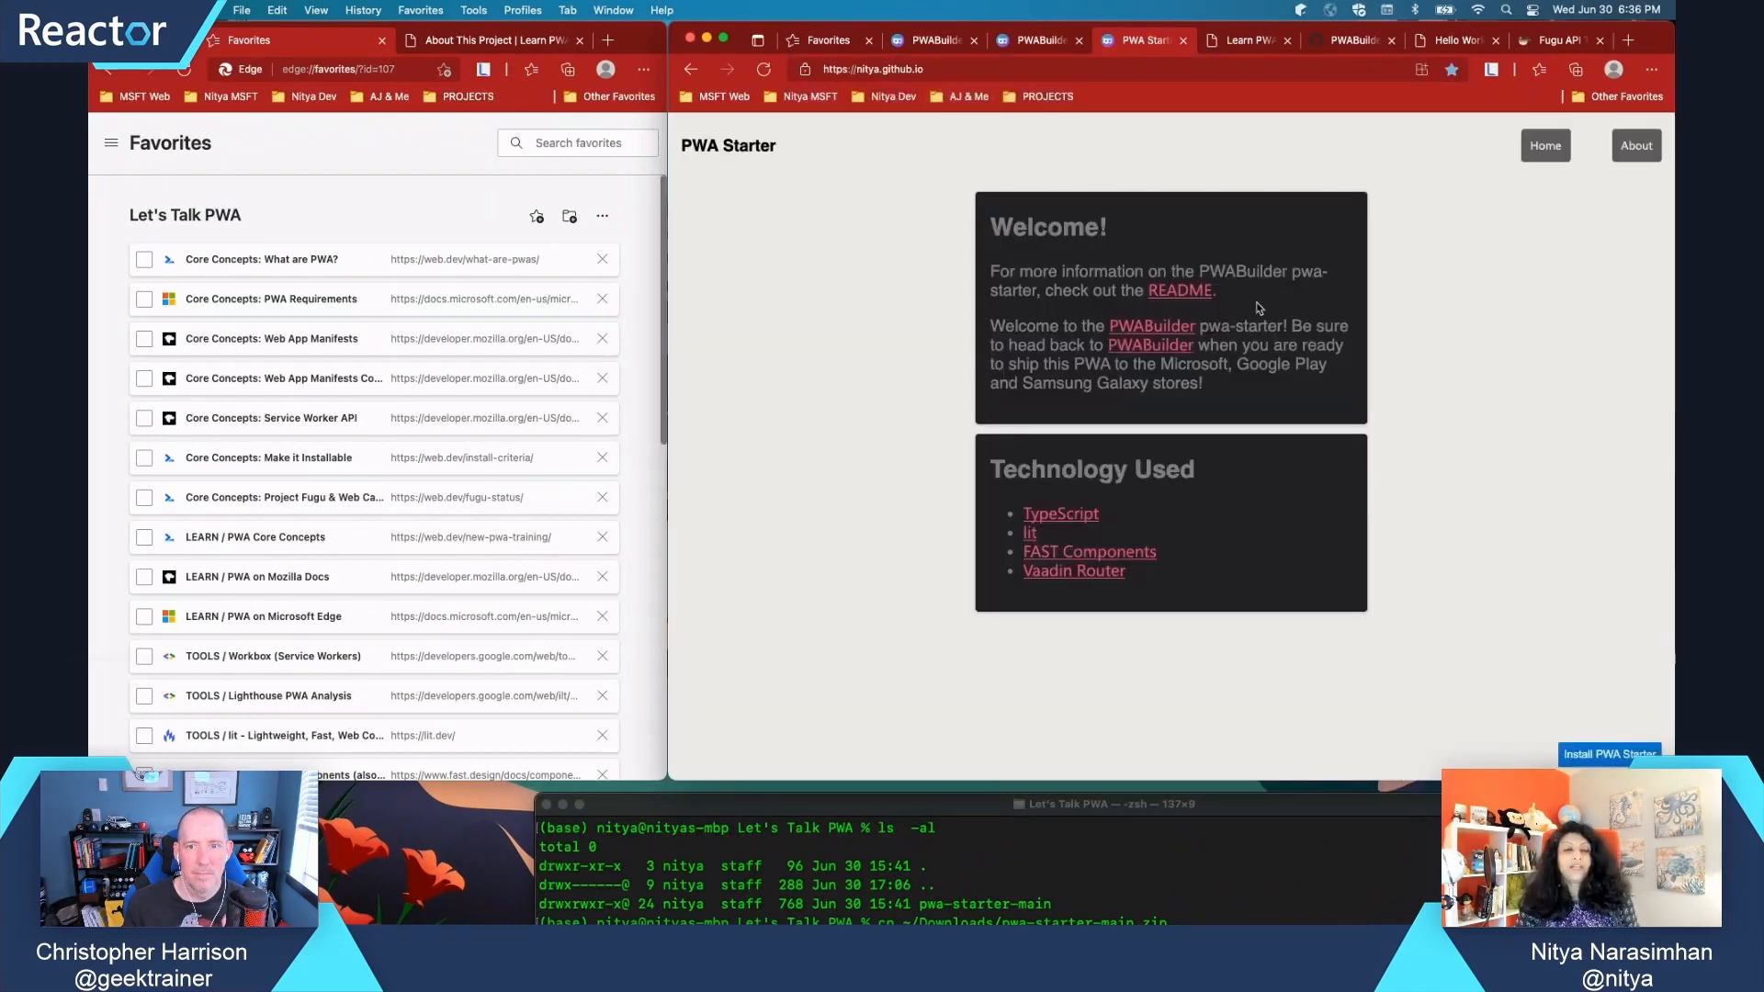
{"action": "mouse_move", "coordinate": [1332, 448]}
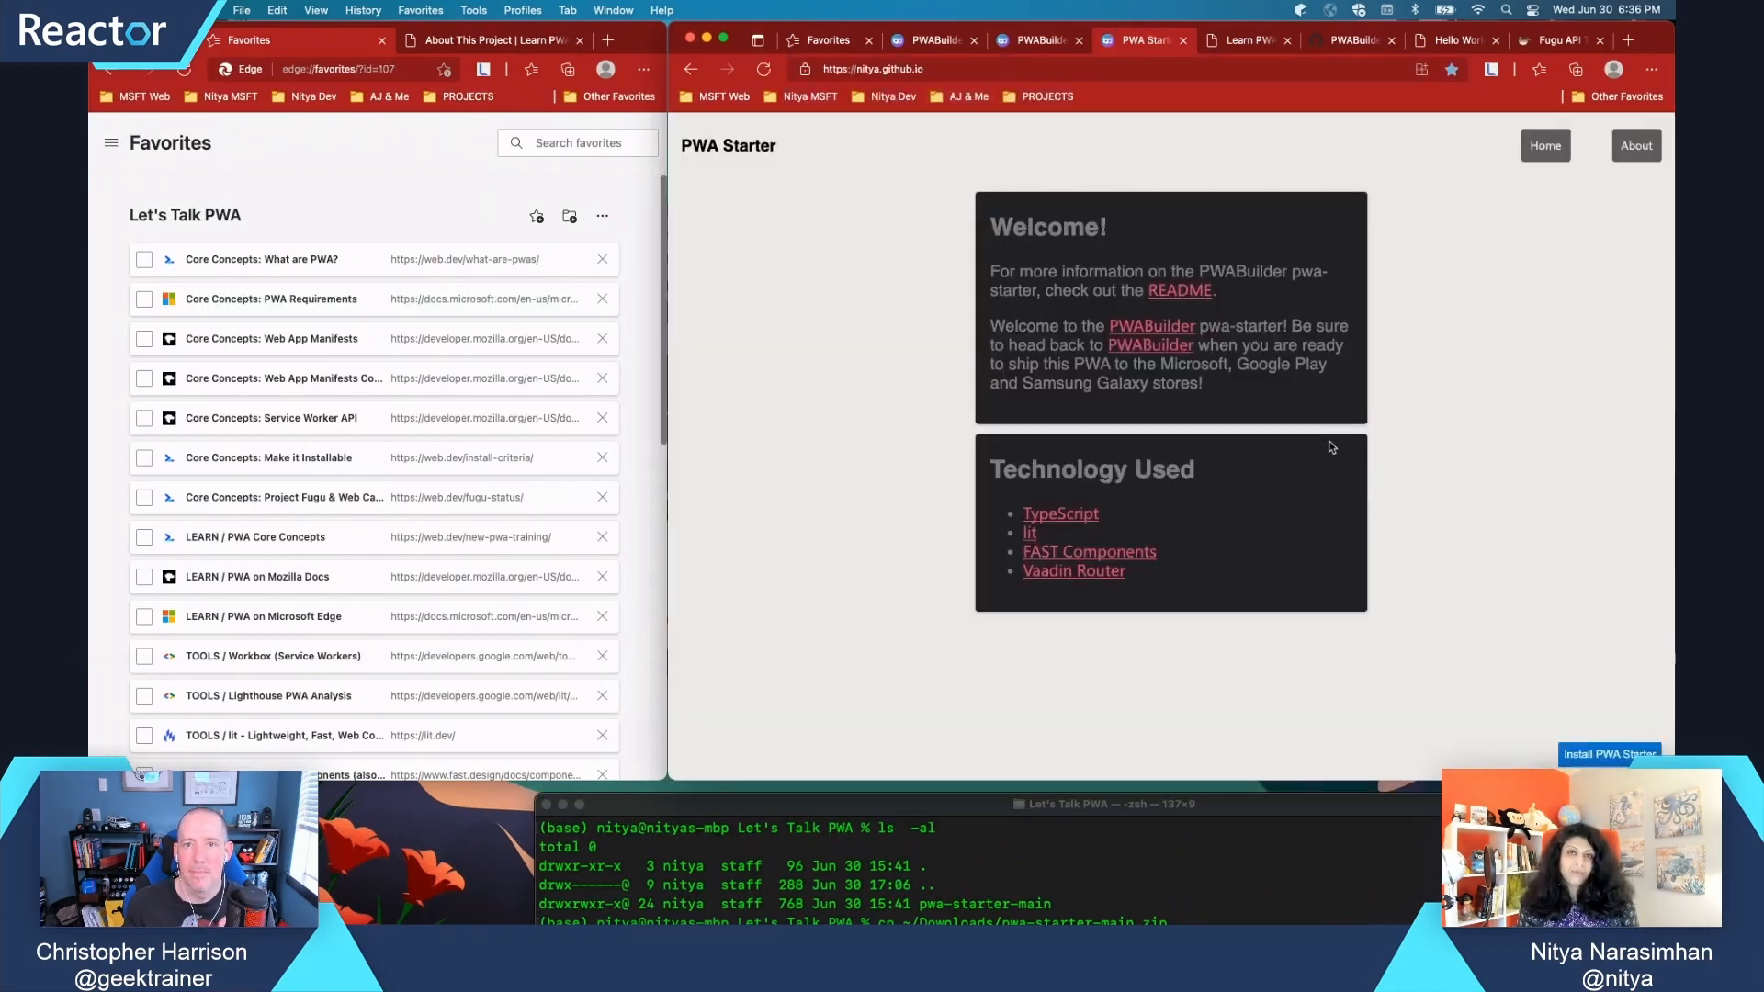
{"action": "mouse_move", "coordinate": [1342, 436]}
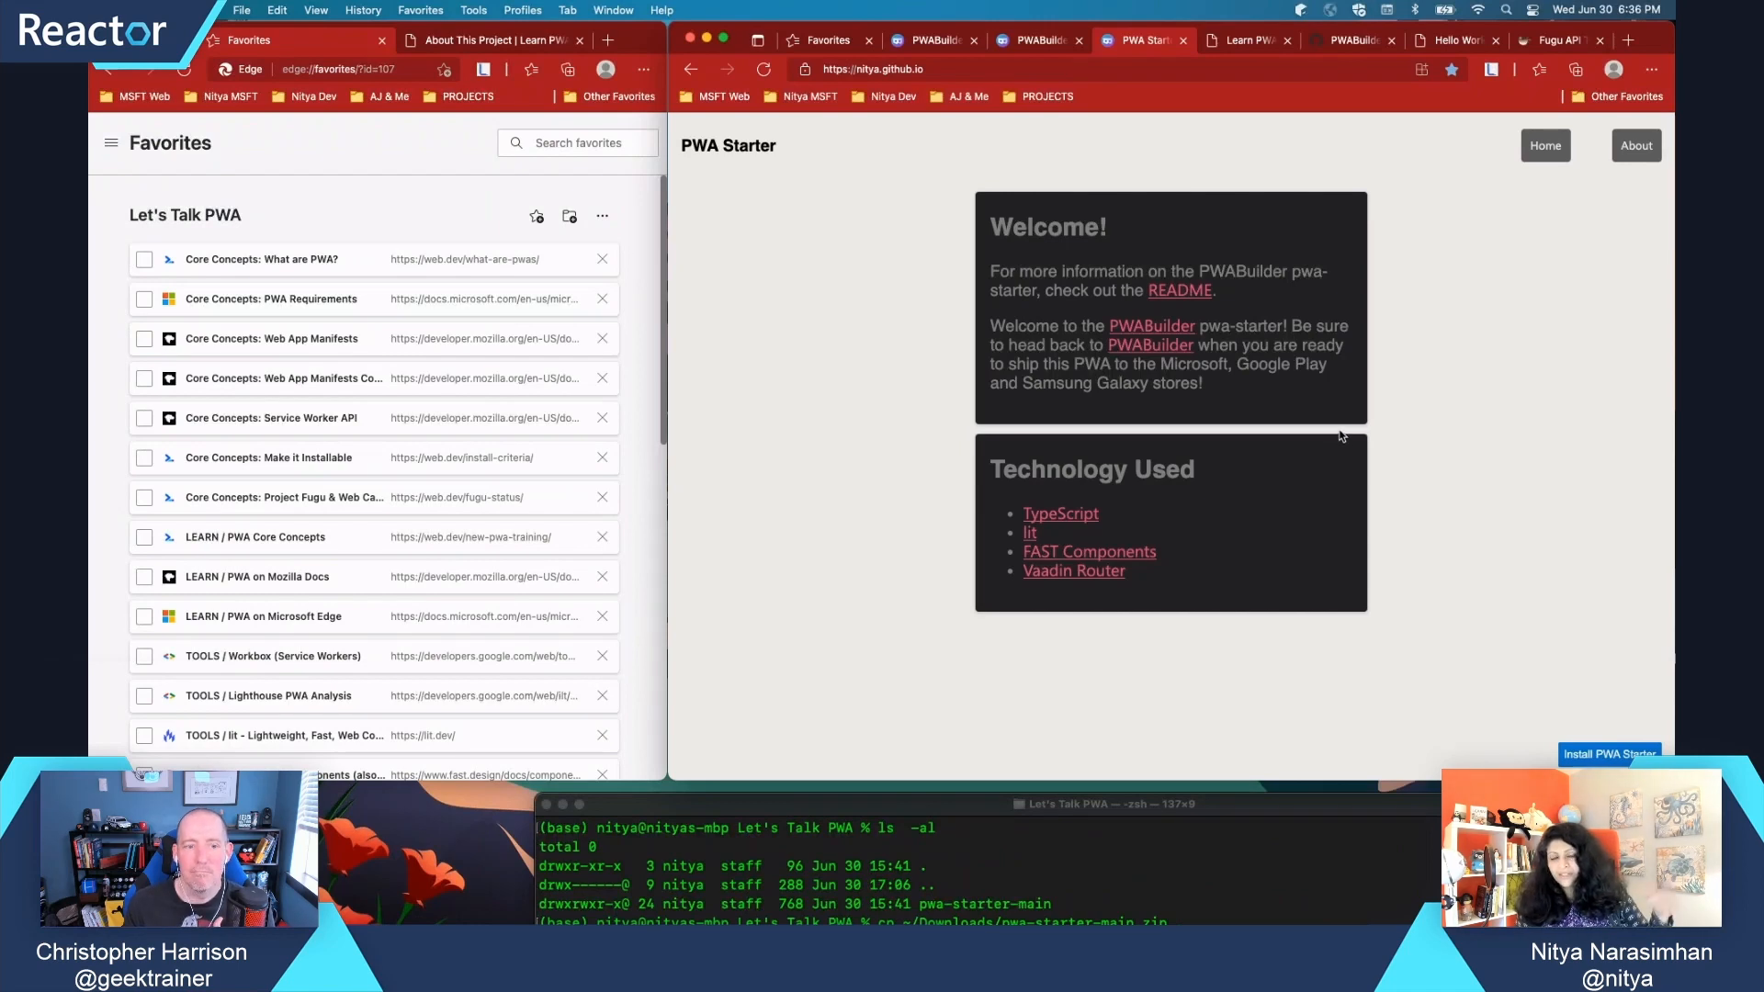
{"action": "mouse_move", "coordinate": [1260, 165]}
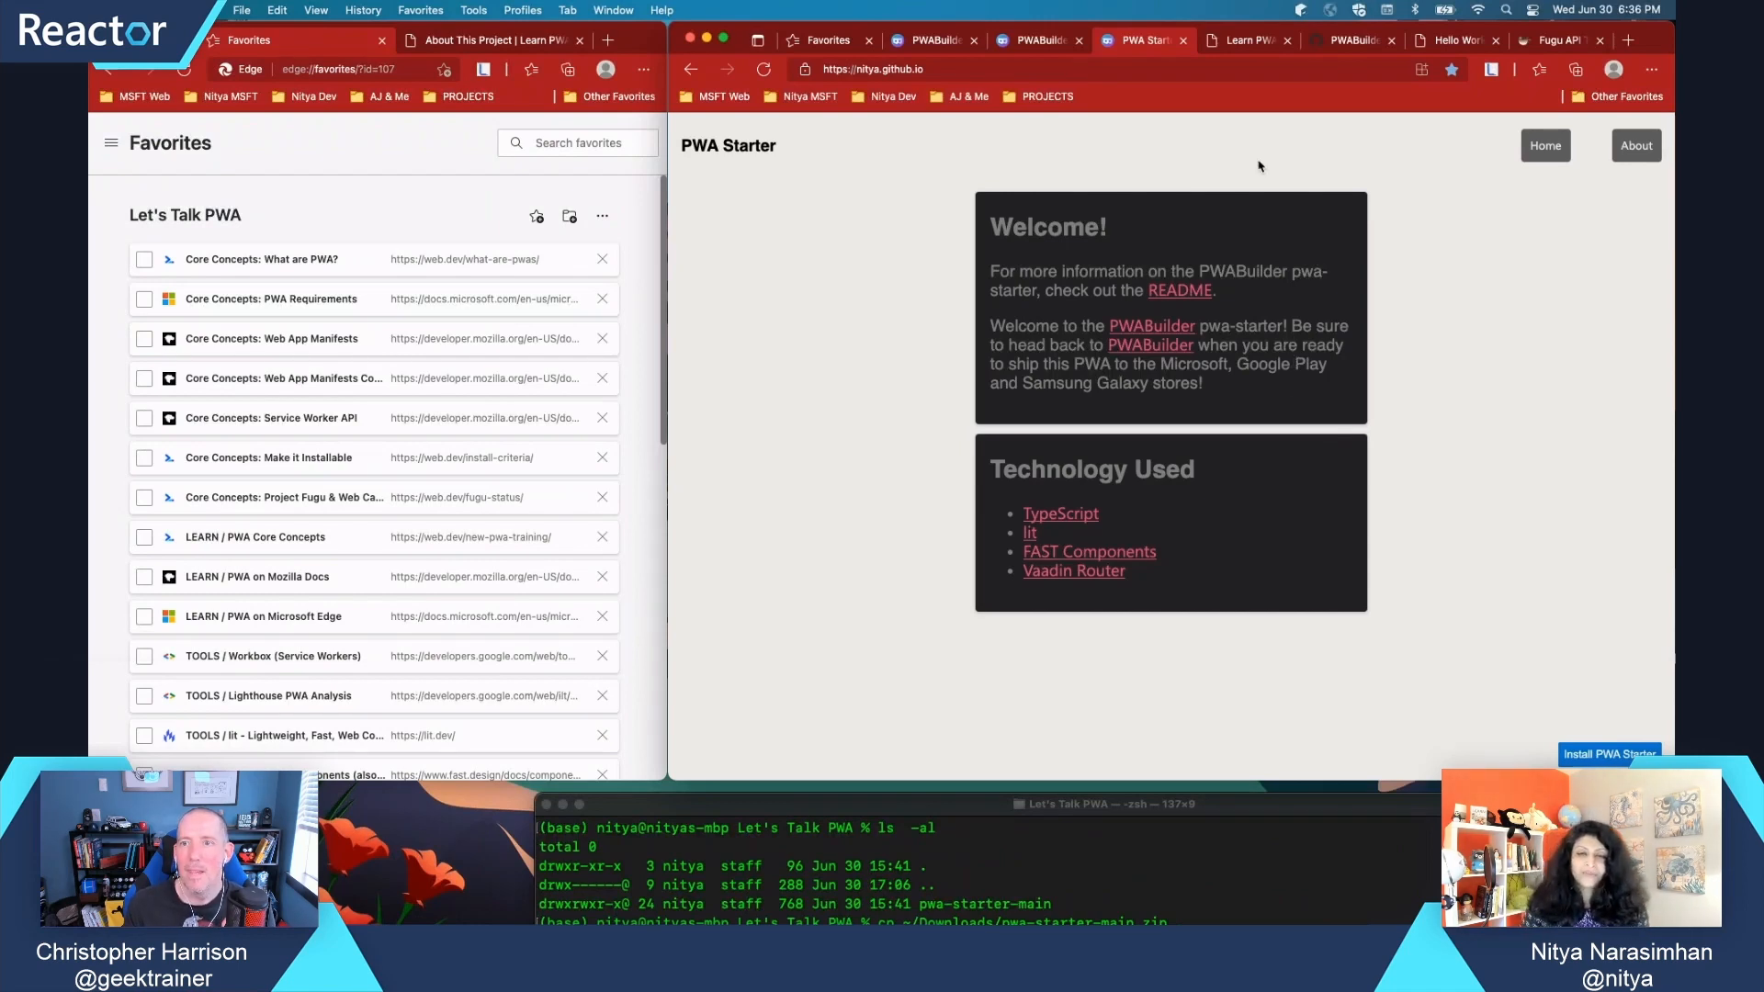
{"action": "mouse_move", "coordinate": [1358, 304]}
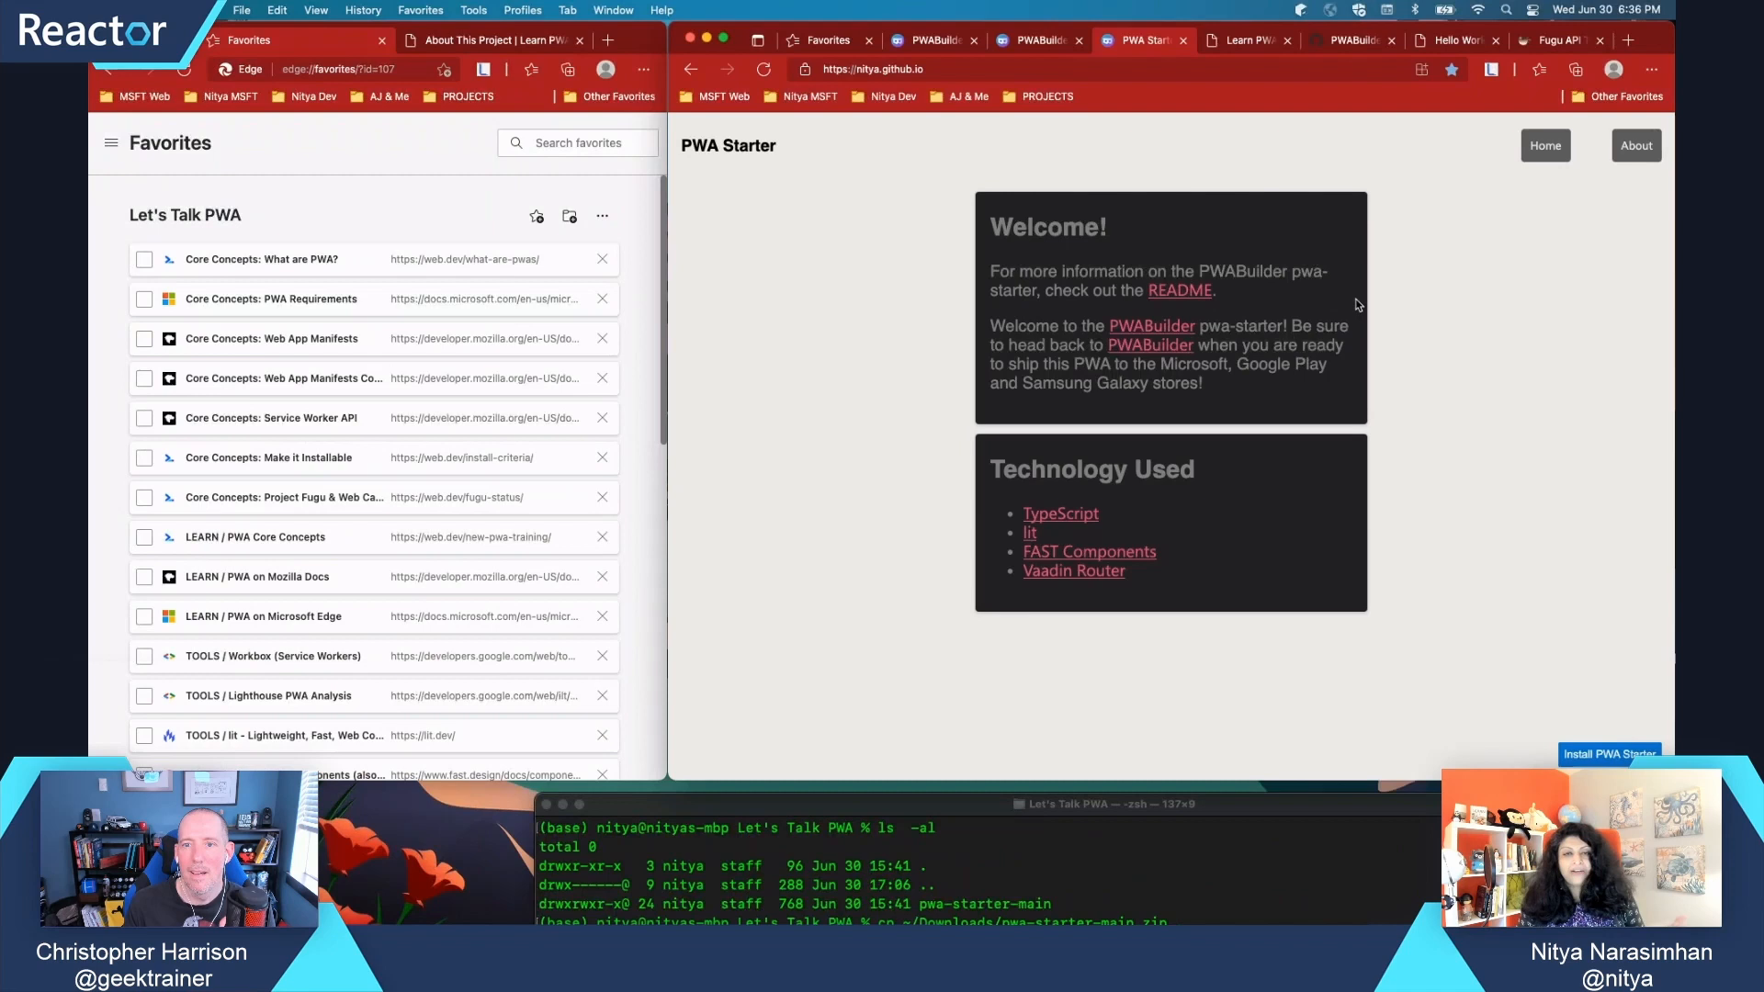
{"action": "left_click", "coordinate": [1636, 146]}
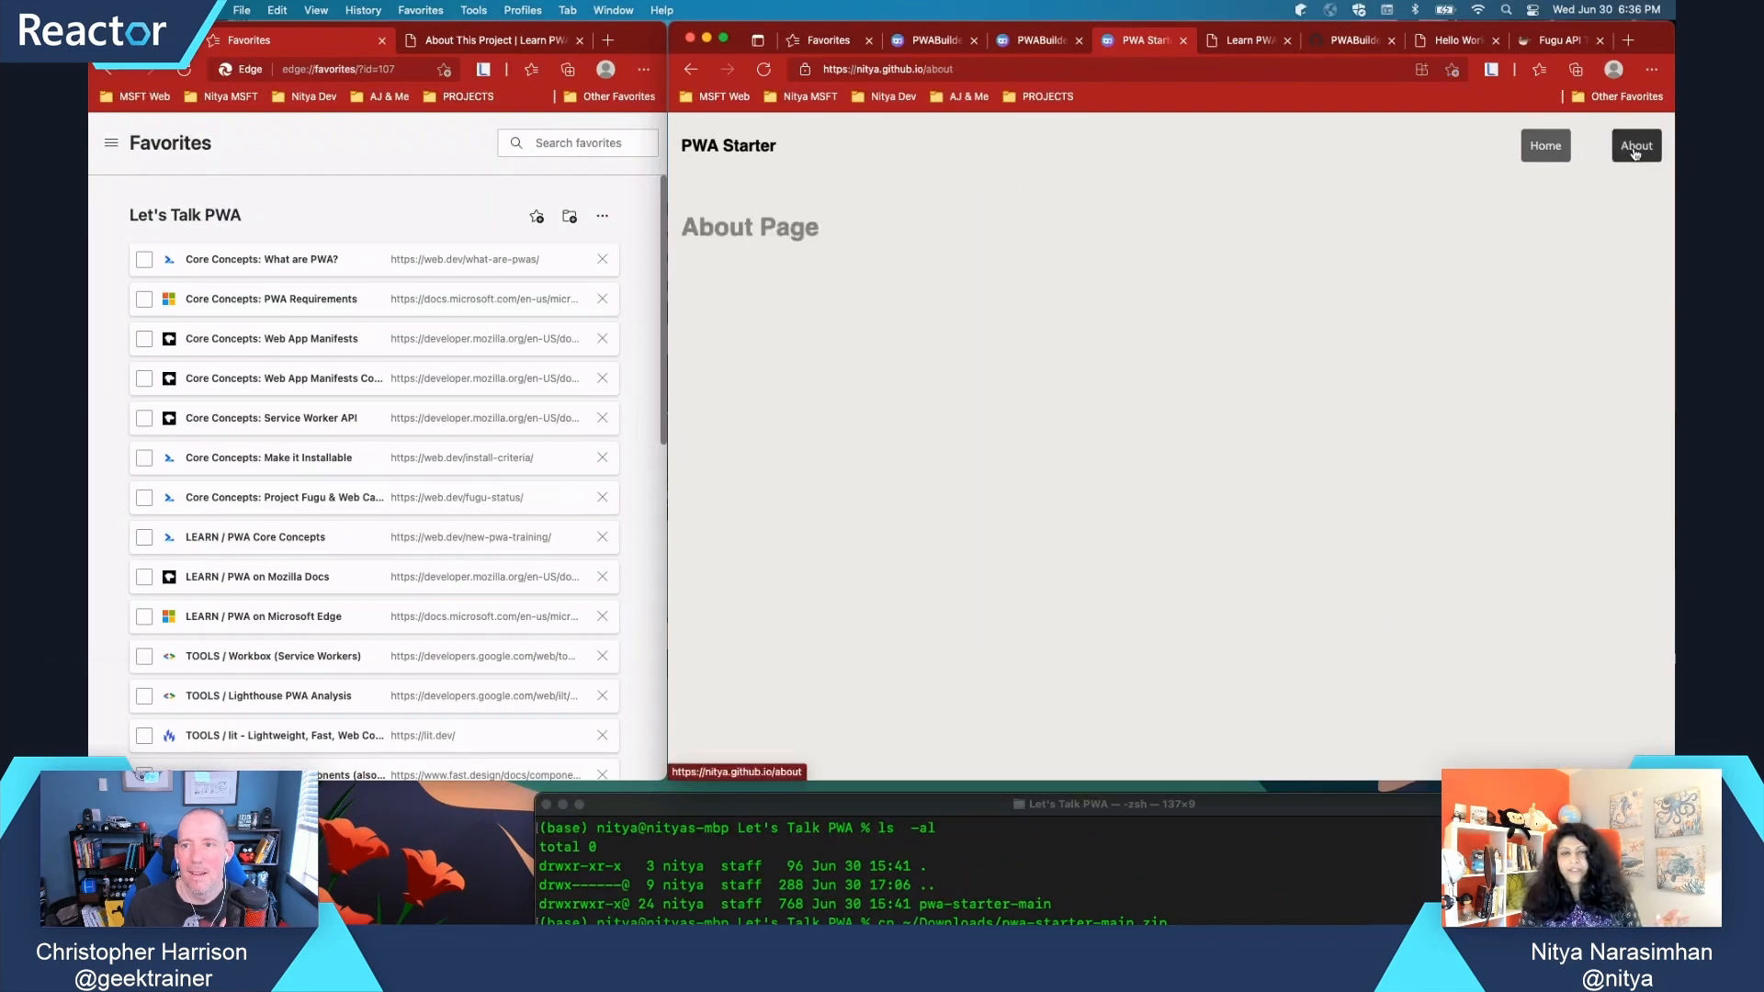
{"action": "left_click", "coordinate": [1546, 145]}
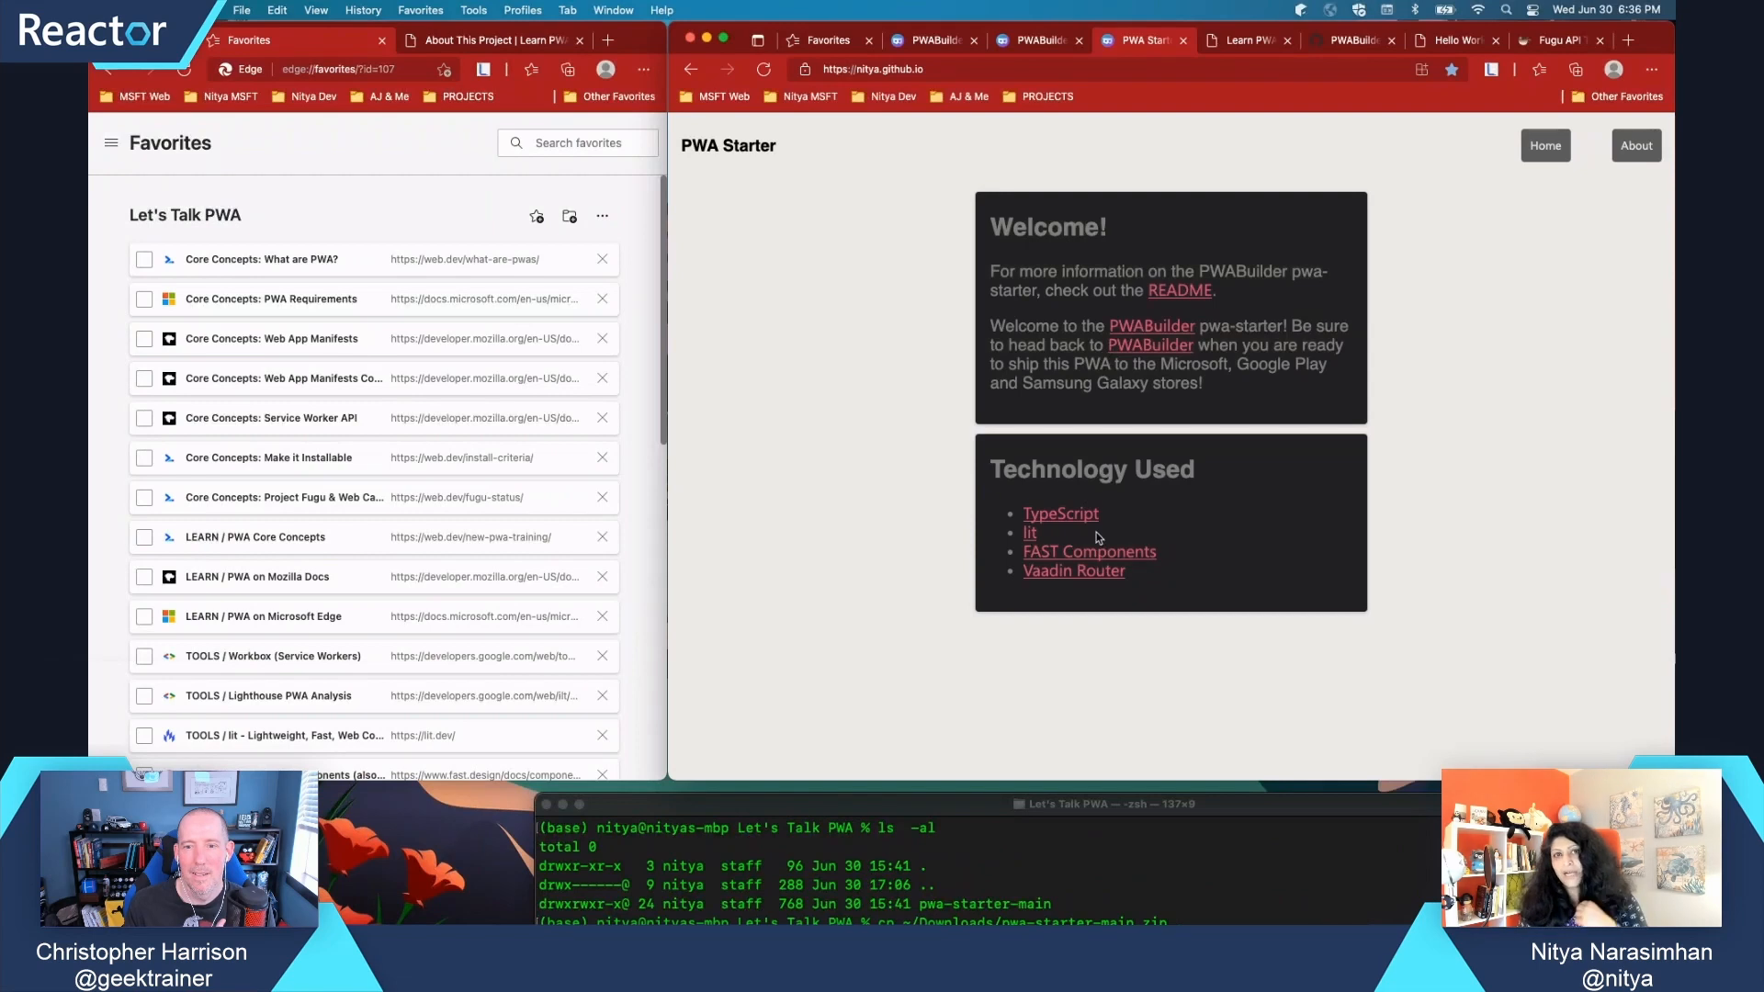
{"action": "mouse_move", "coordinate": [1079, 479]}
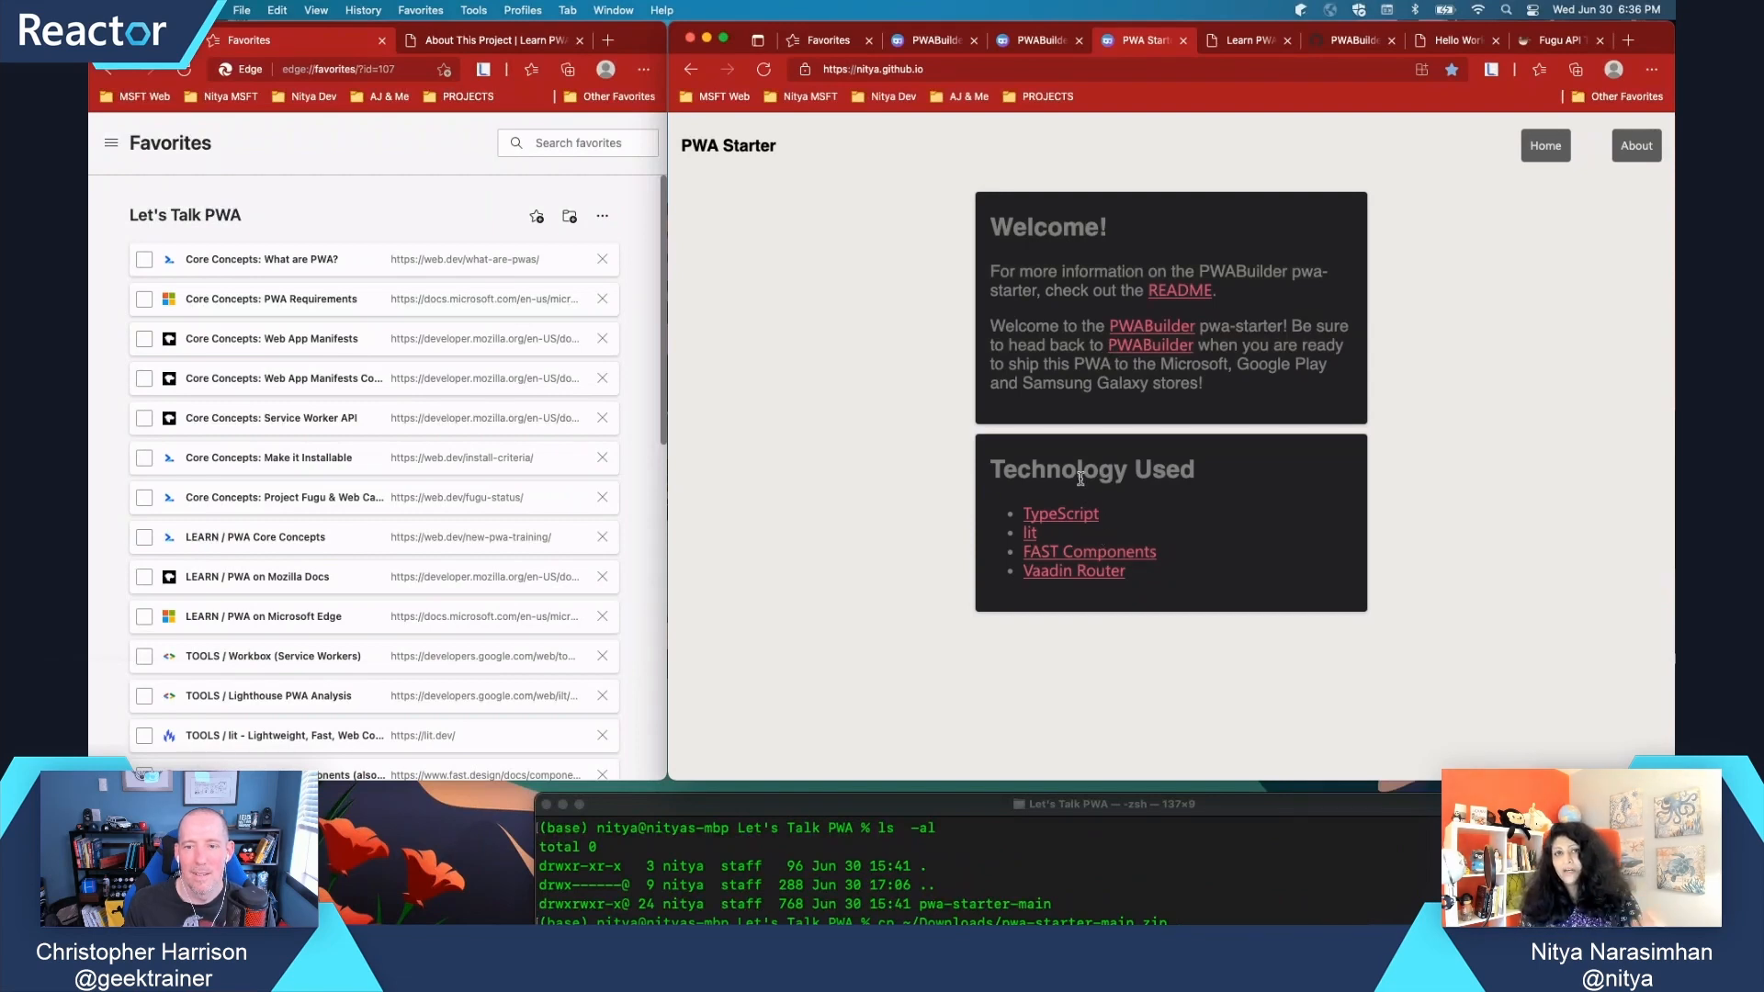
{"action": "mouse_move", "coordinate": [1073, 492]}
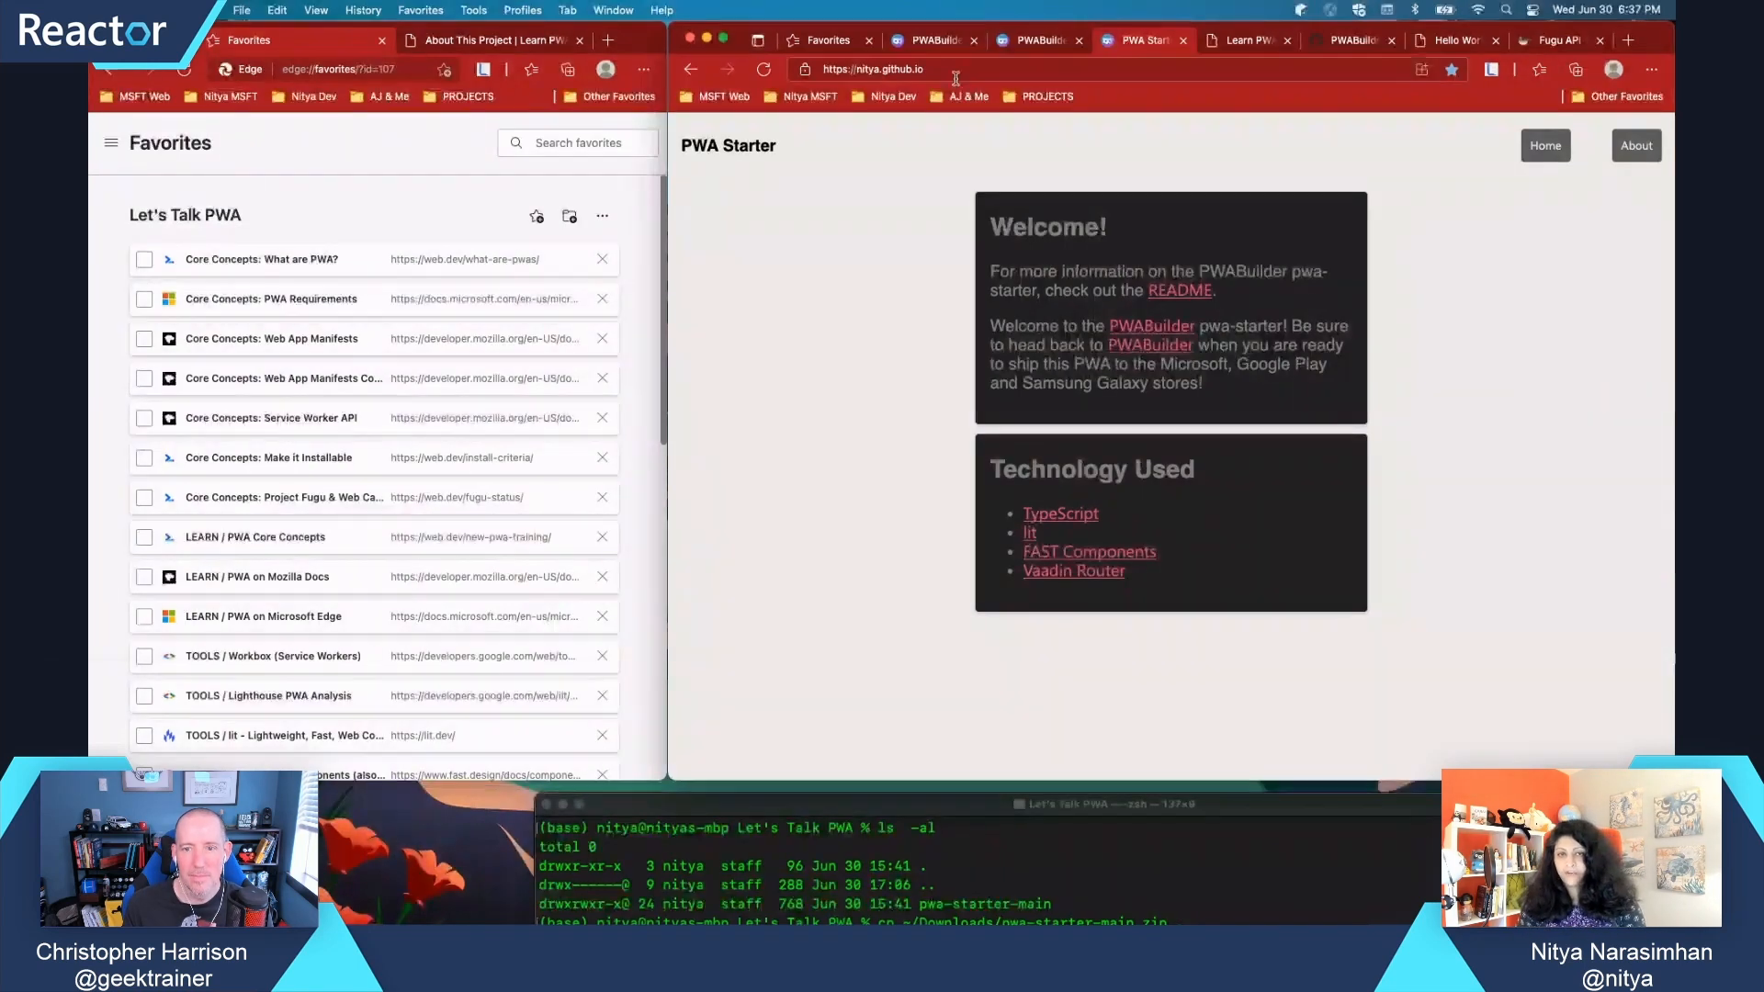
{"action": "left_click", "coordinate": [955, 69]}
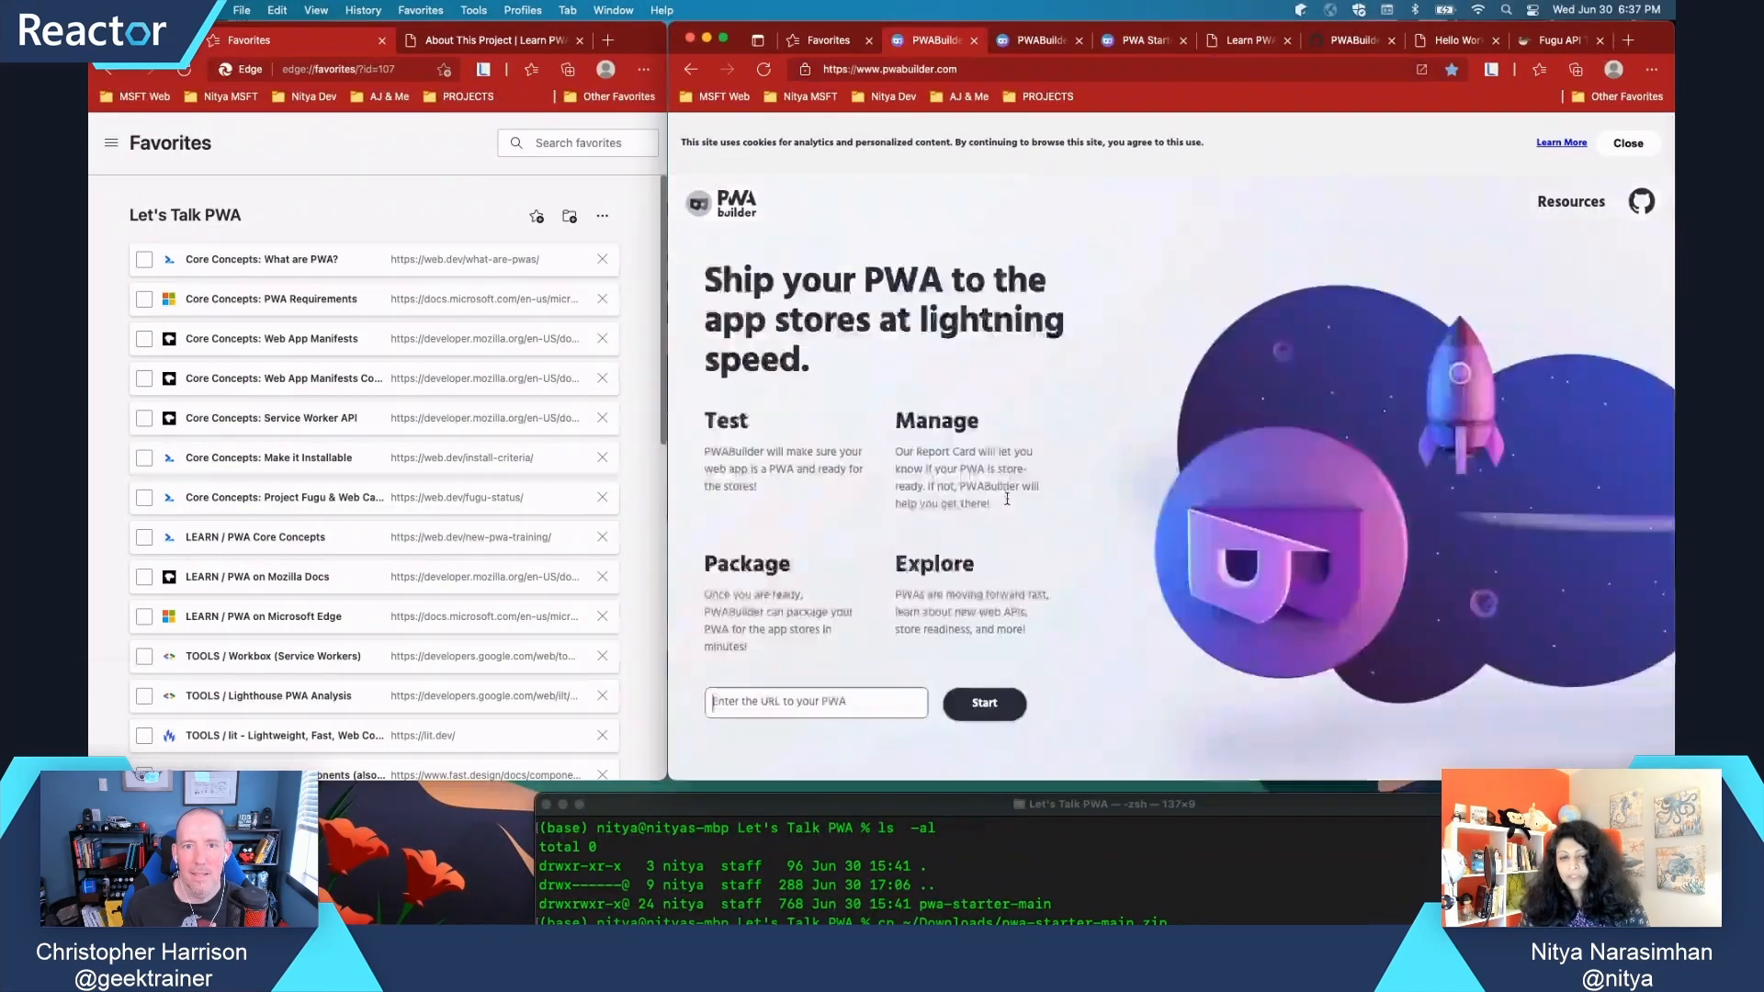
{"action": "type", "text": "https://nitya.github.io/"}
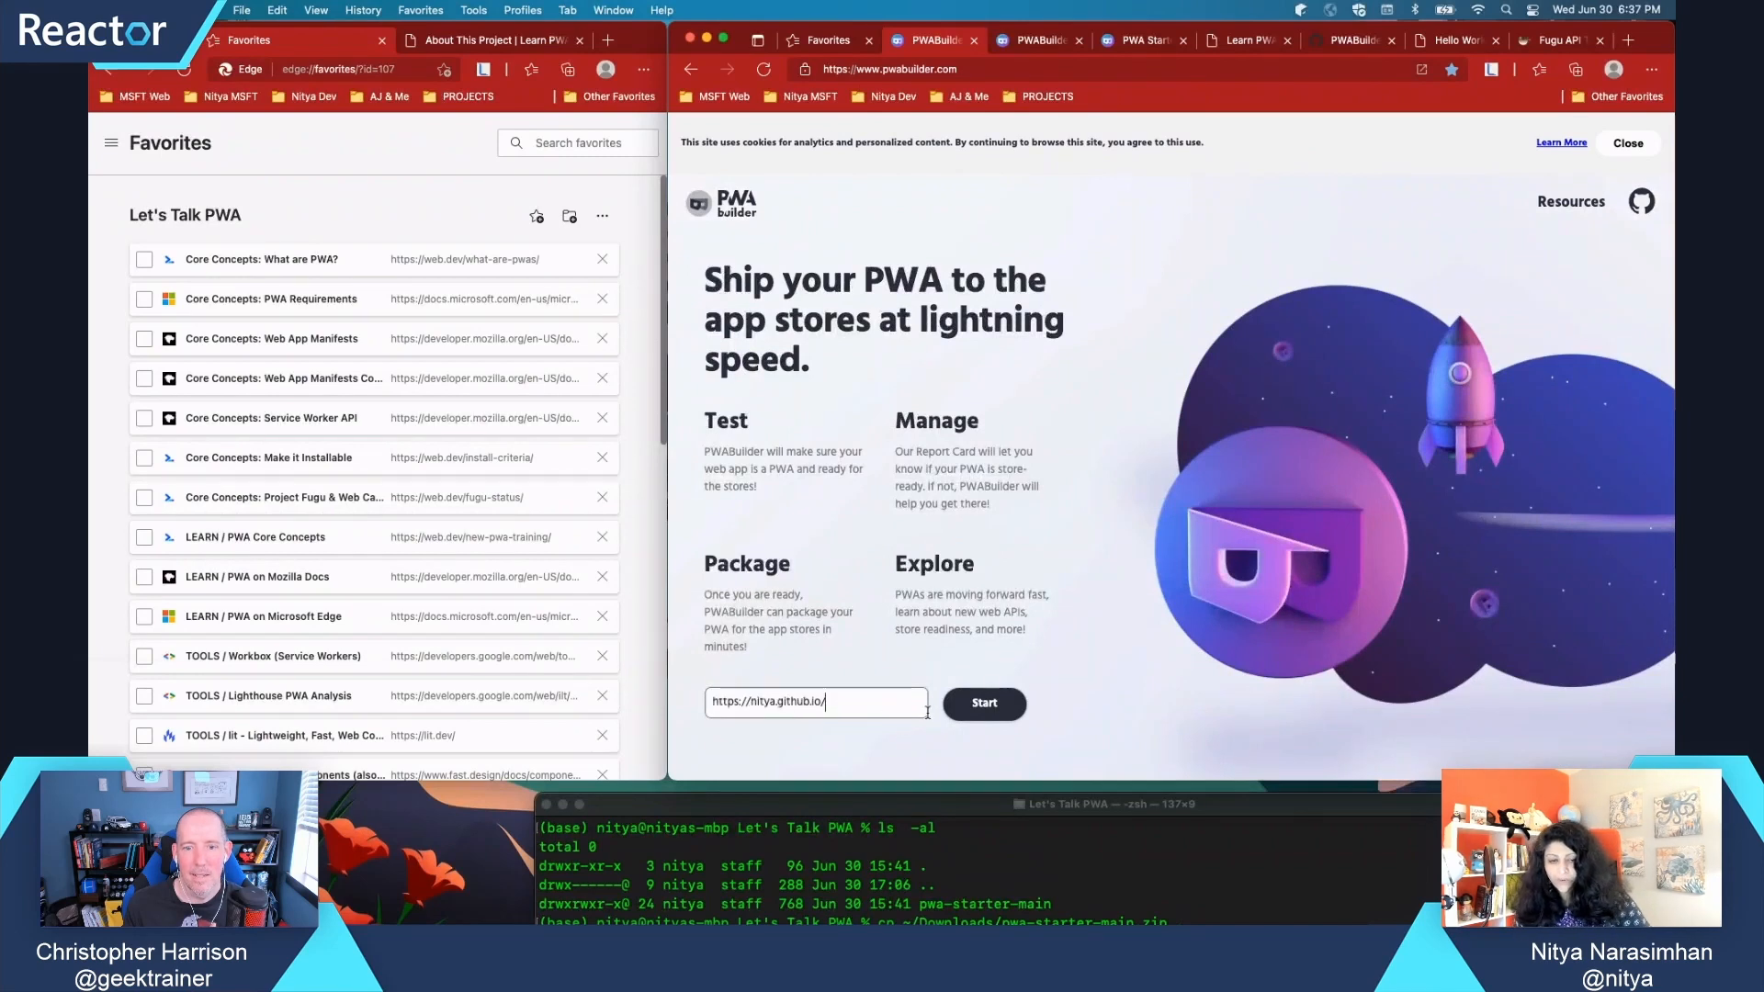
{"action": "left_click", "coordinate": [984, 704]}
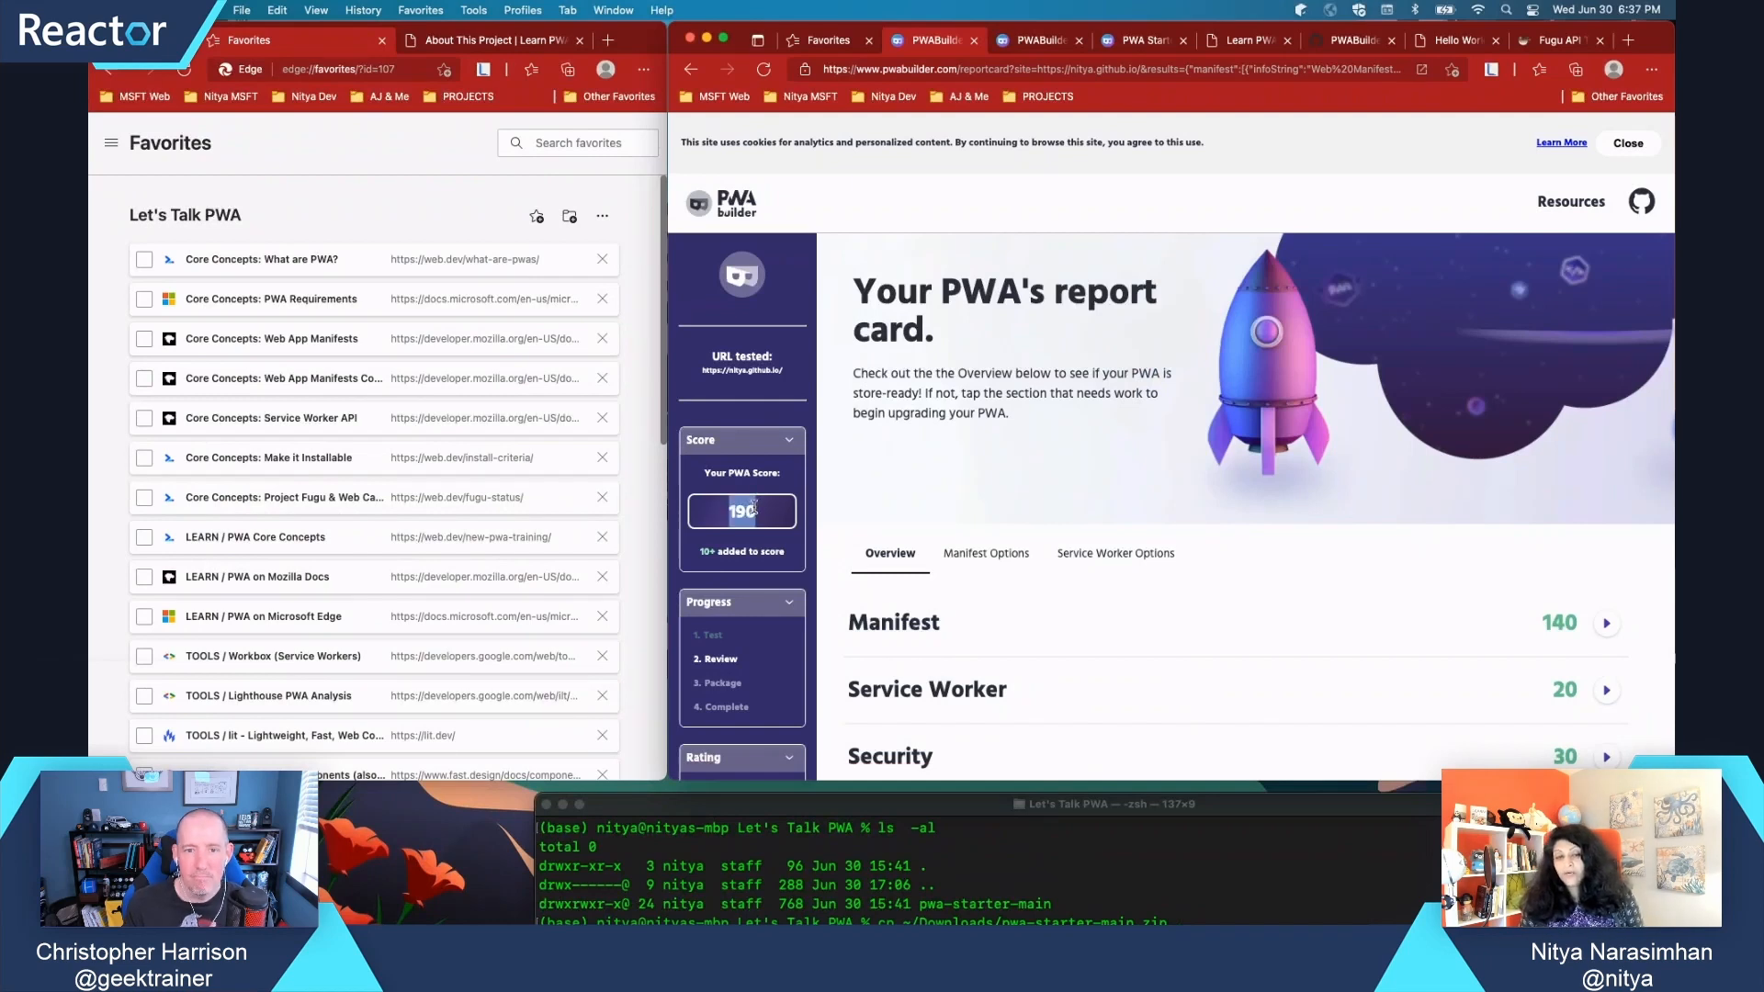
{"action": "scroll", "scroll_direction": "down", "scroll_amount": 3}
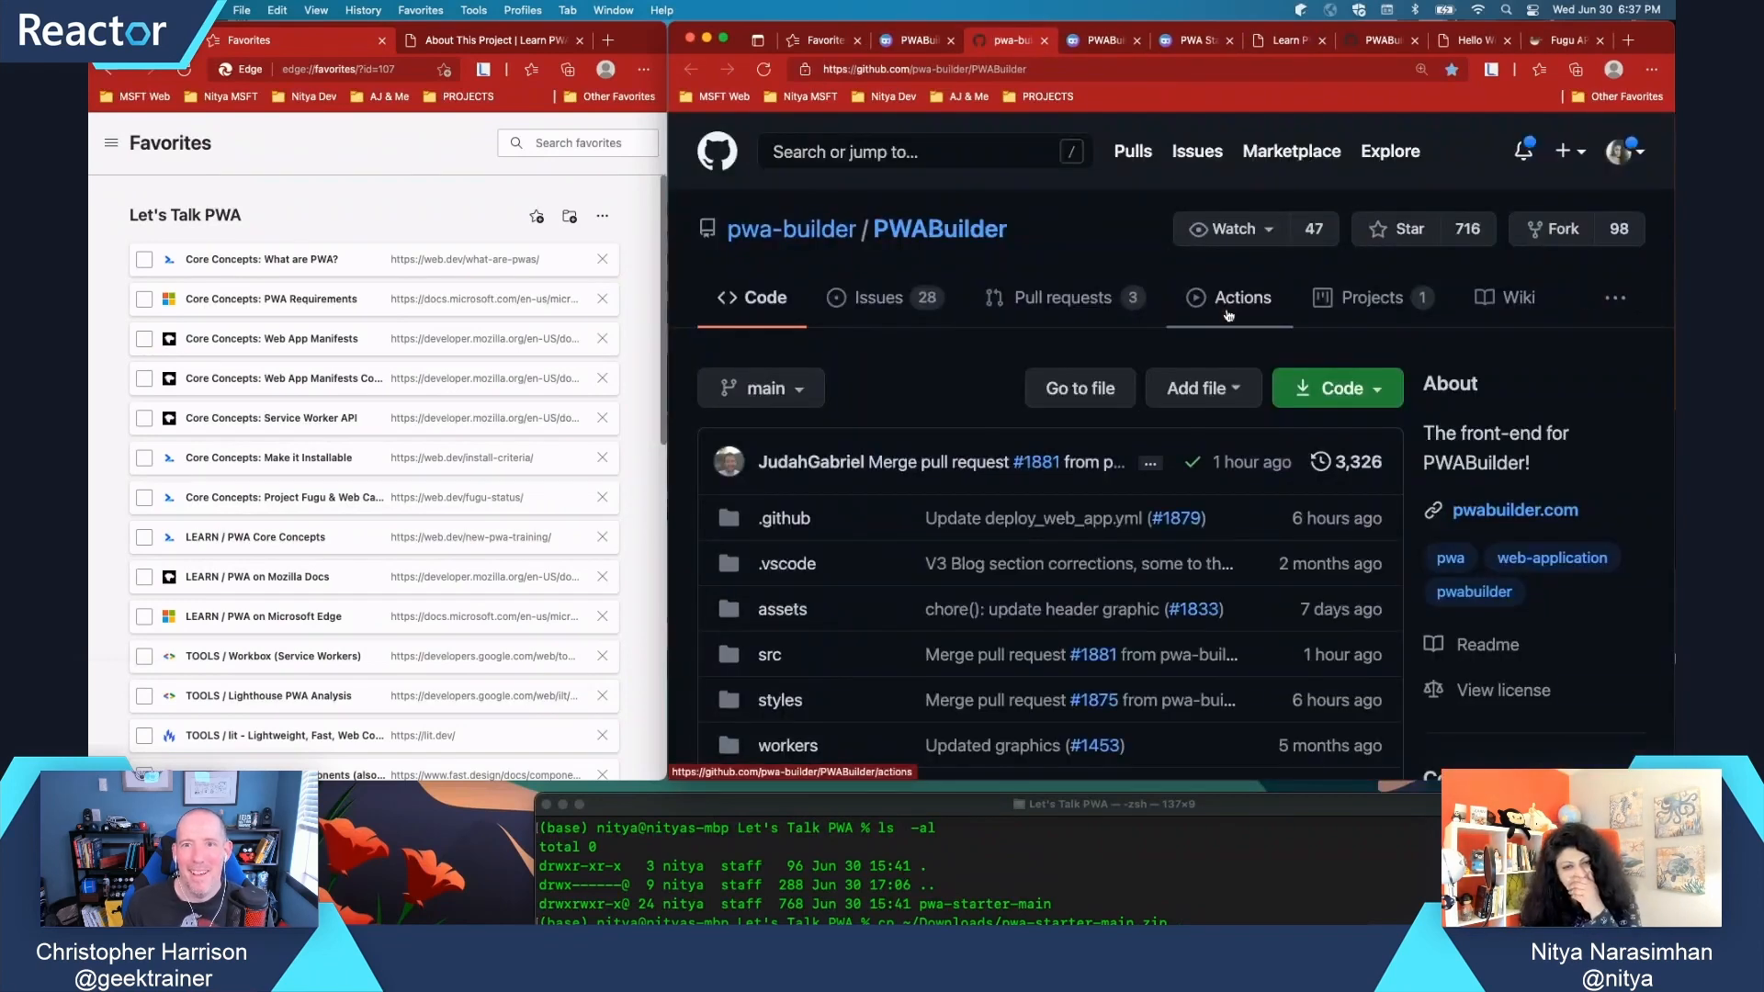
{"action": "mouse_move", "coordinate": [817, 241]}
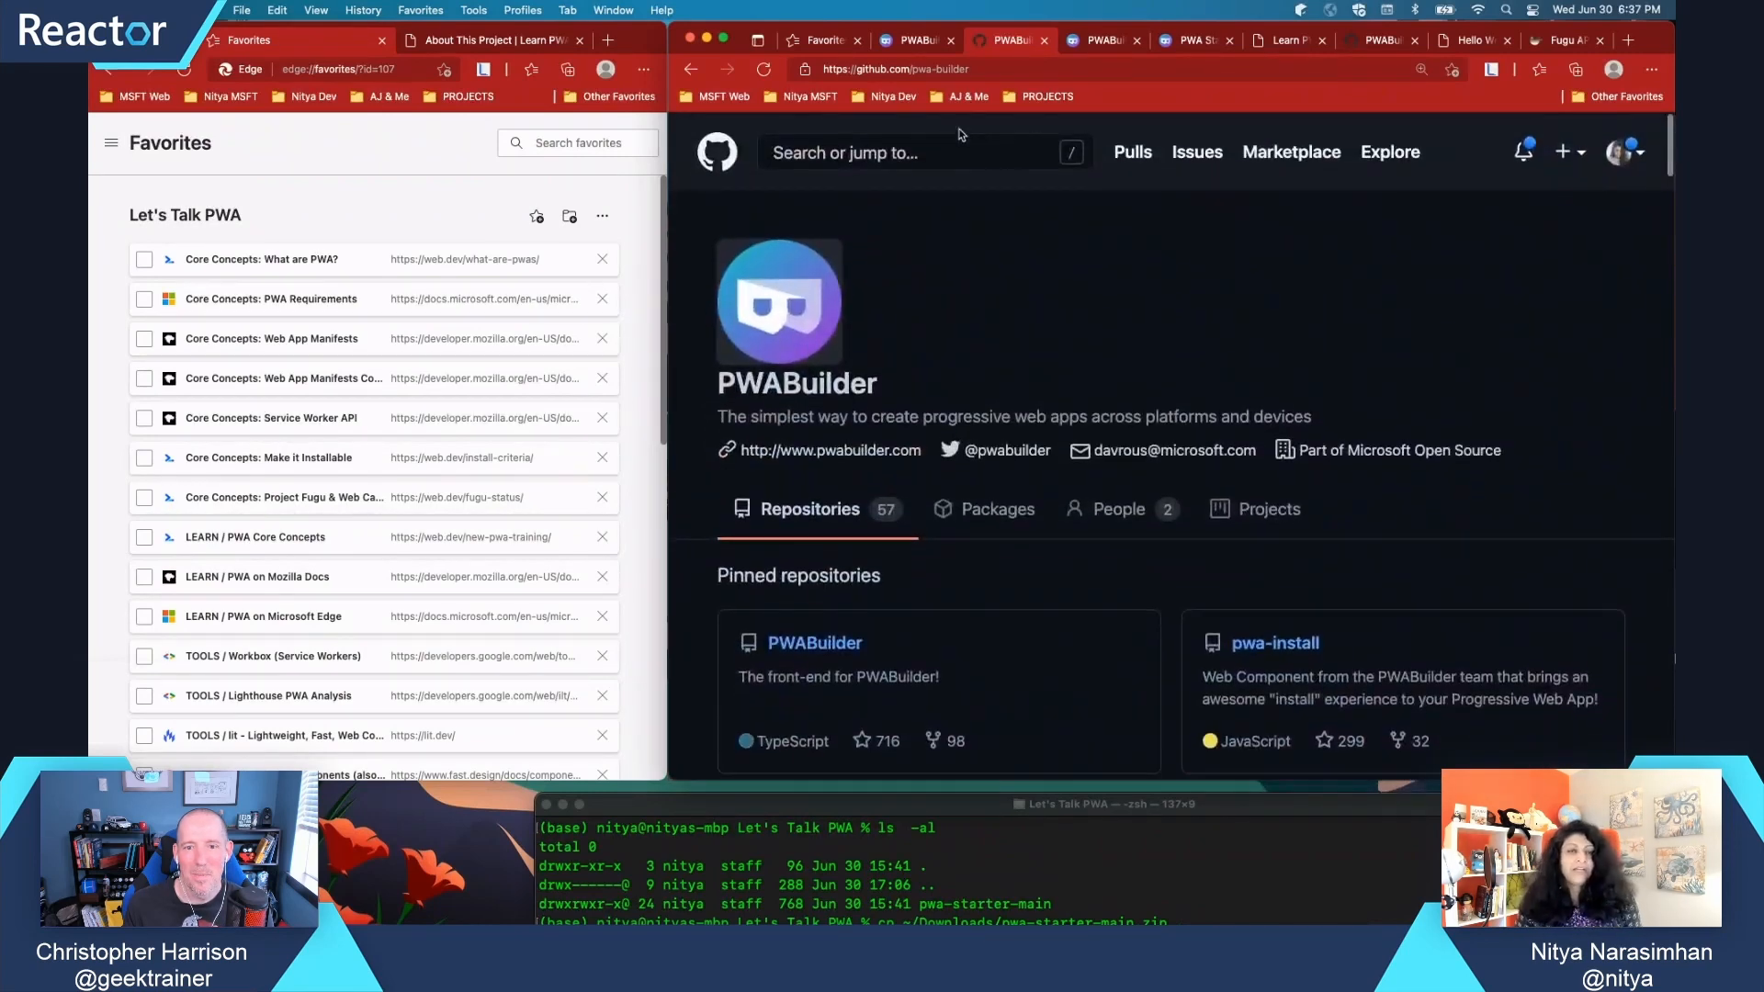
Scroll the PWABuilder organisation page's pinned repositories
{"action": "scroll", "scroll_direction": "down", "scroll_amount": 3}
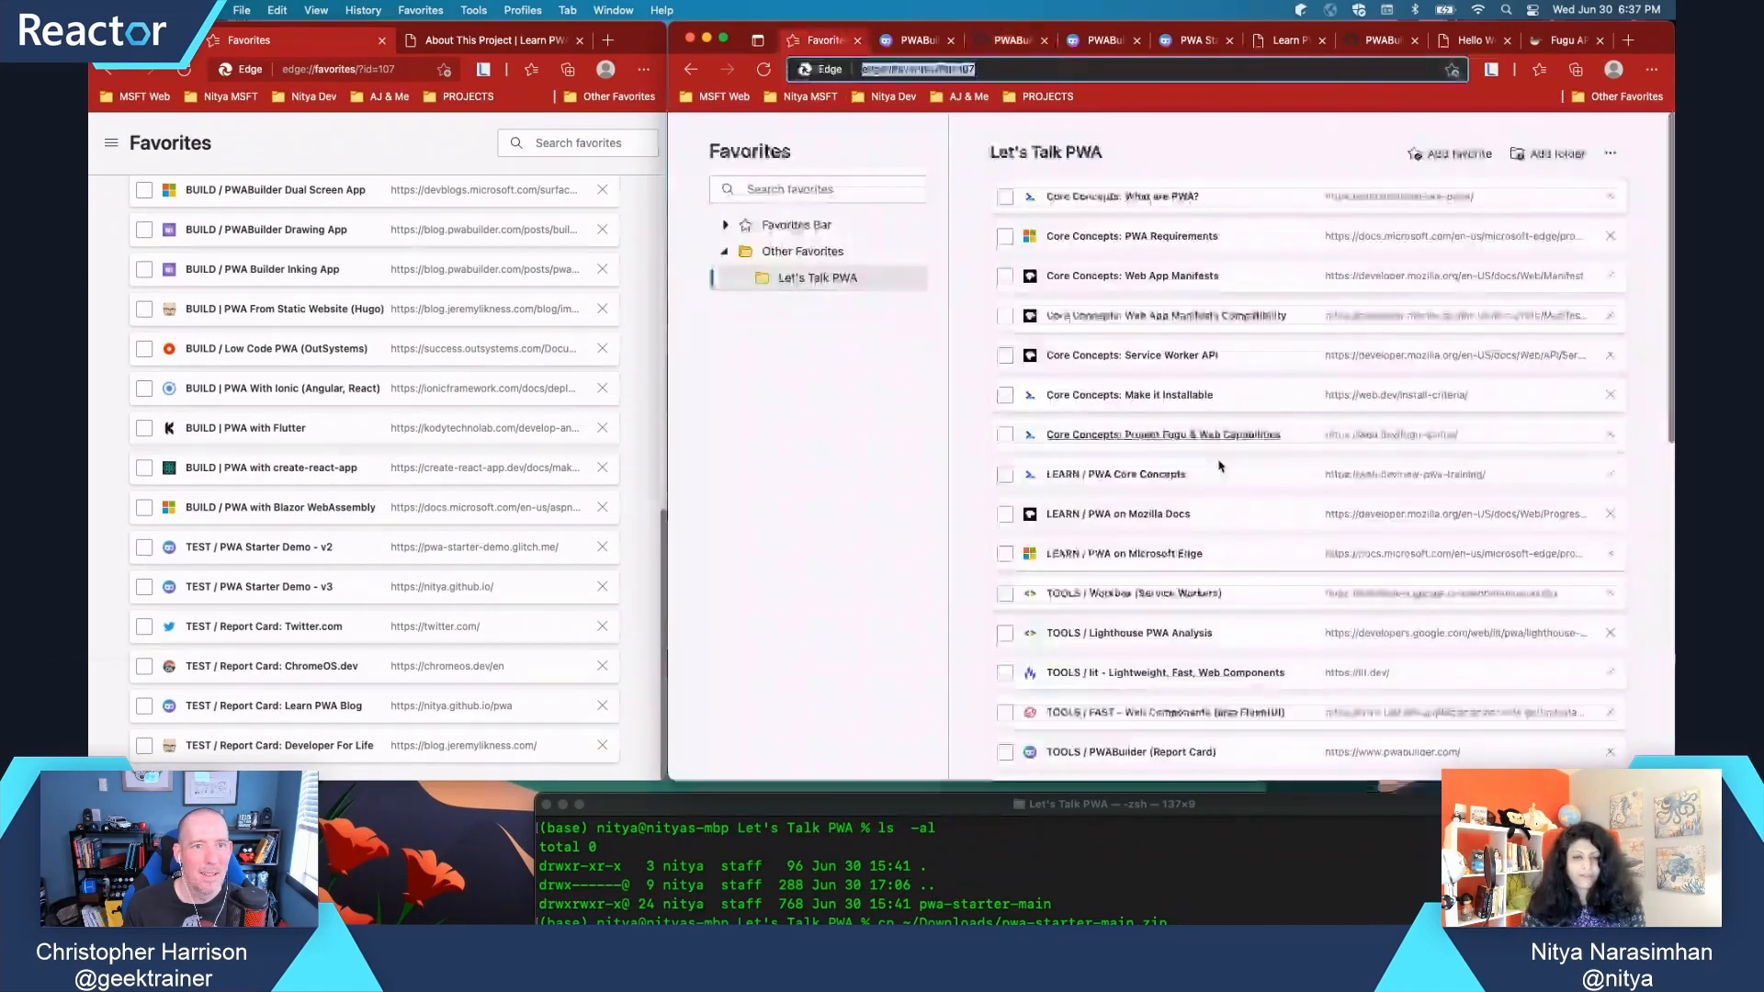
Open the 'BUILD / PWABuilder Dual Screen App' favorite from Let's Talk PWA
{"action": "scroll", "scroll_direction": "down", "scroll_amount": 3}
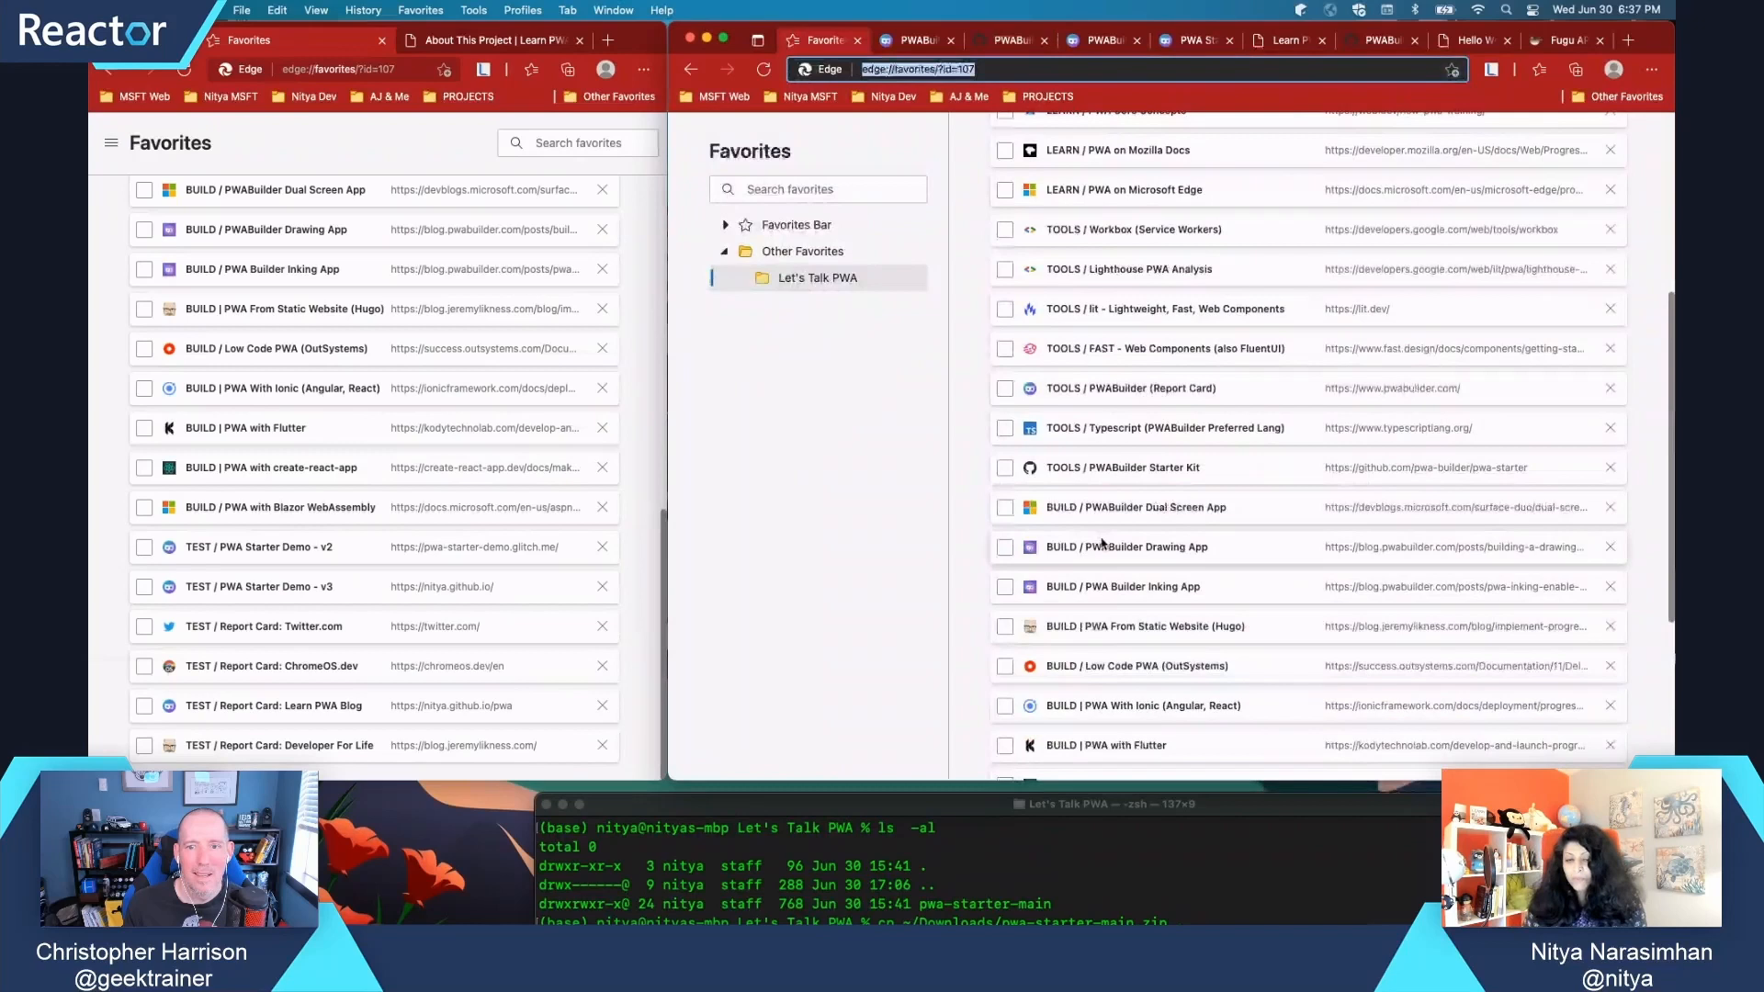
{"action": "mouse_move", "coordinate": [1104, 547]}
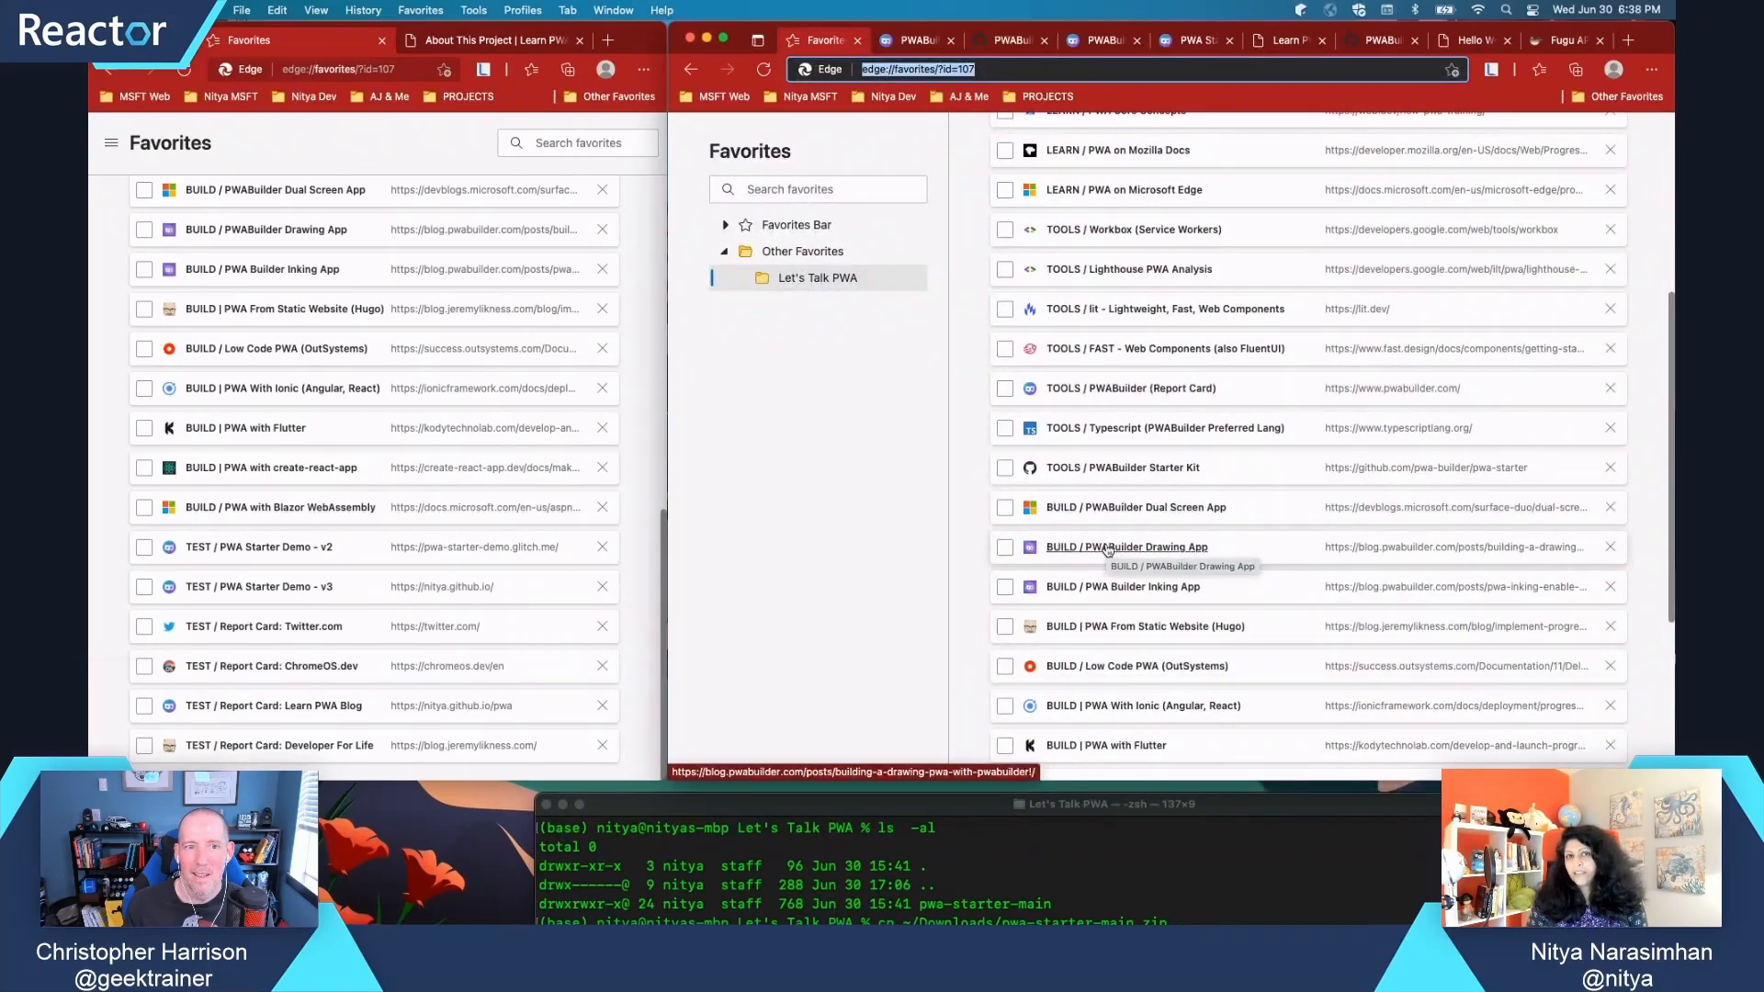
{"action": "mouse_move", "coordinate": [1243, 528]}
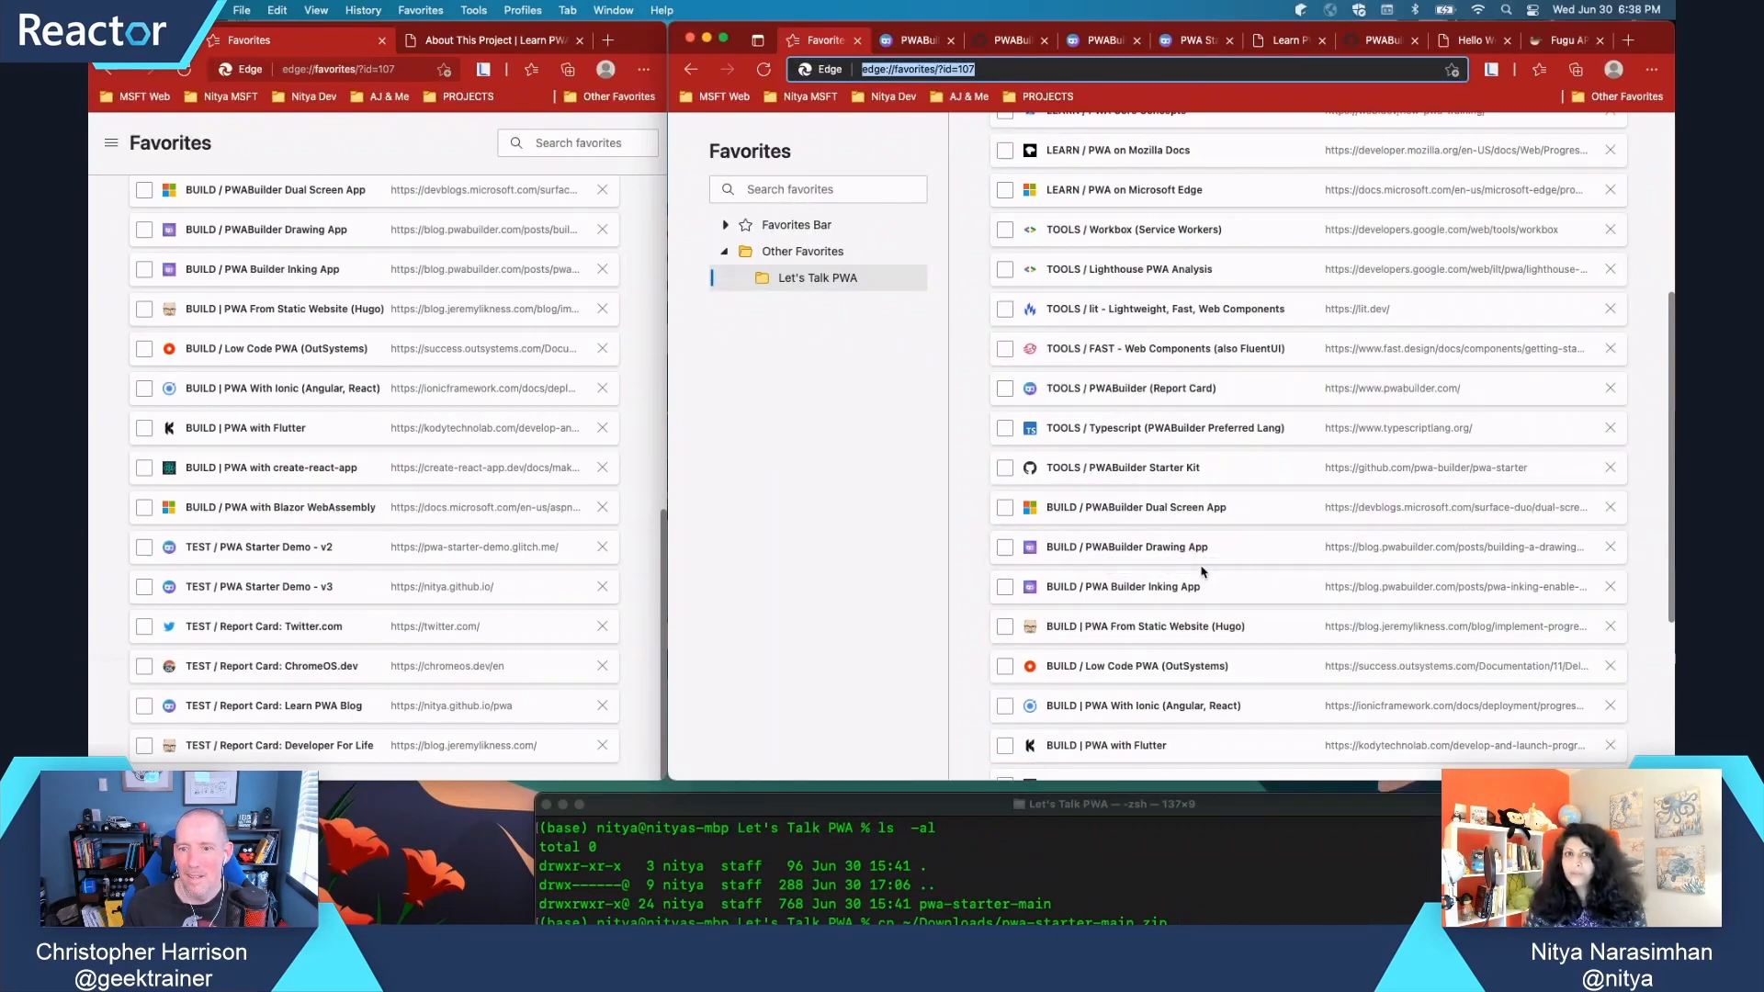
{"action": "mouse_move", "coordinate": [1177, 513]}
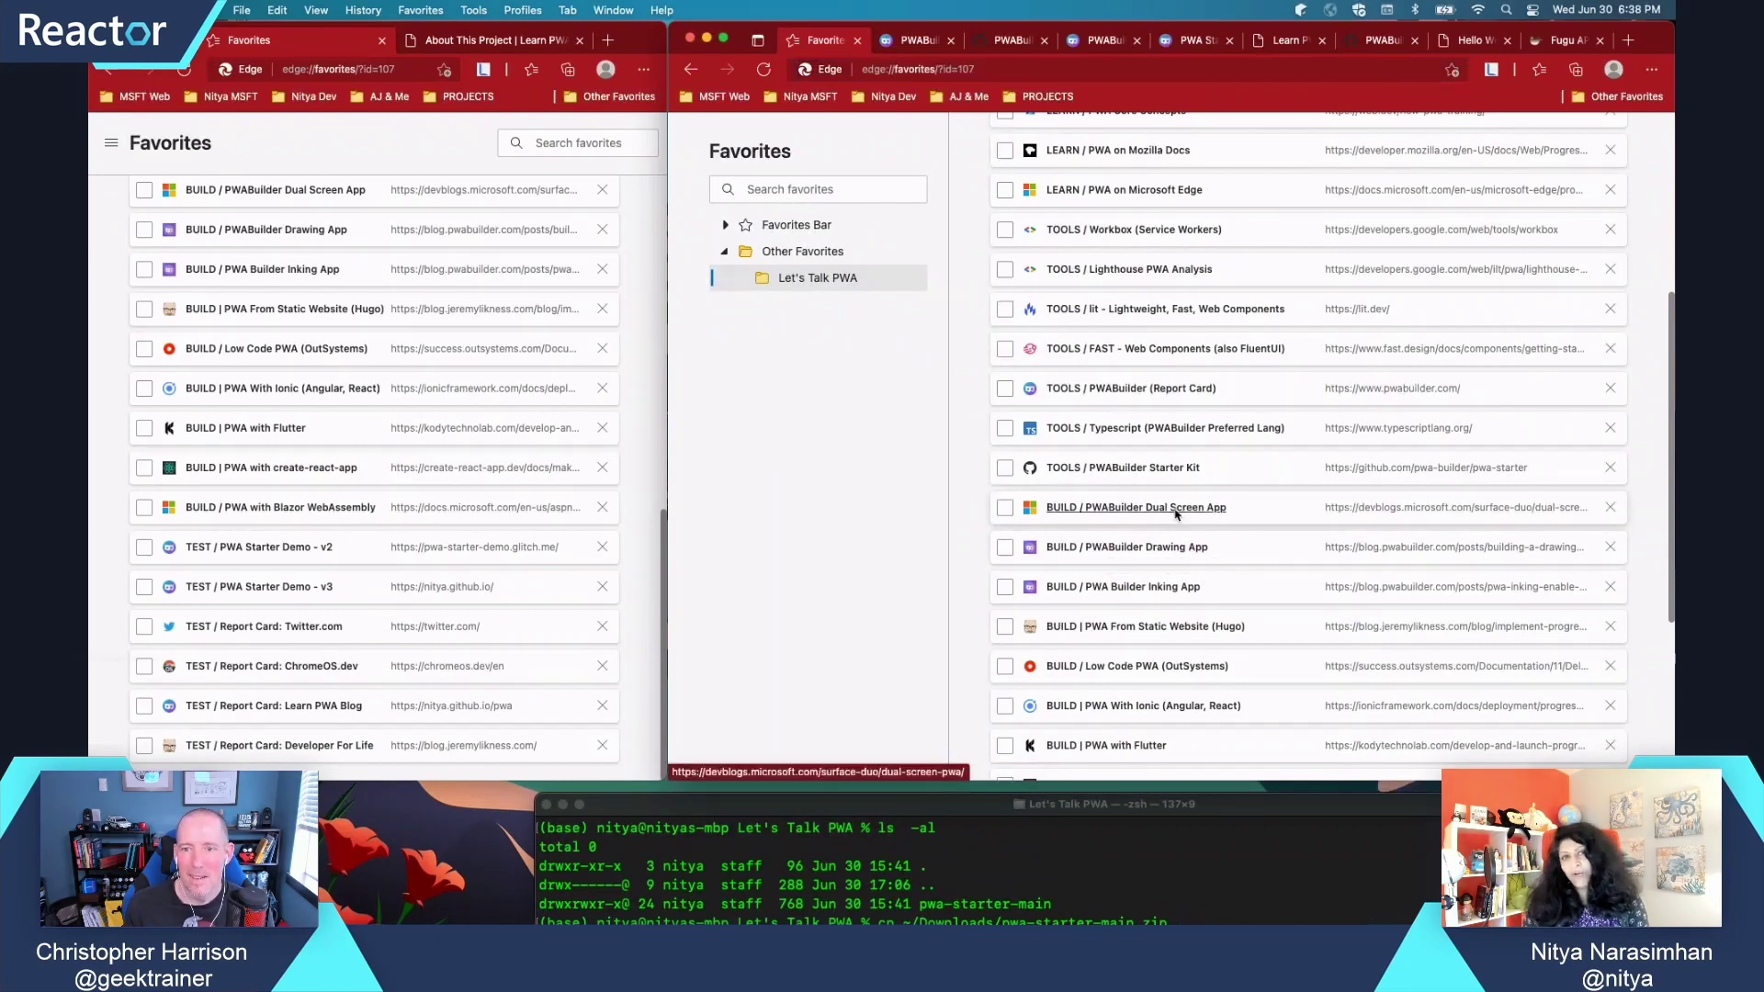
{"action": "left_click", "coordinate": [1135, 507]}
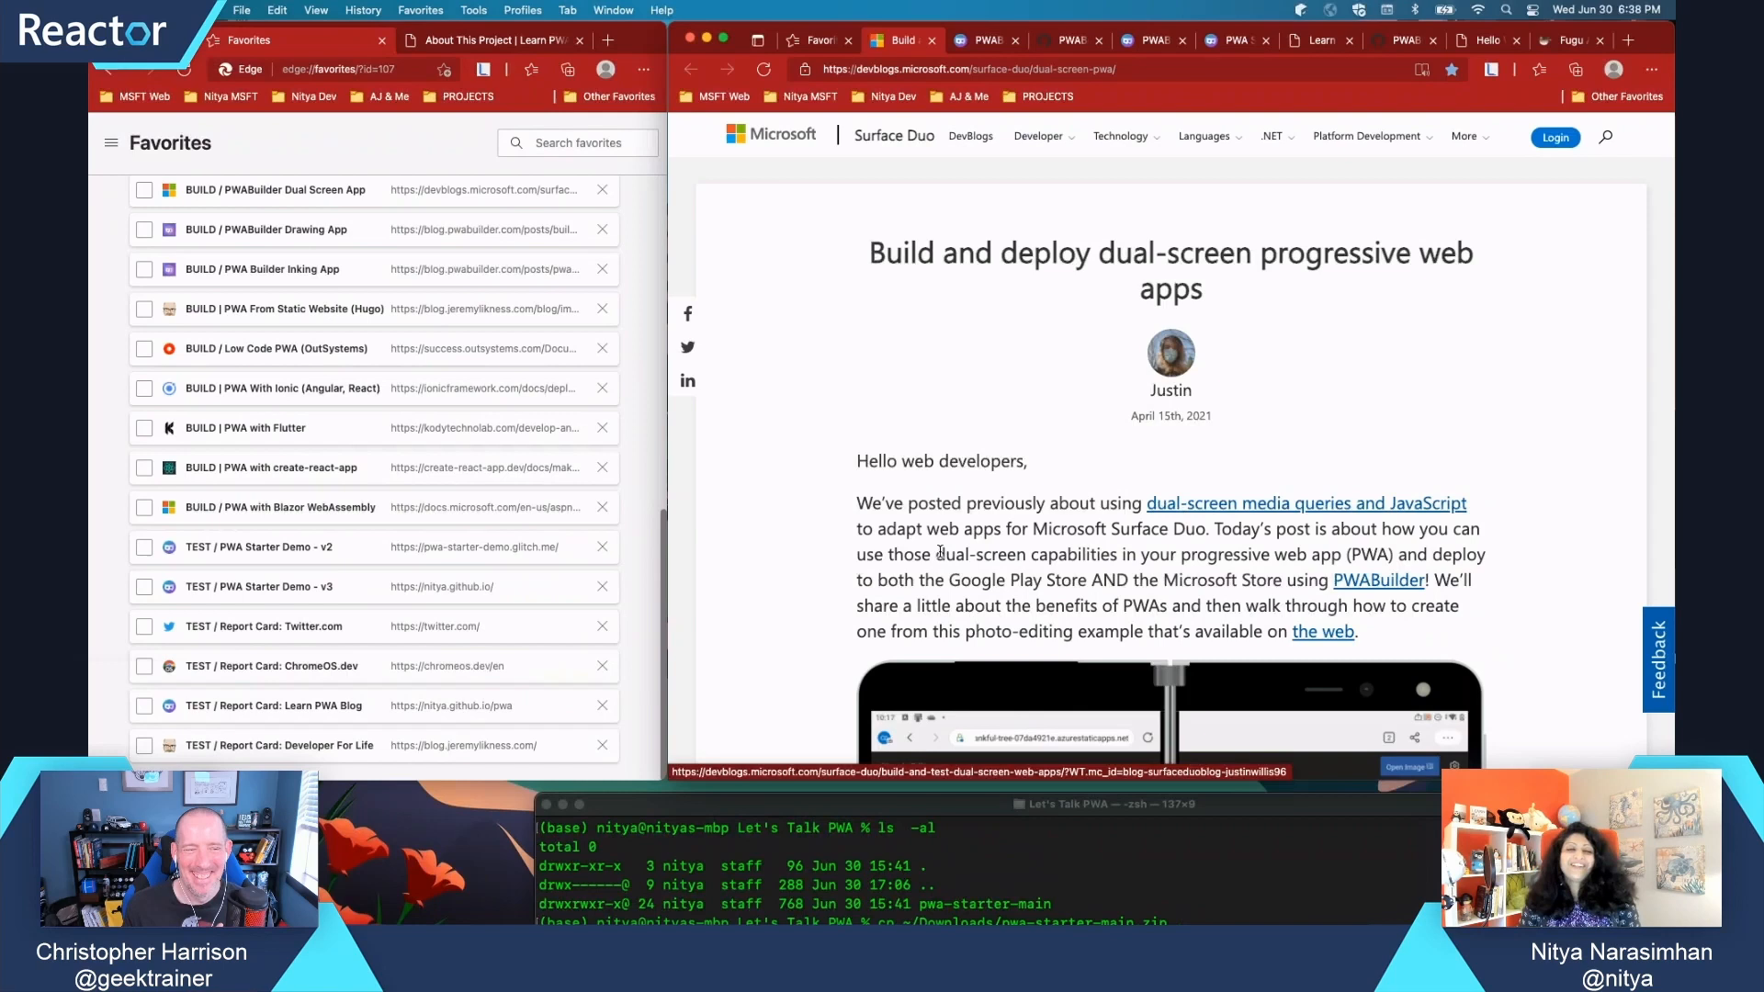
Scroll through the 'Build and deploy dual-screen progressive web apps' post
{"action": "scroll", "scroll_direction": "down", "scroll_amount": 3}
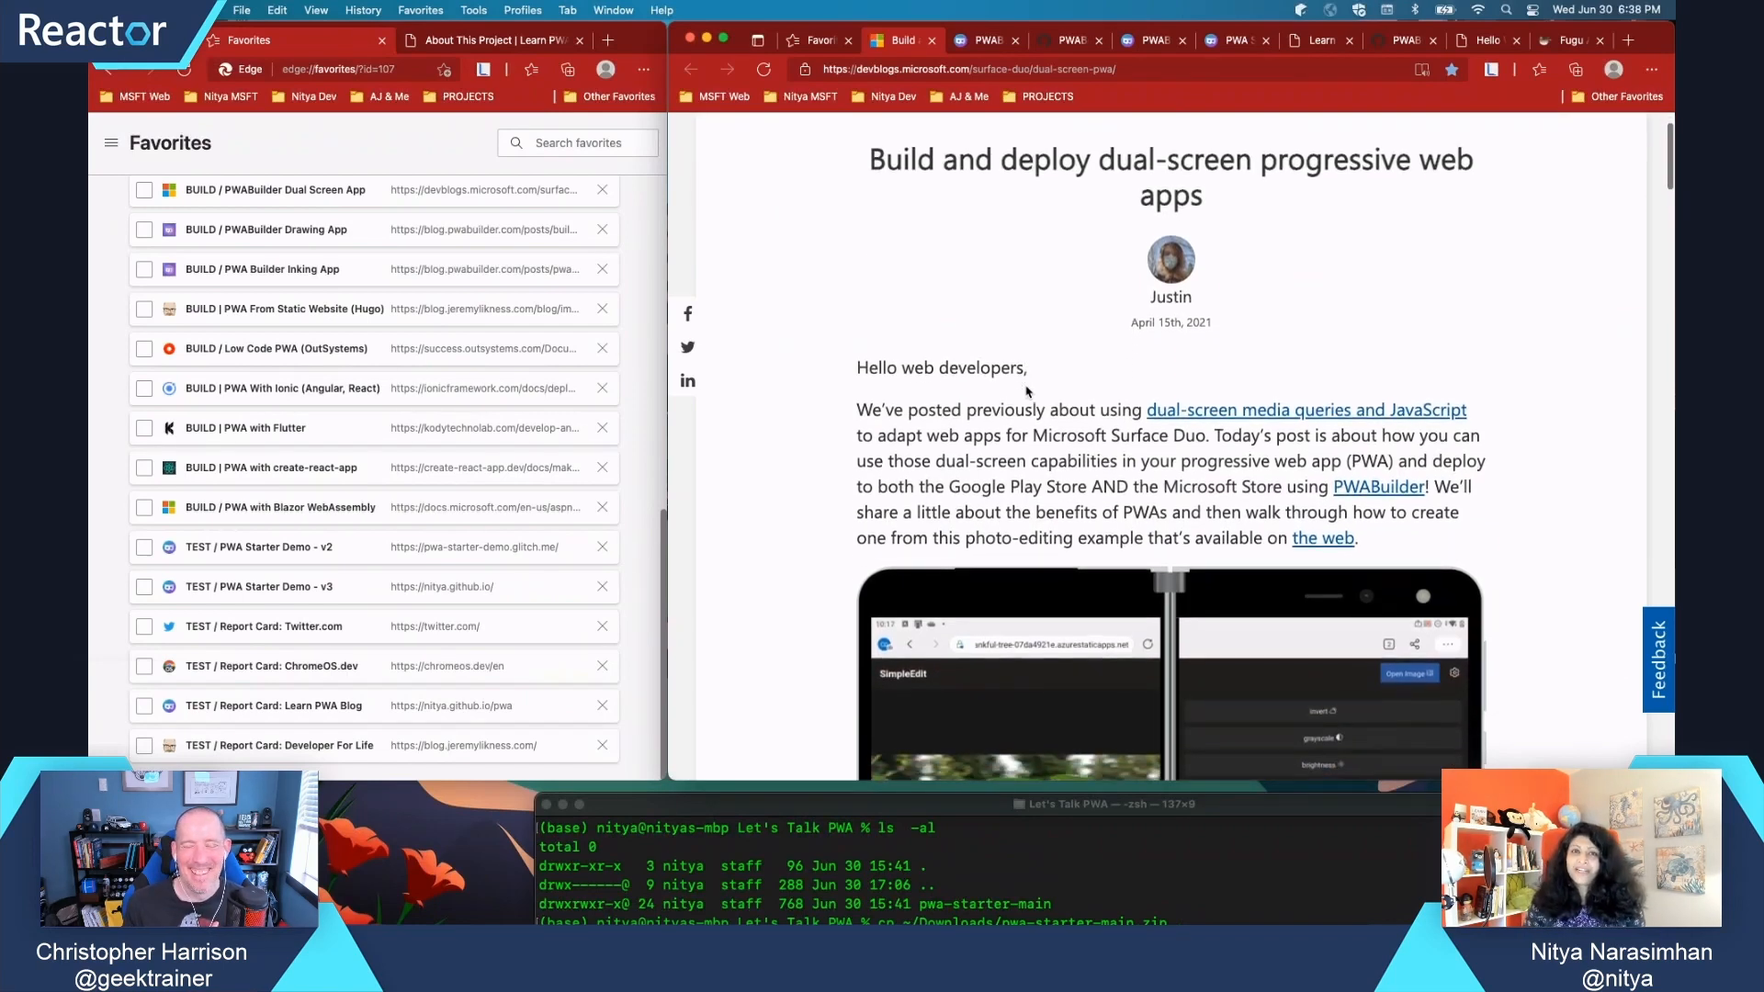
{"action": "scroll", "scroll_direction": "down", "scroll_amount": 3}
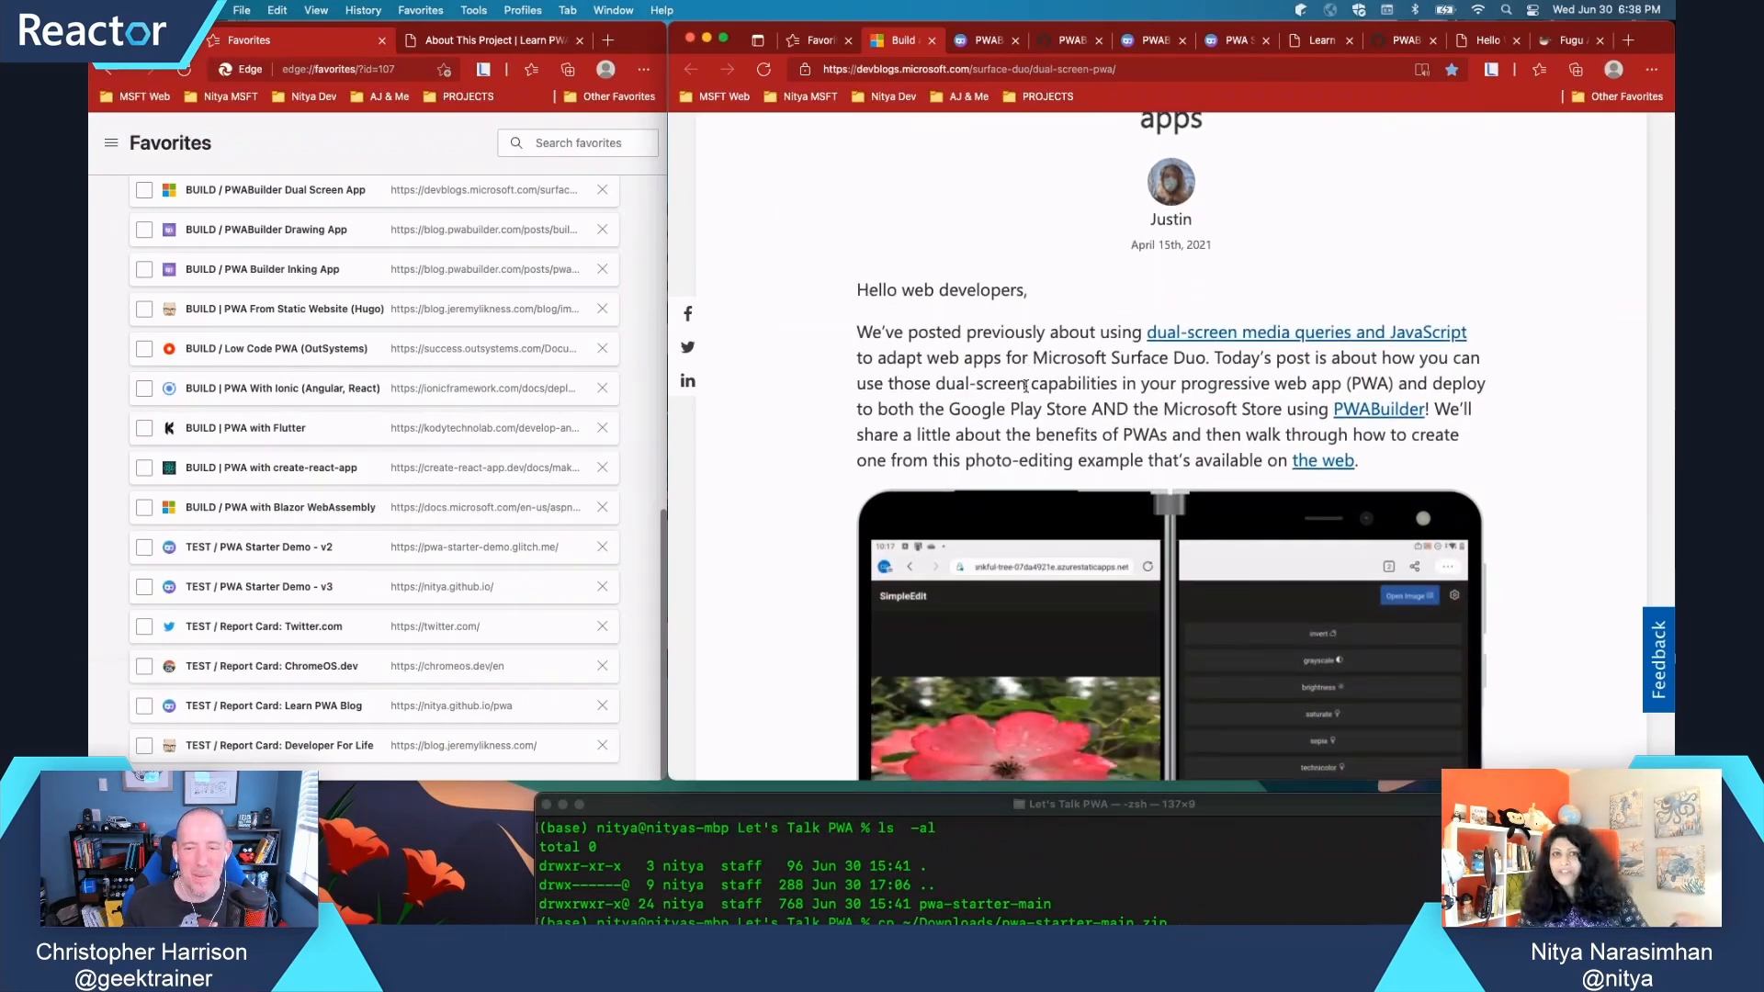
{"action": "scroll", "scroll_direction": "down", "scroll_amount": 3}
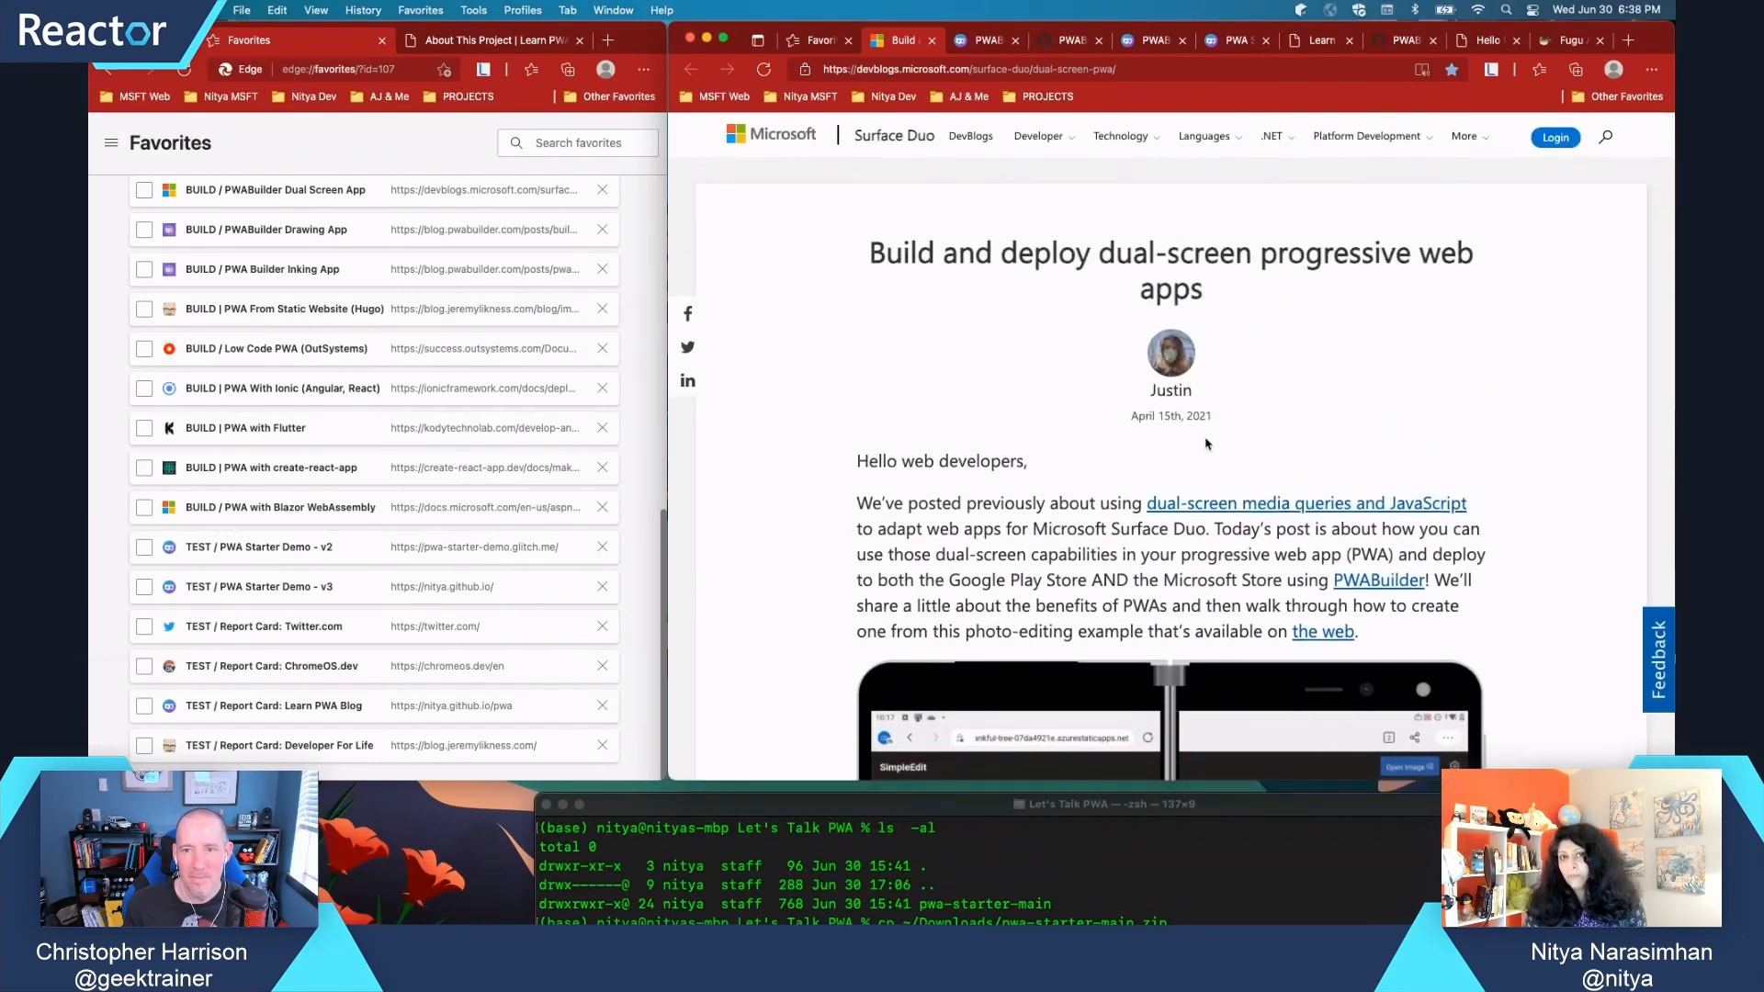
{"action": "scroll", "scroll_direction": "down", "scroll_amount": 3}
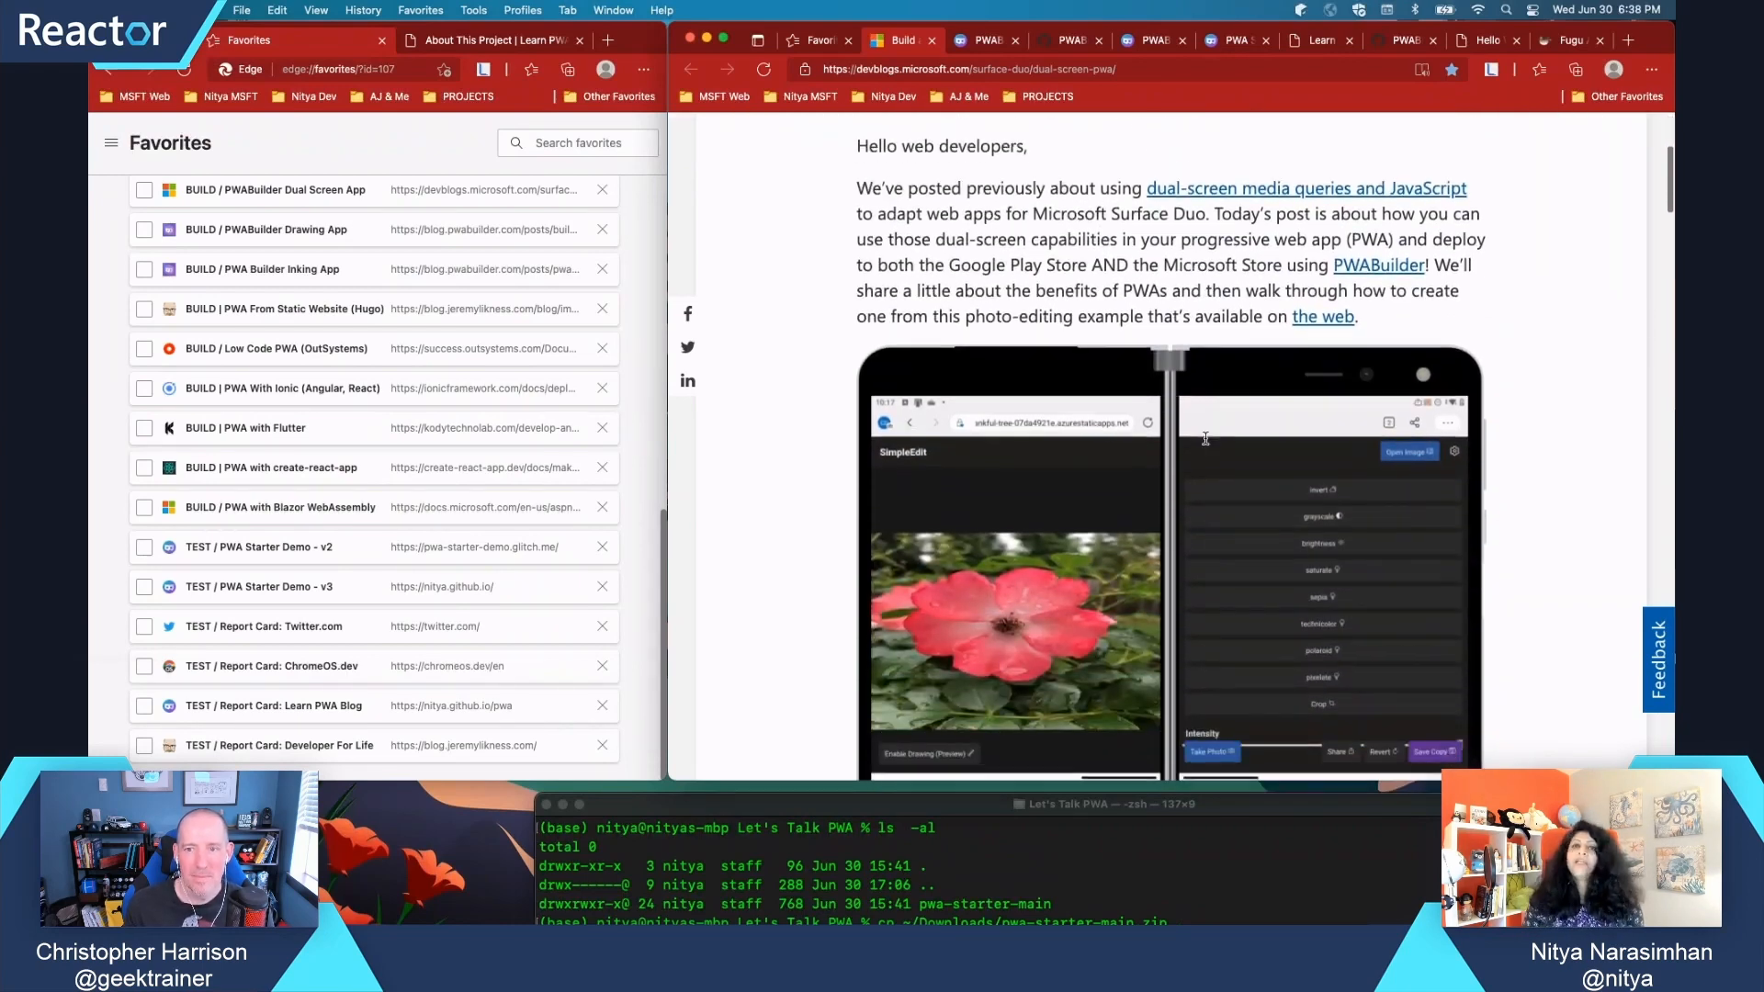
{"action": "scroll", "scroll_direction": "down", "scroll_amount": 3}
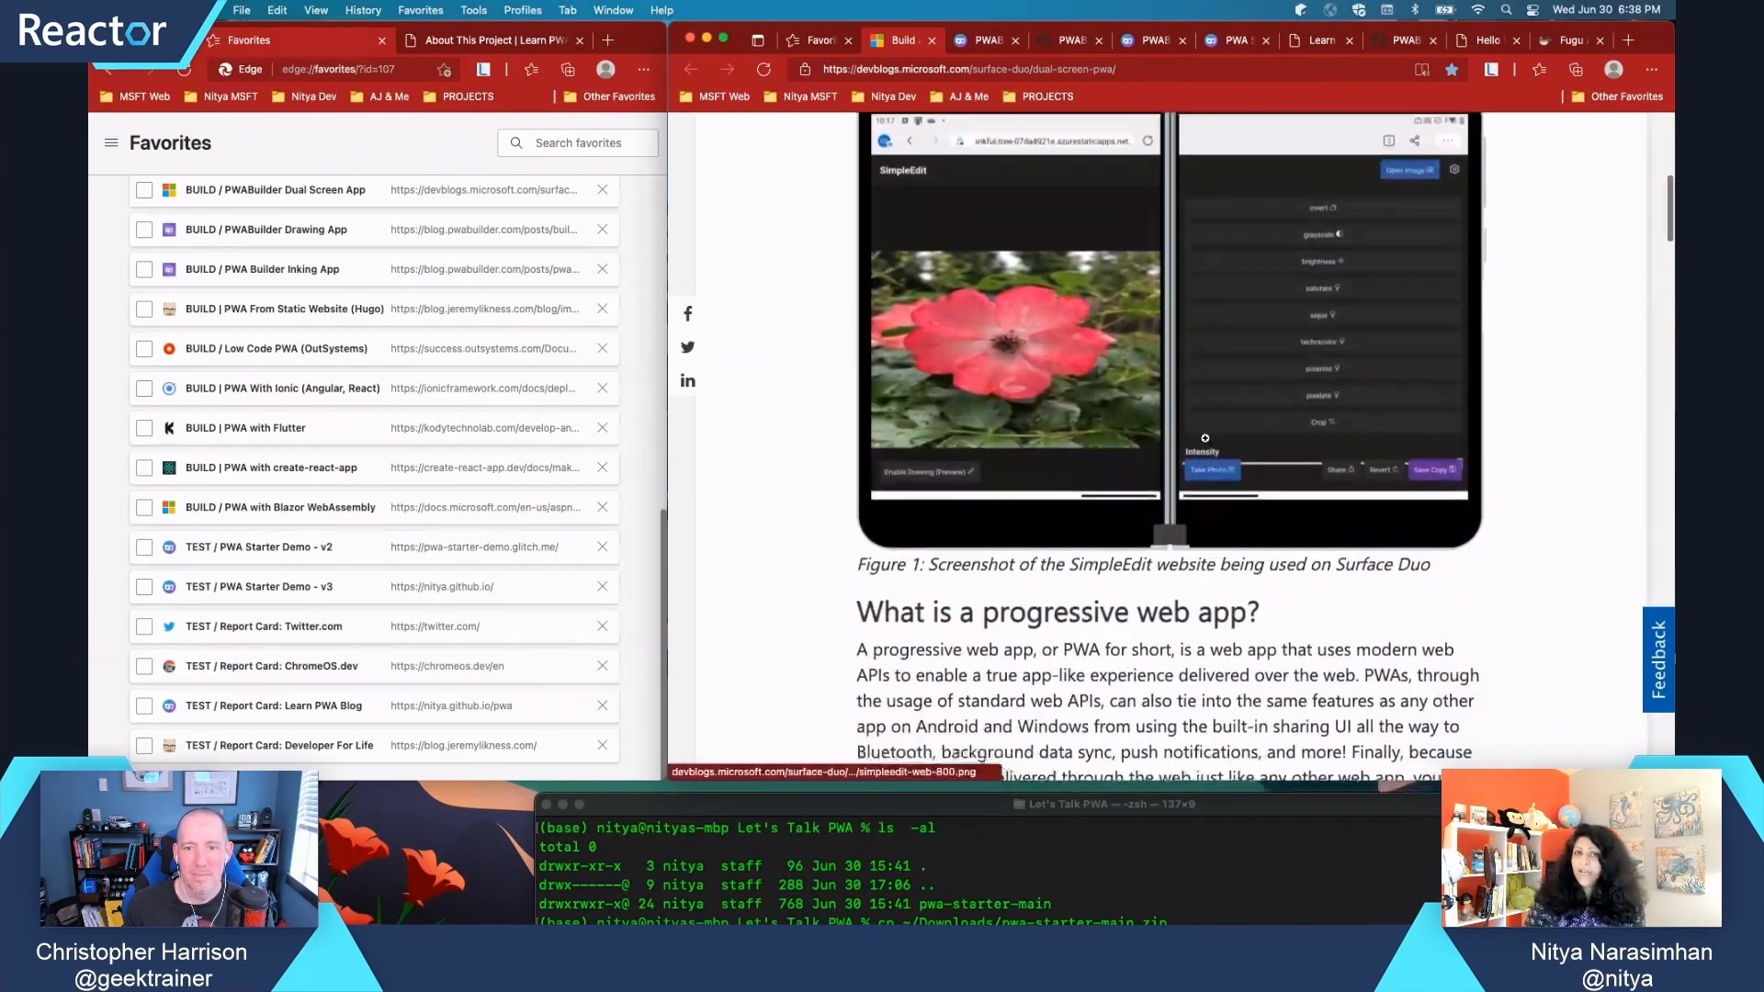
{"action": "scroll", "scroll_direction": "down", "scroll_amount": 3}
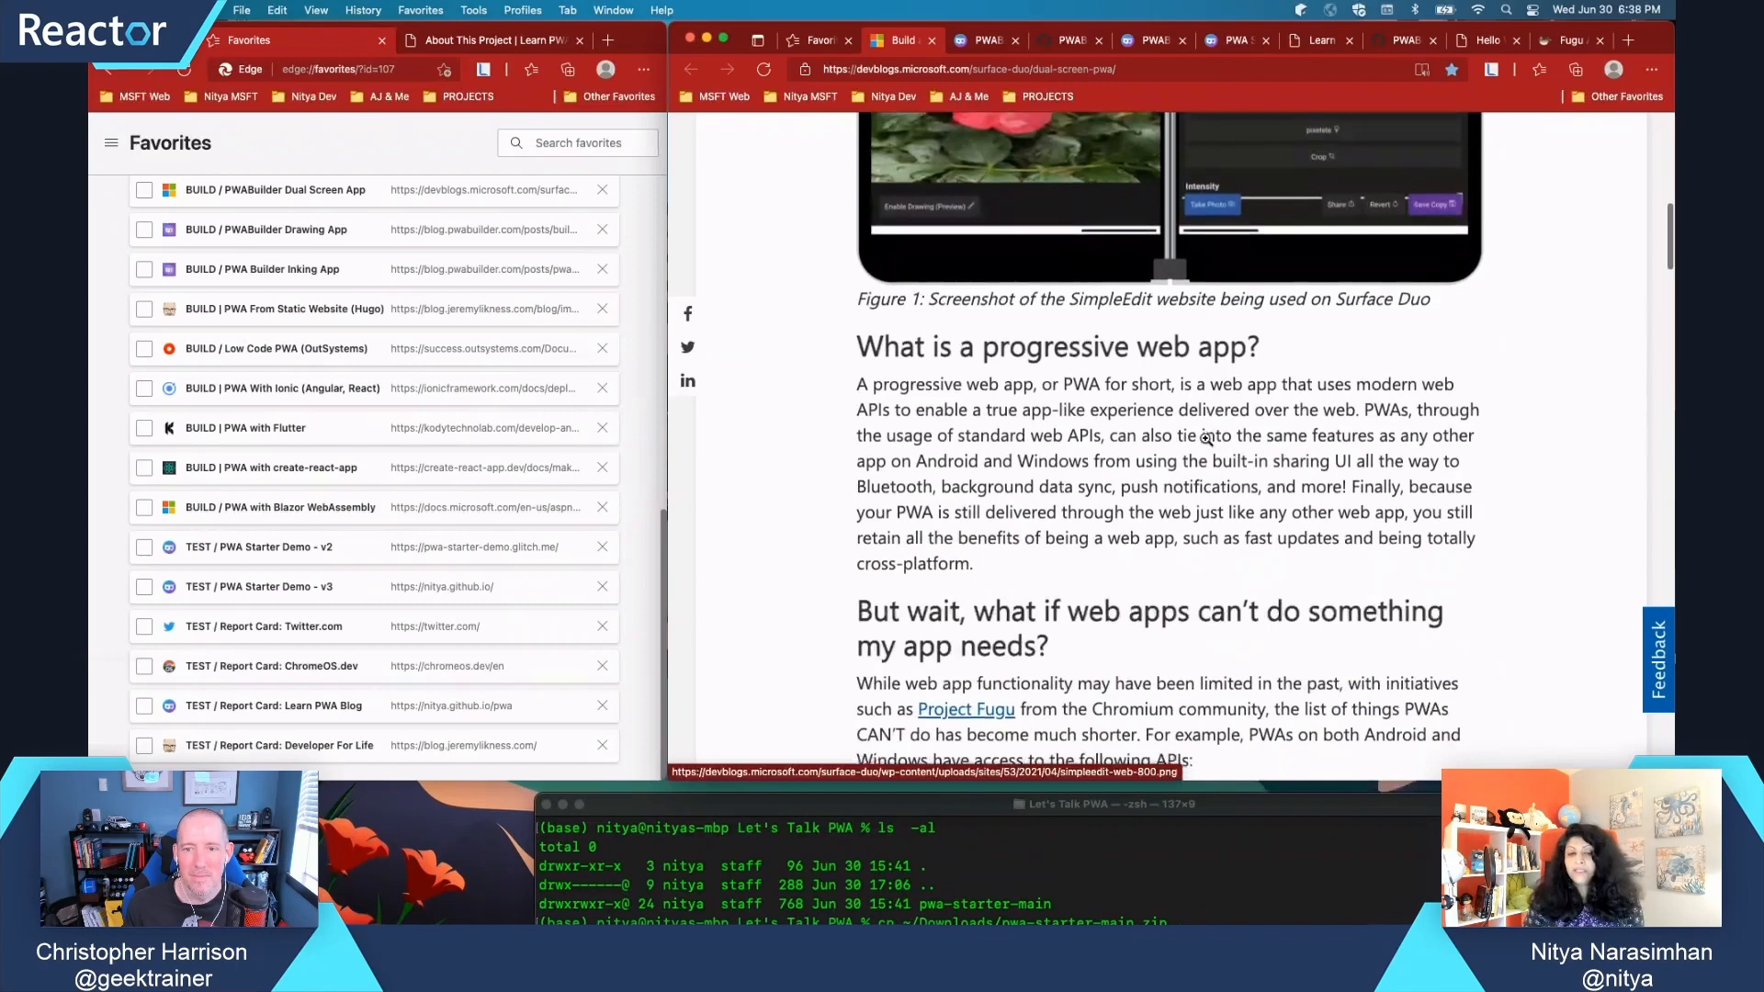
{"action": "scroll", "scroll_direction": "down", "scroll_amount": 3}
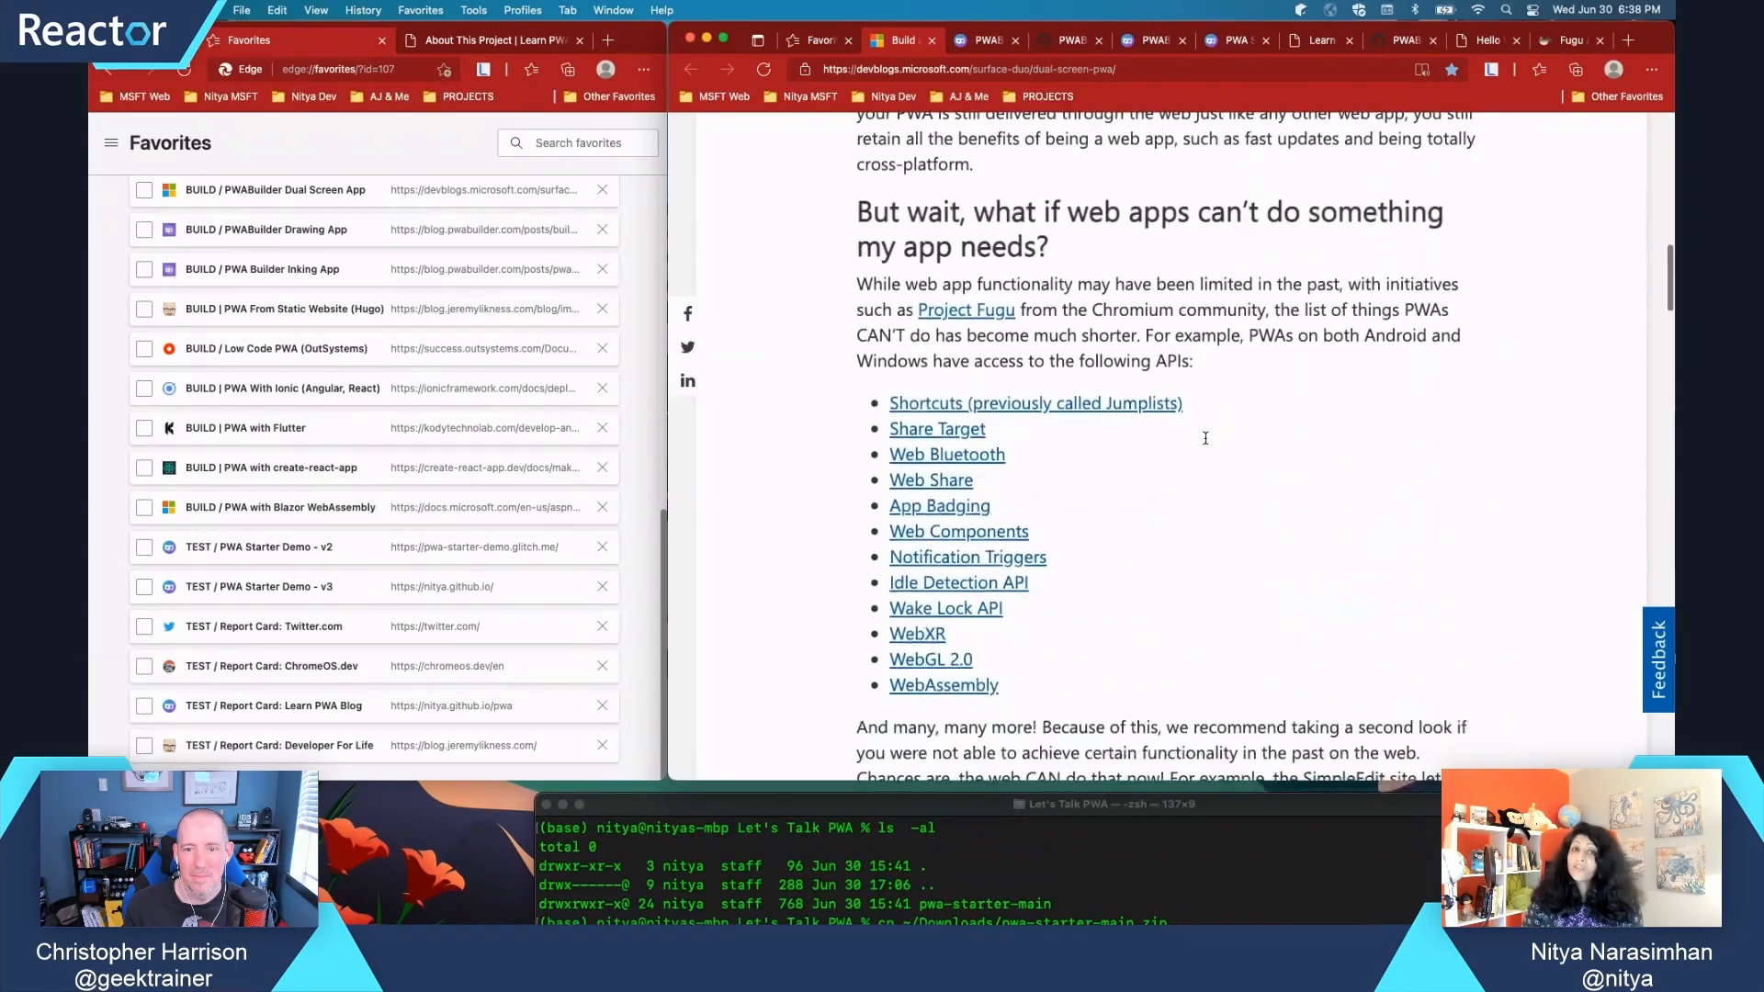
{"action": "scroll", "scroll_direction": "down", "scroll_amount": 3}
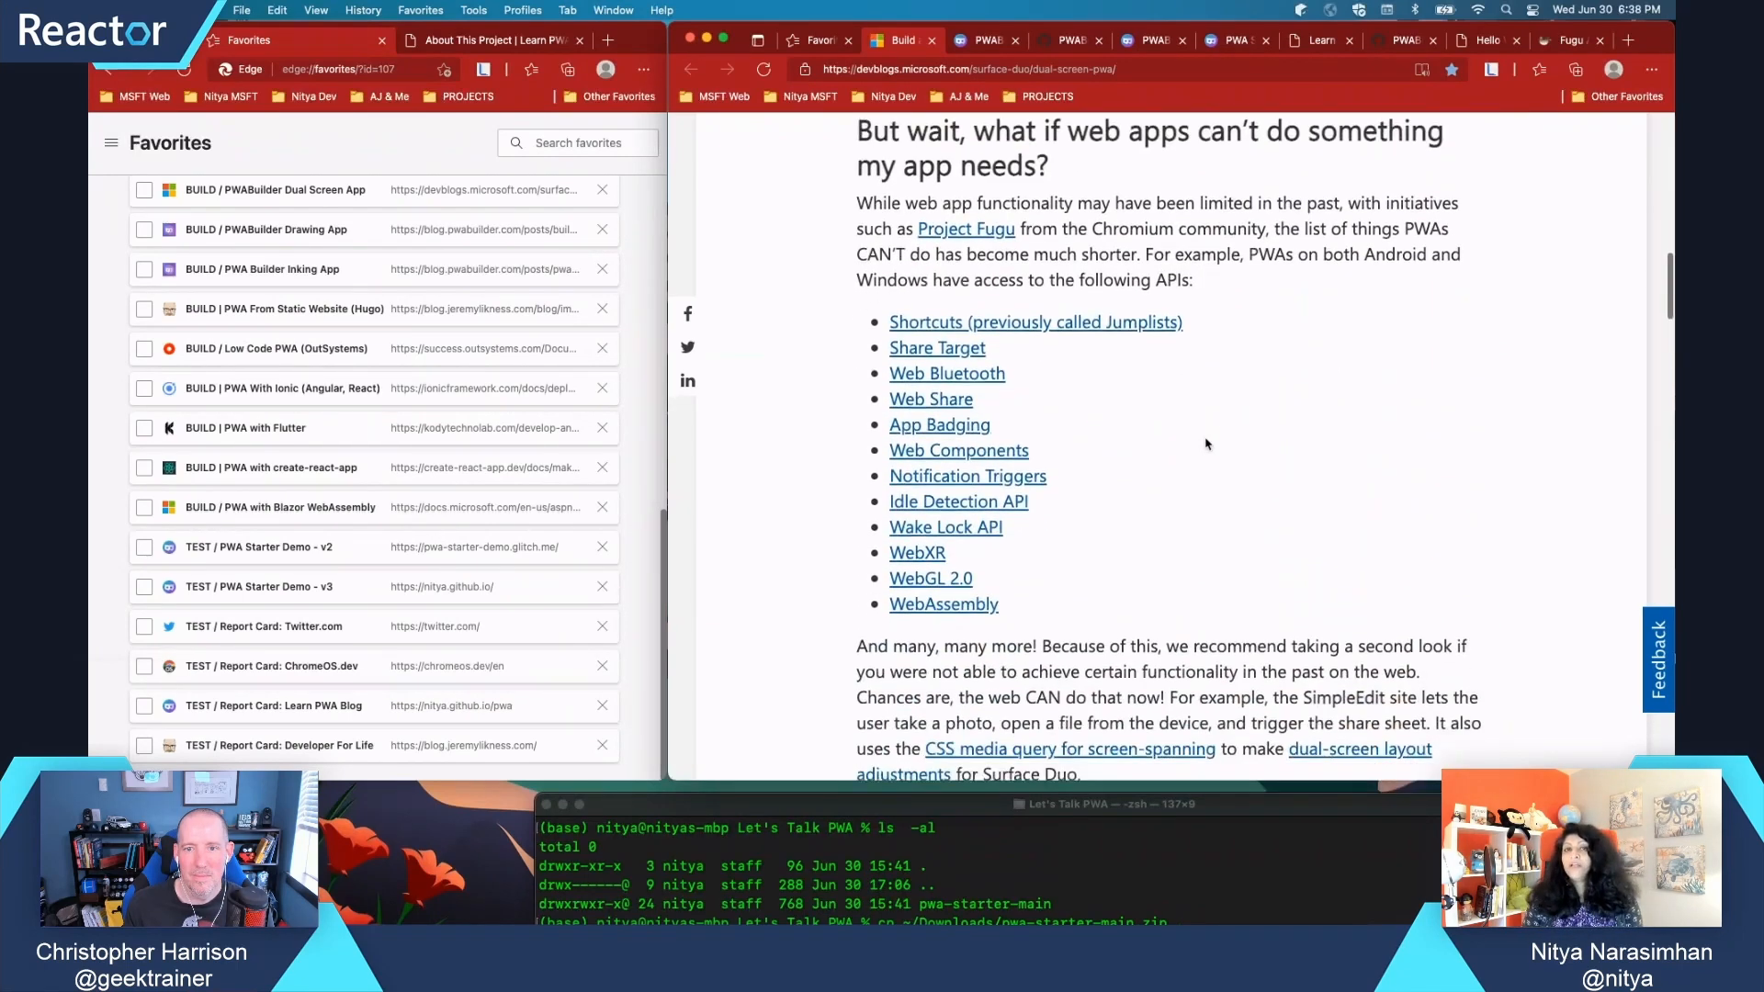
{"action": "scroll", "scroll_direction": "down", "scroll_amount": 3}
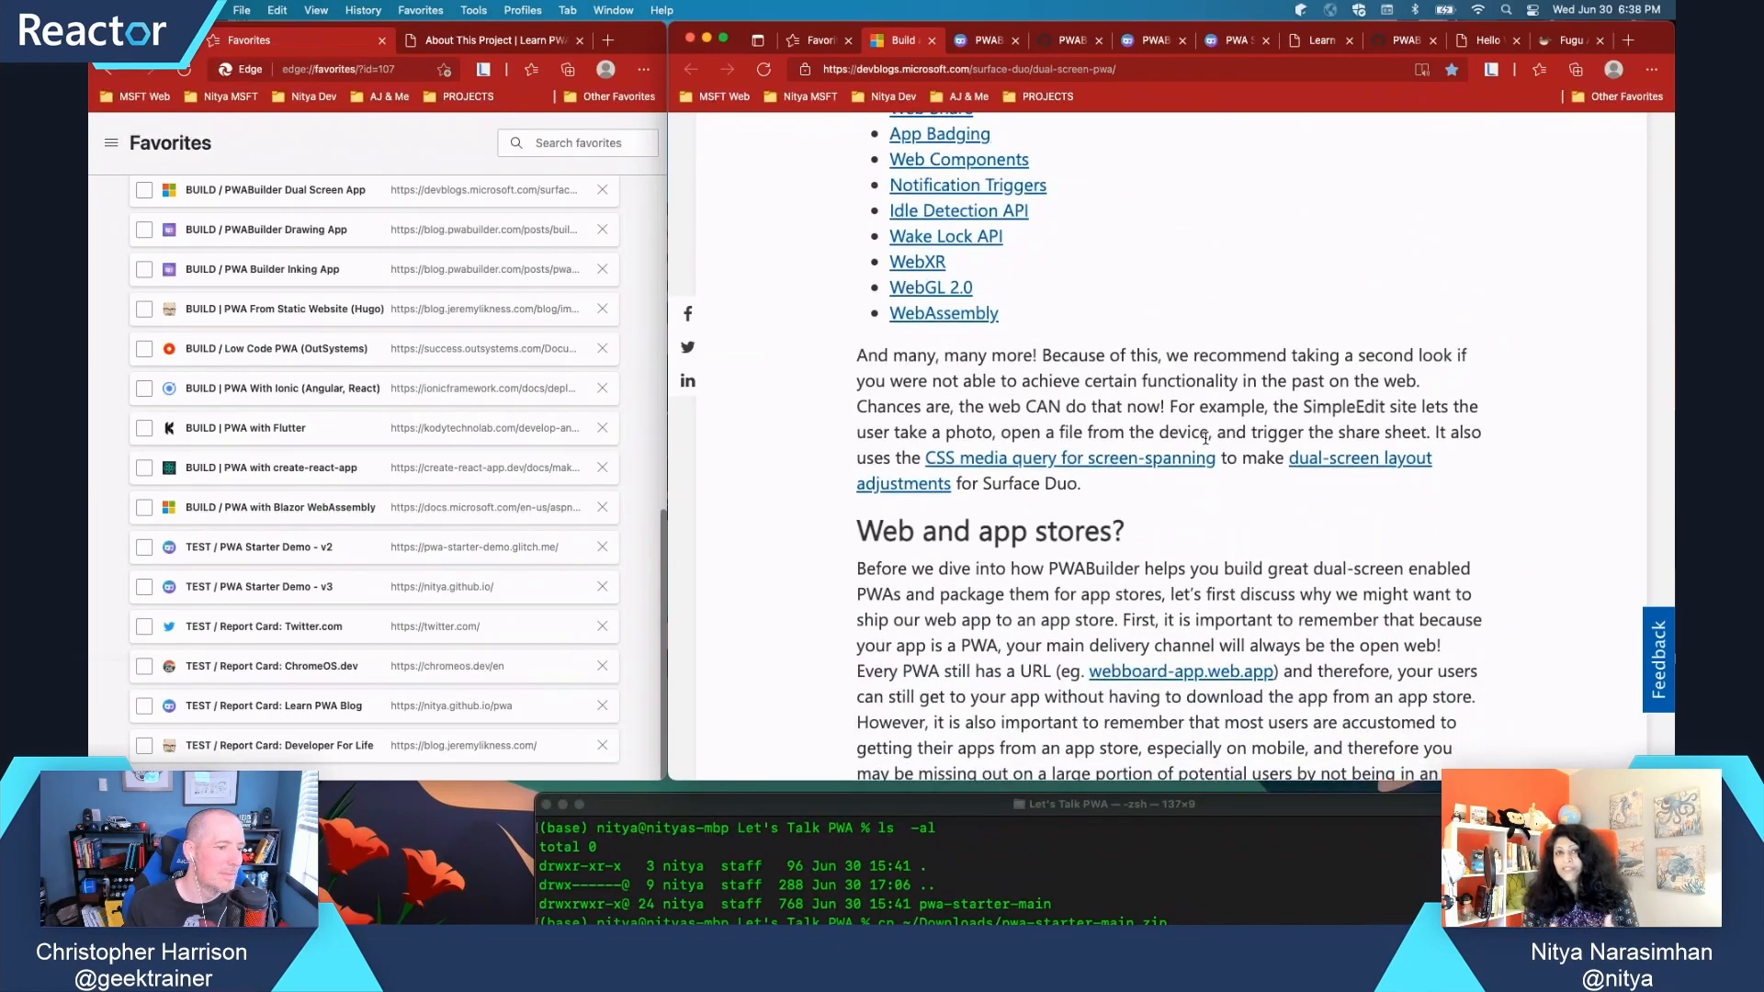
{"action": "scroll", "scroll_direction": "down", "scroll_amount": 3}
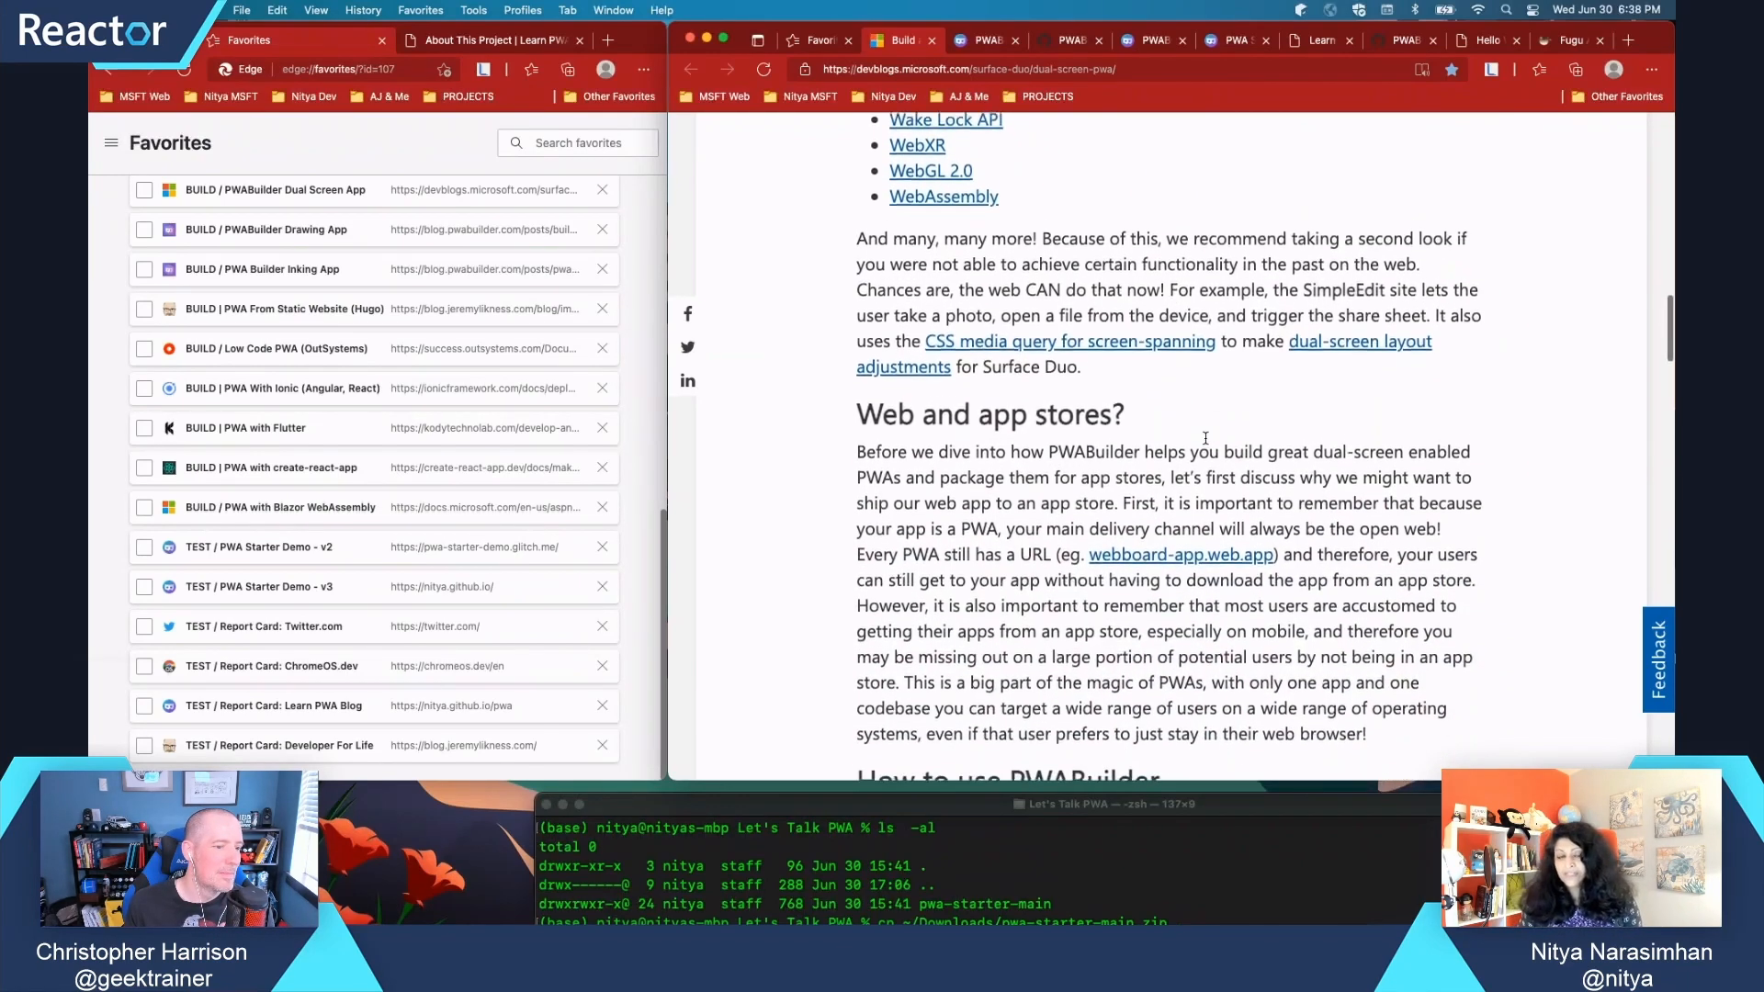
{"action": "scroll", "scroll_direction": "down", "scroll_amount": 3}
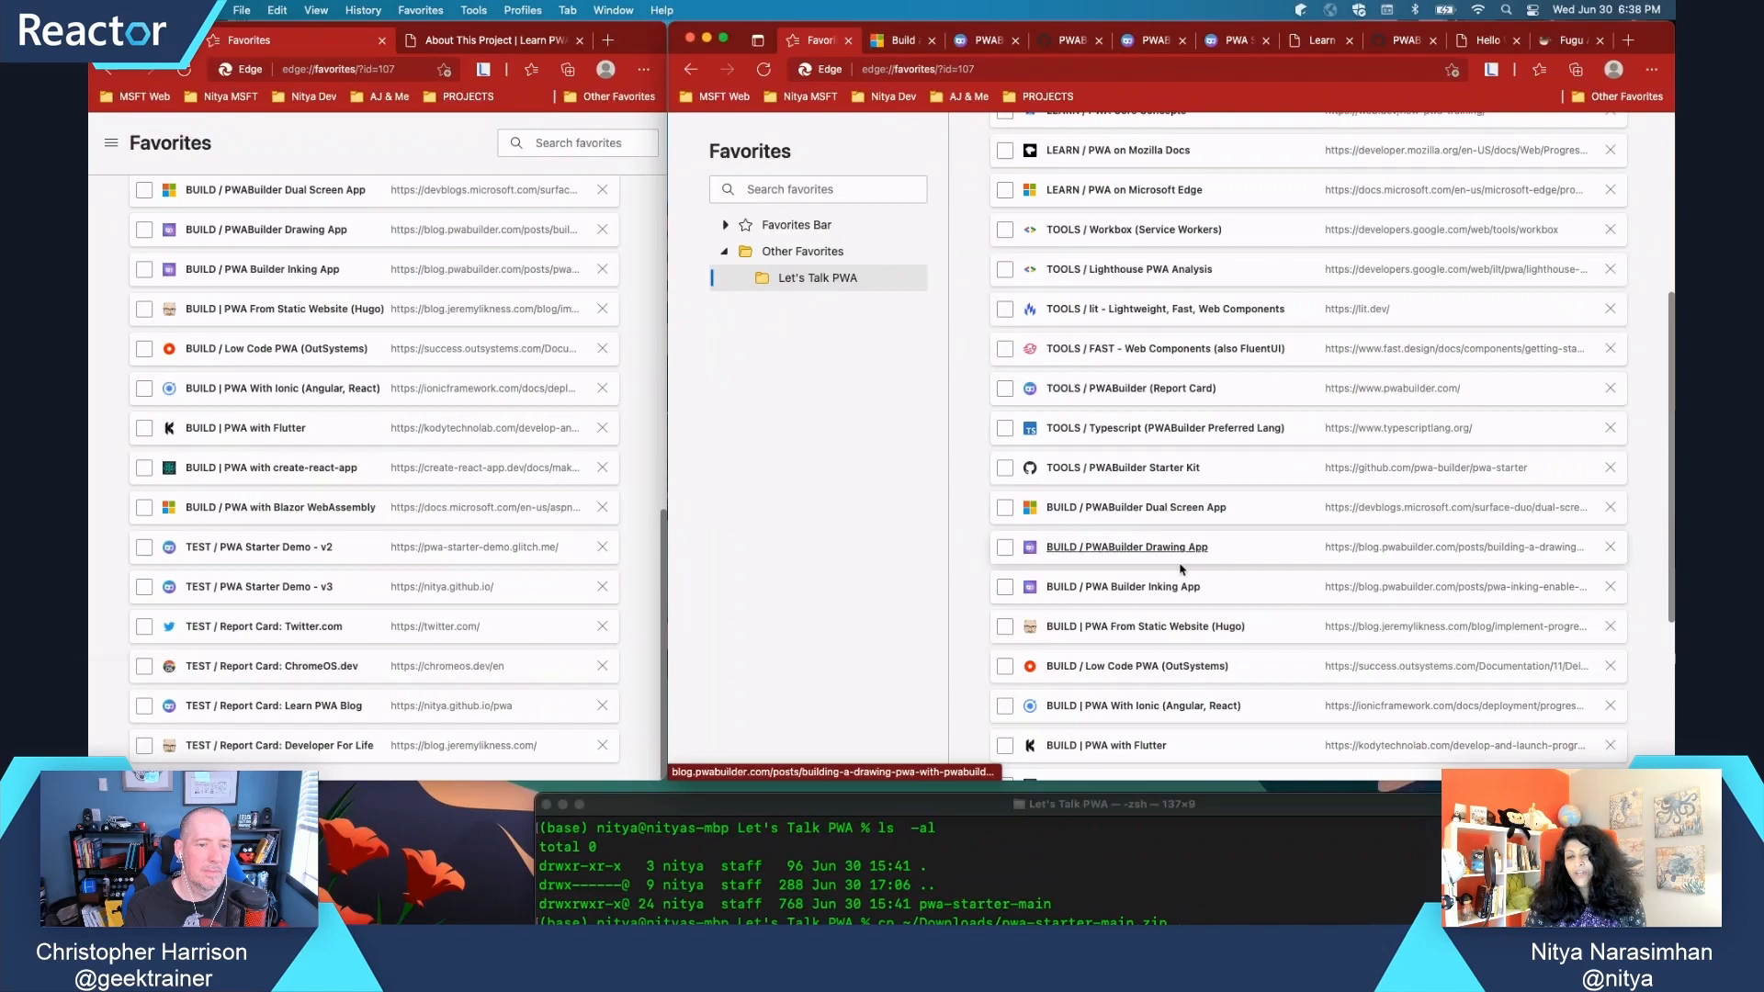
{"action": "mouse_move", "coordinate": [1165, 587]}
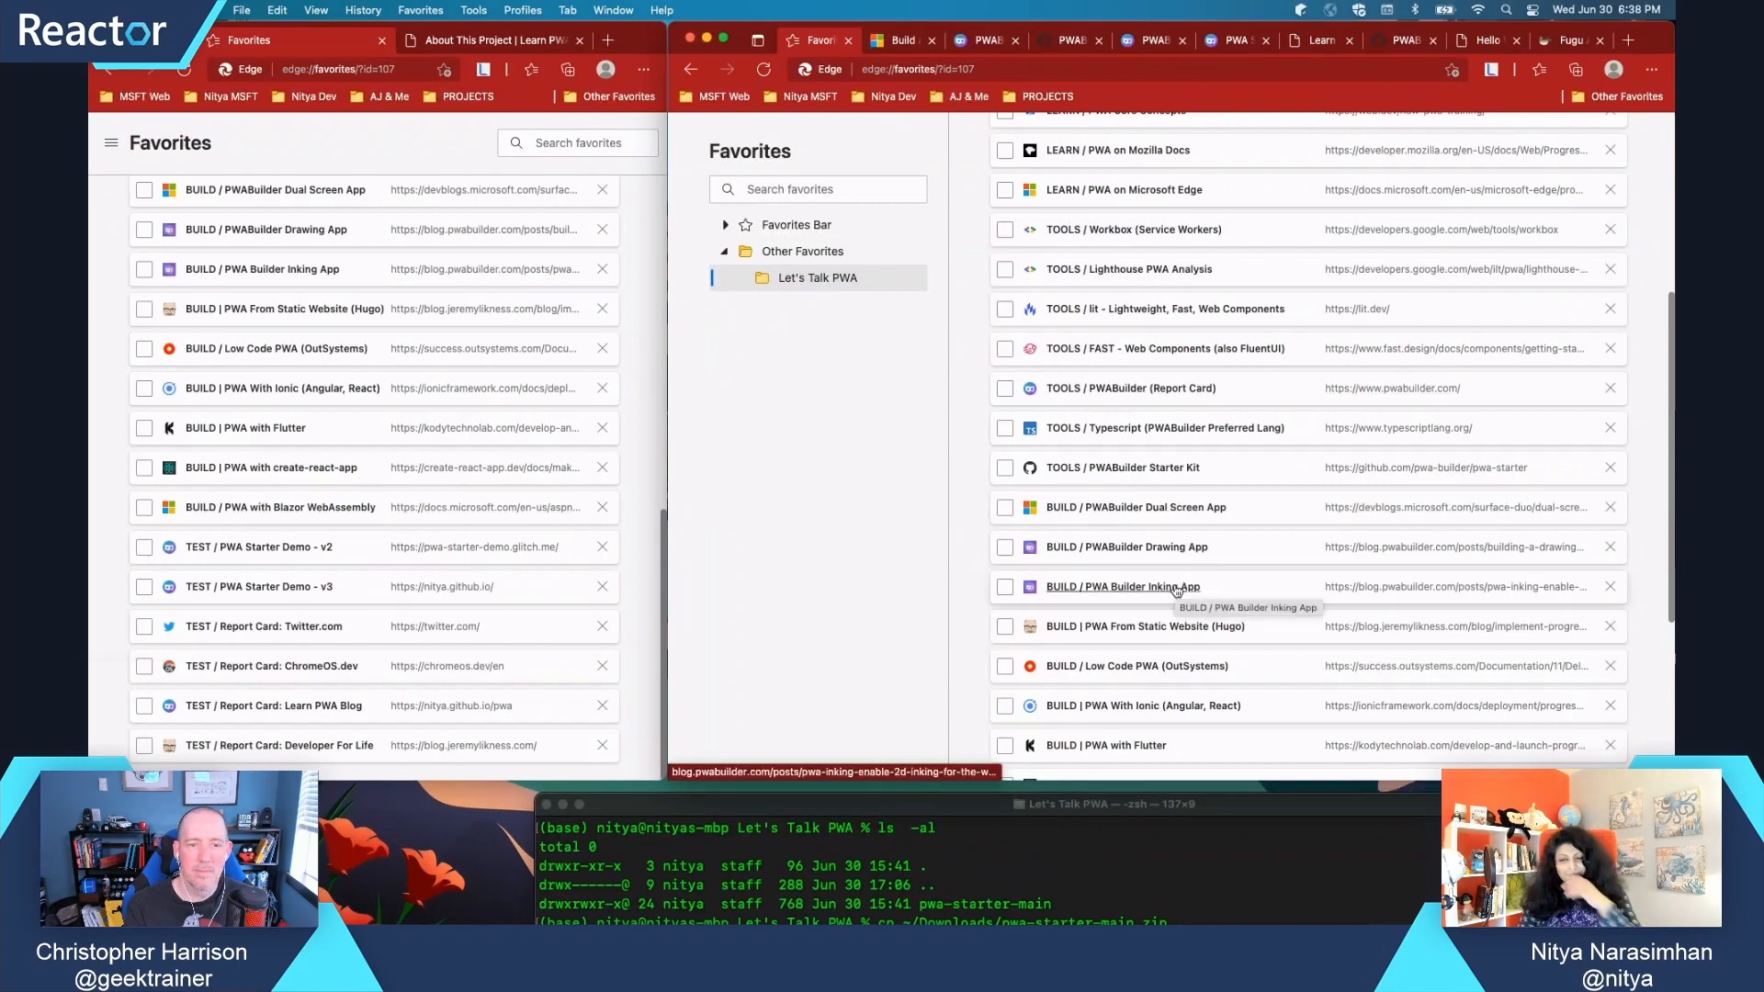
Open the 'BUILD / PWA Builder Inking App' favorite and scroll the 2D inking post
{"action": "left_click", "coordinate": [1122, 586]}
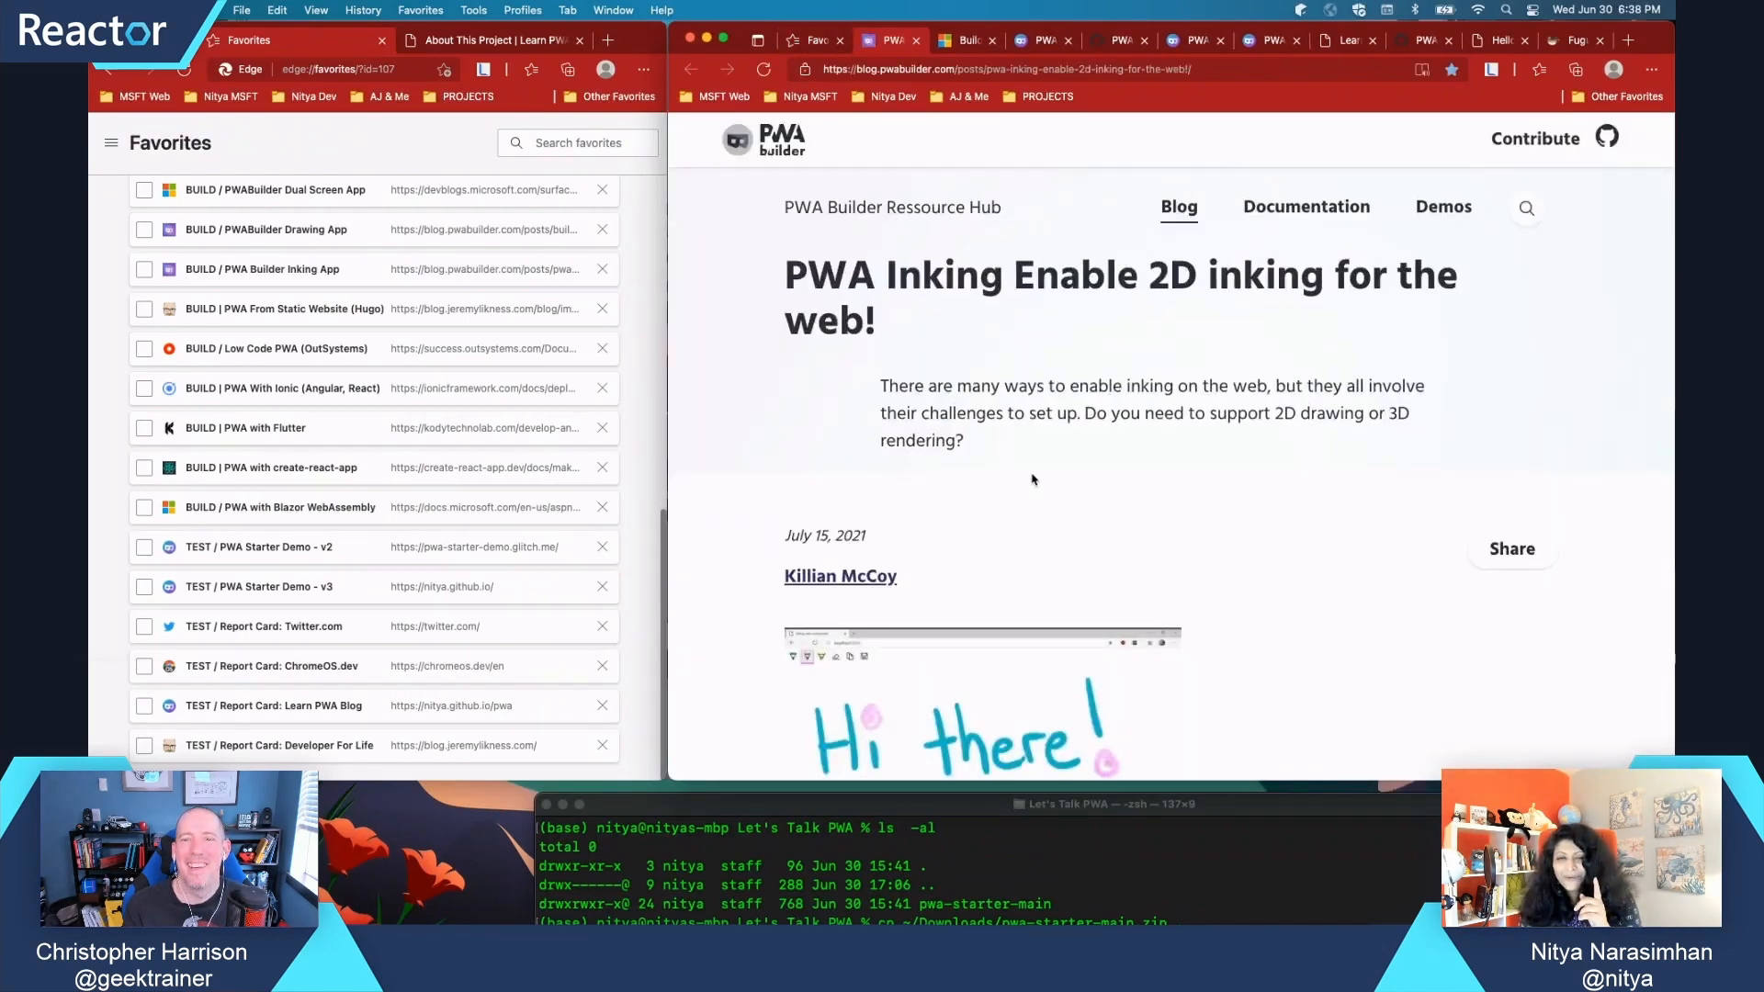
{"action": "scroll", "scroll_direction": "down", "scroll_amount": 3}
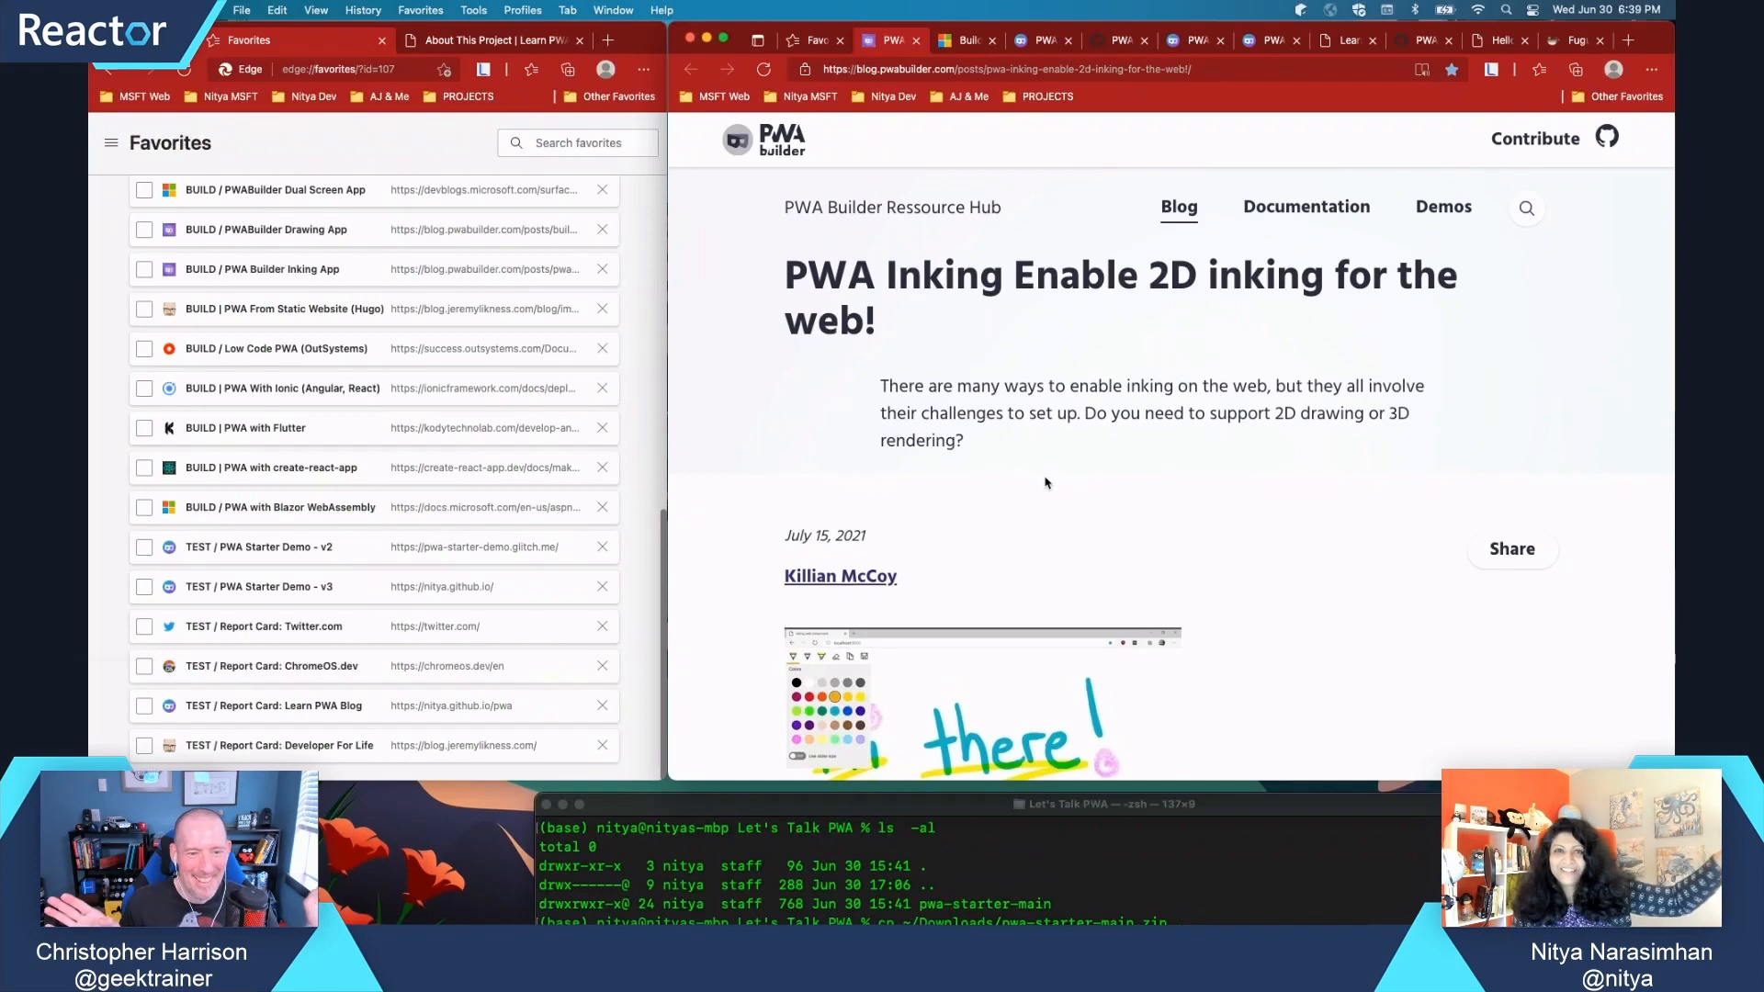
{"action": "mouse_move", "coordinate": [974, 551]}
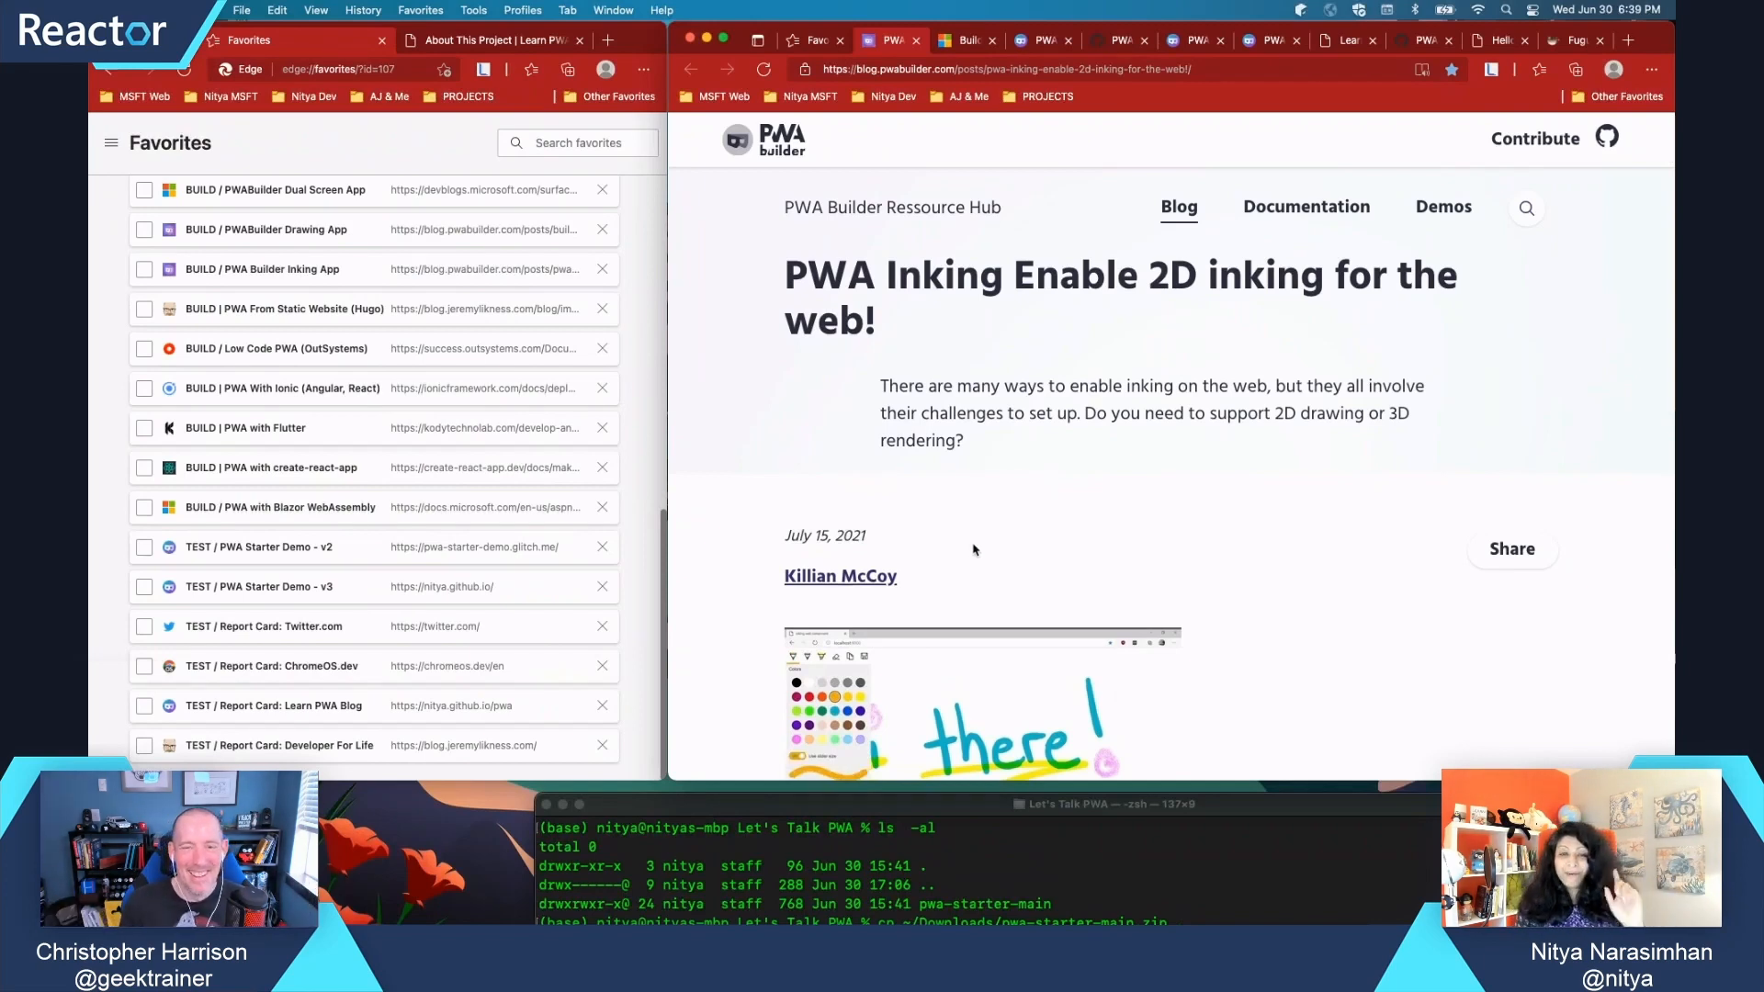
{"action": "scroll", "scroll_direction": "down", "scroll_amount": 3}
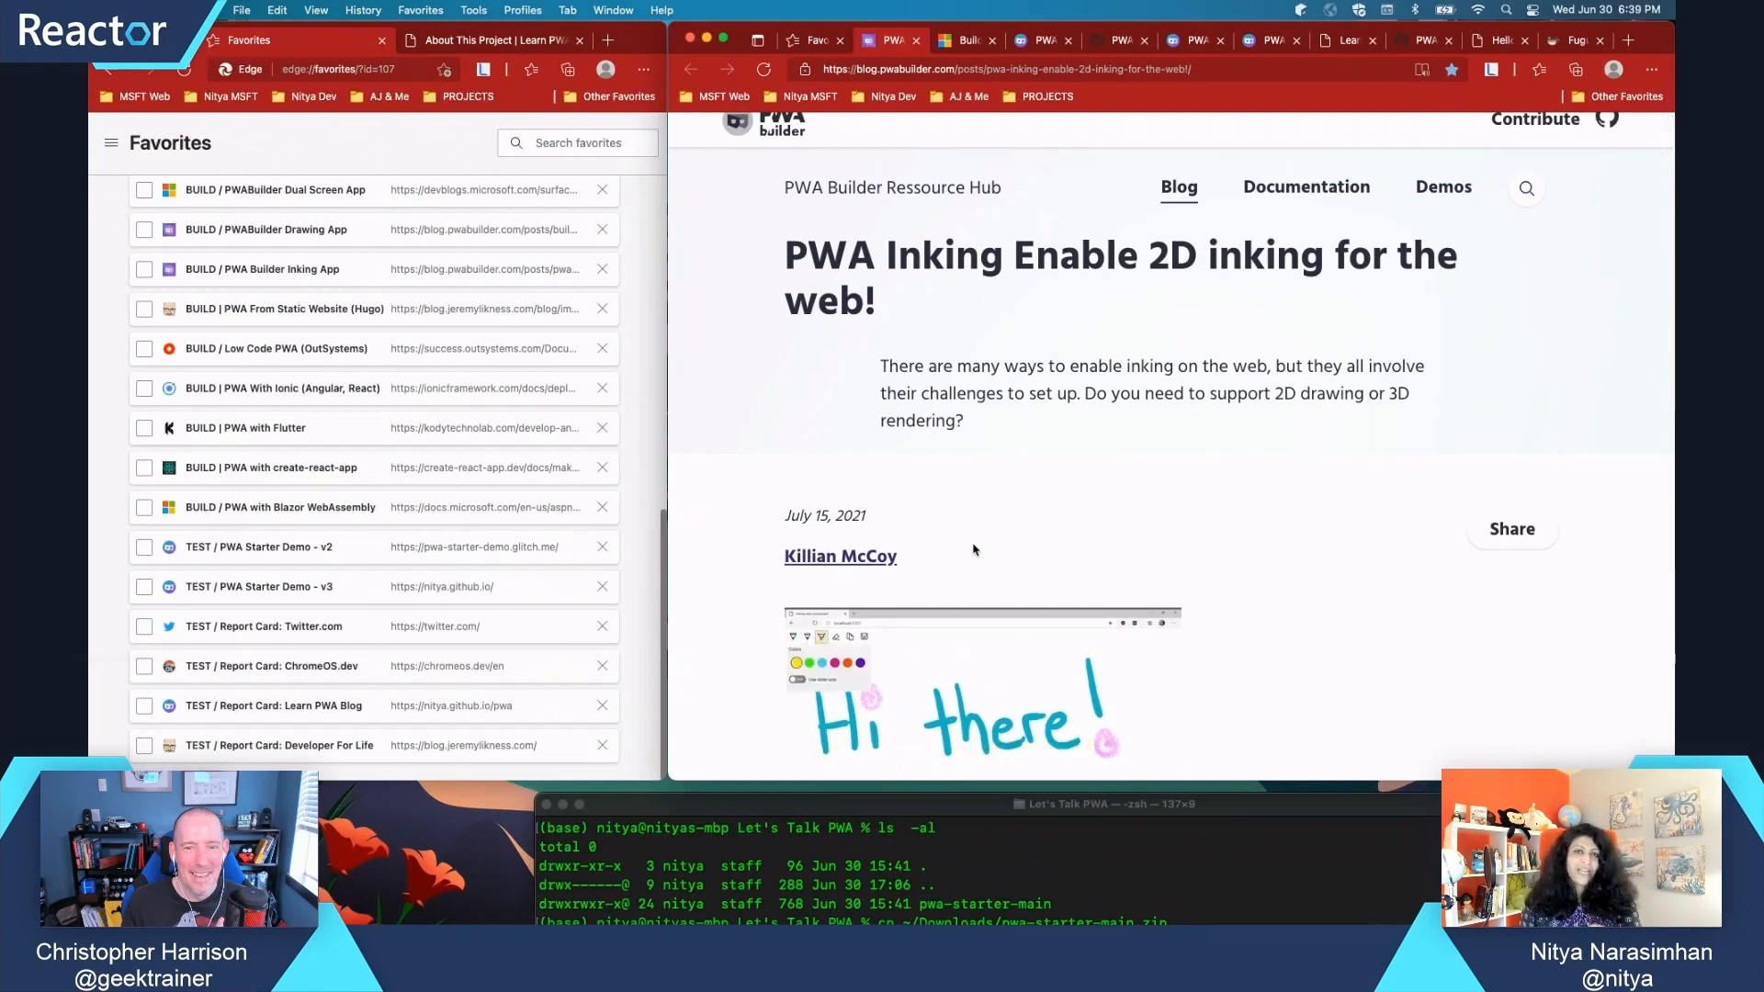
{"action": "scroll", "scroll_direction": "down", "scroll_amount": 3}
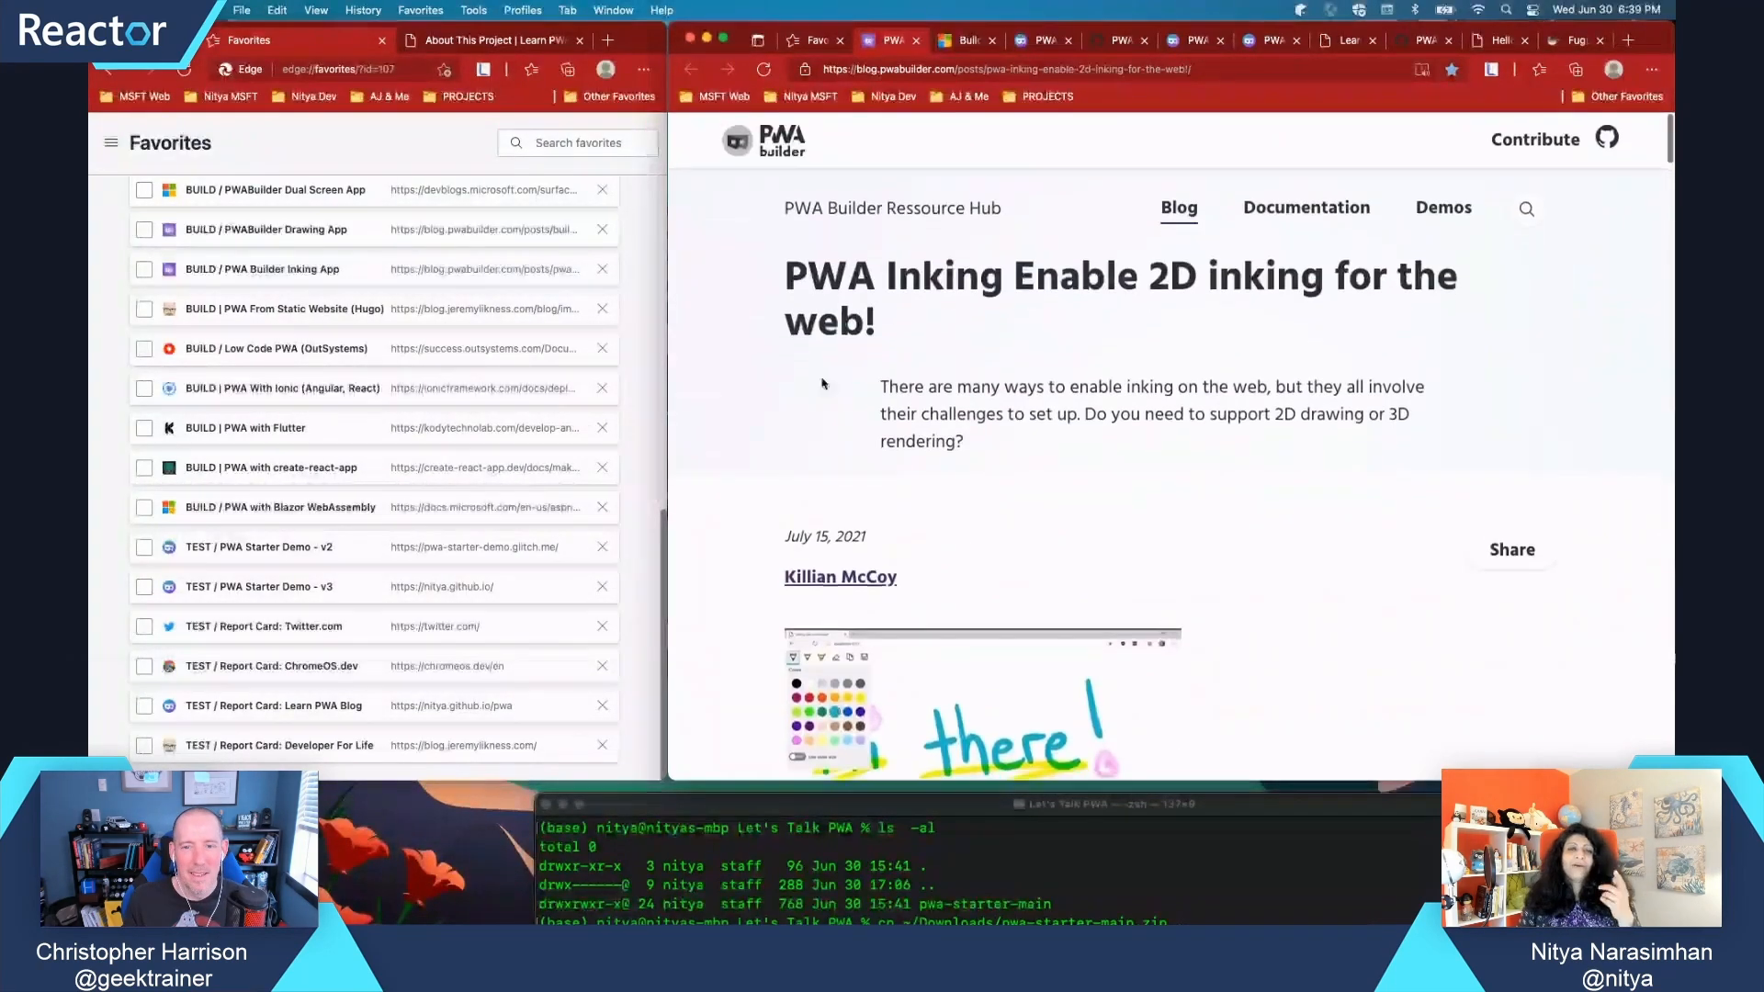
{"action": "mouse_move", "coordinate": [970, 513]}
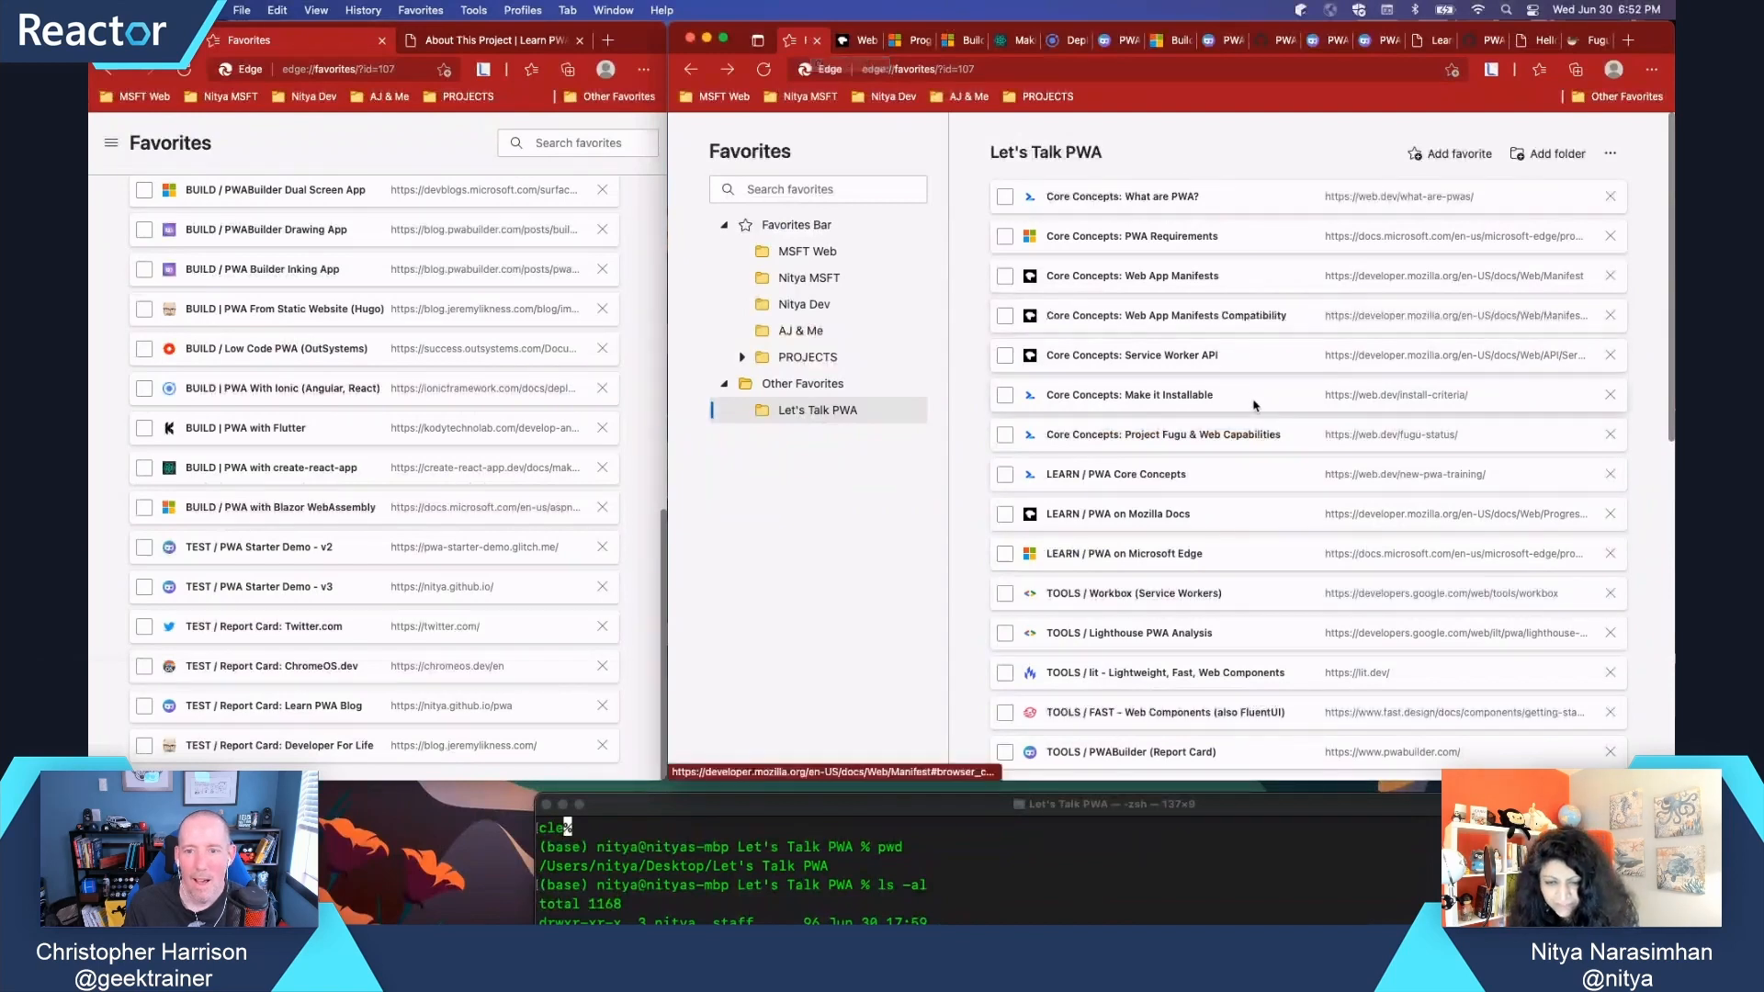
Scroll the PWABuilder front-end repository page on GitHub
{"action": "scroll", "scroll_direction": "down", "scroll_amount": 3}
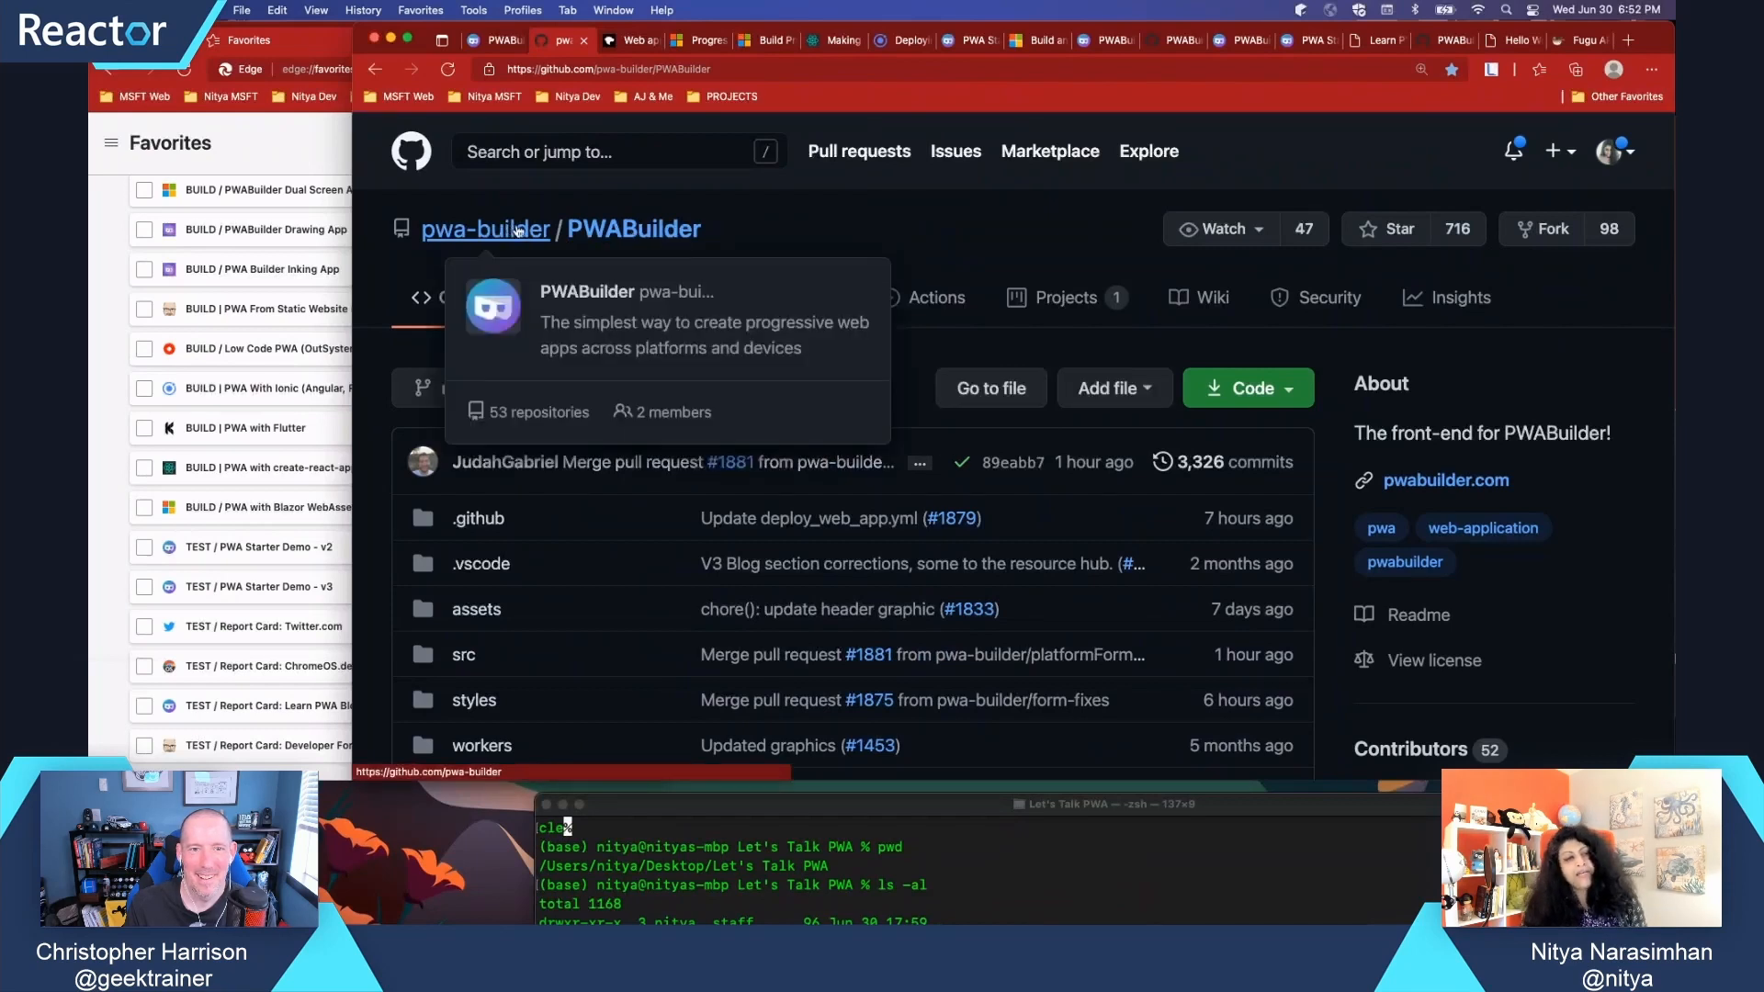
Go to the pwa-builder organization and open its pwa-starter repository
{"action": "left_click", "coordinate": [485, 229]}
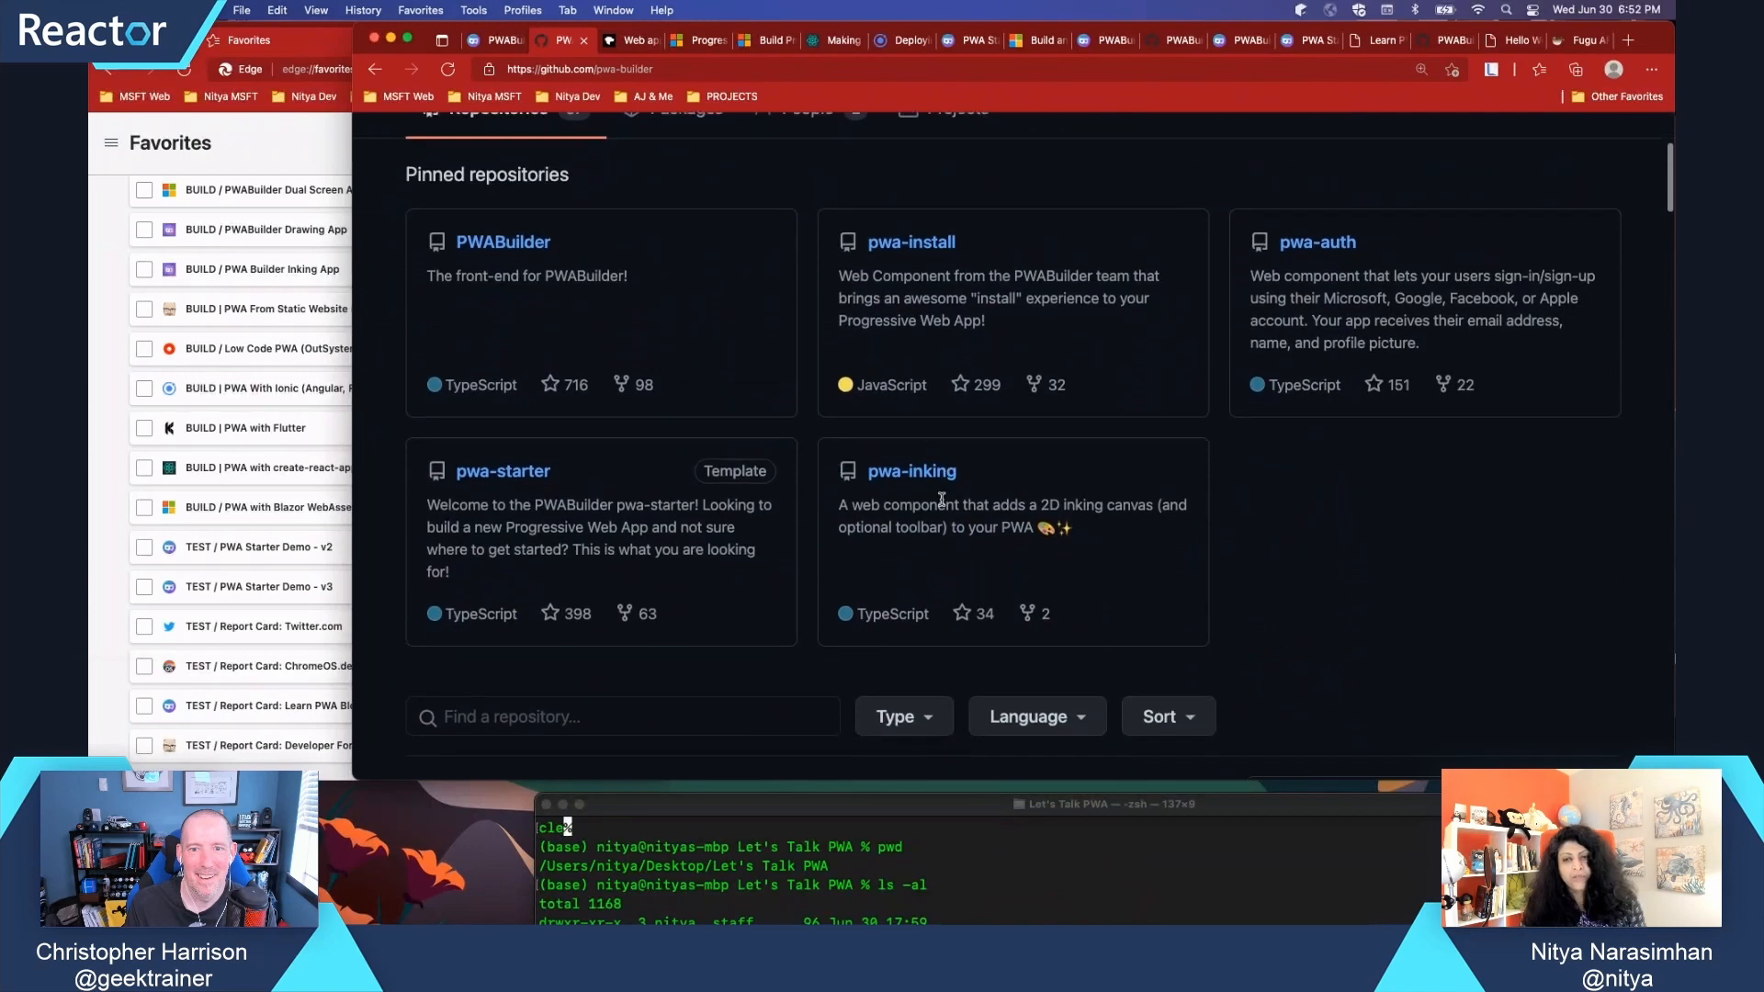
{"action": "left_click", "coordinate": [503, 472]}
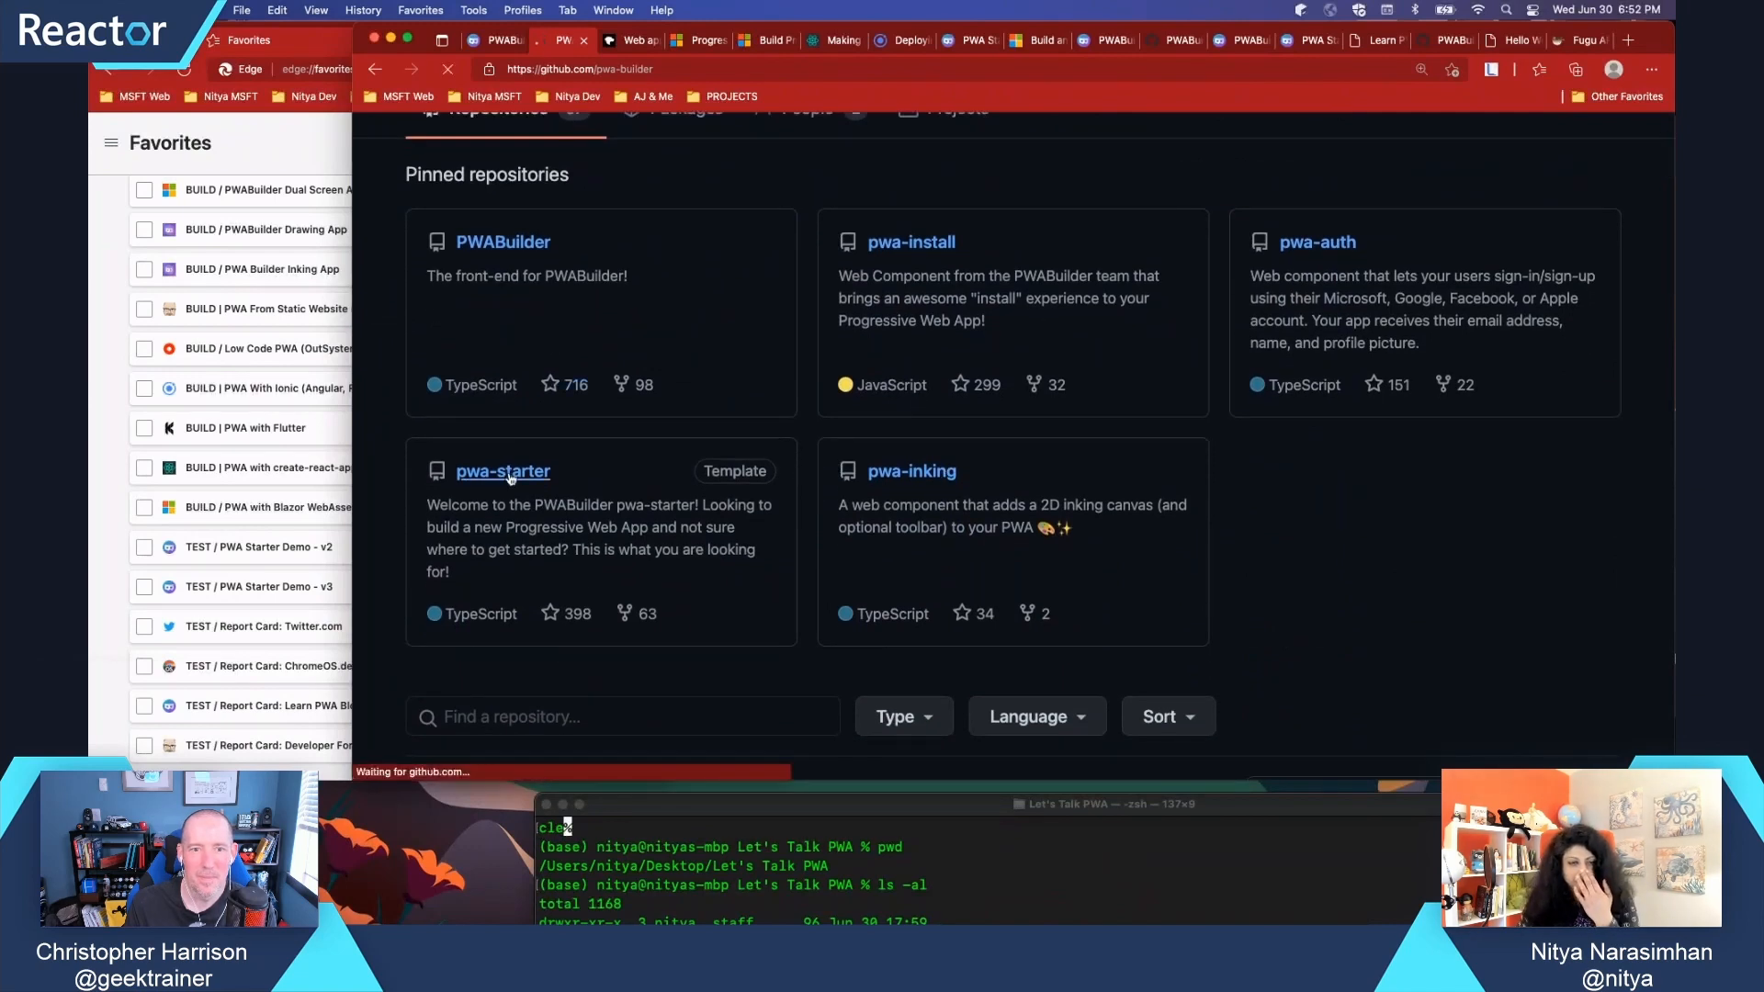
{"action": "left_click", "coordinate": [502, 471]}
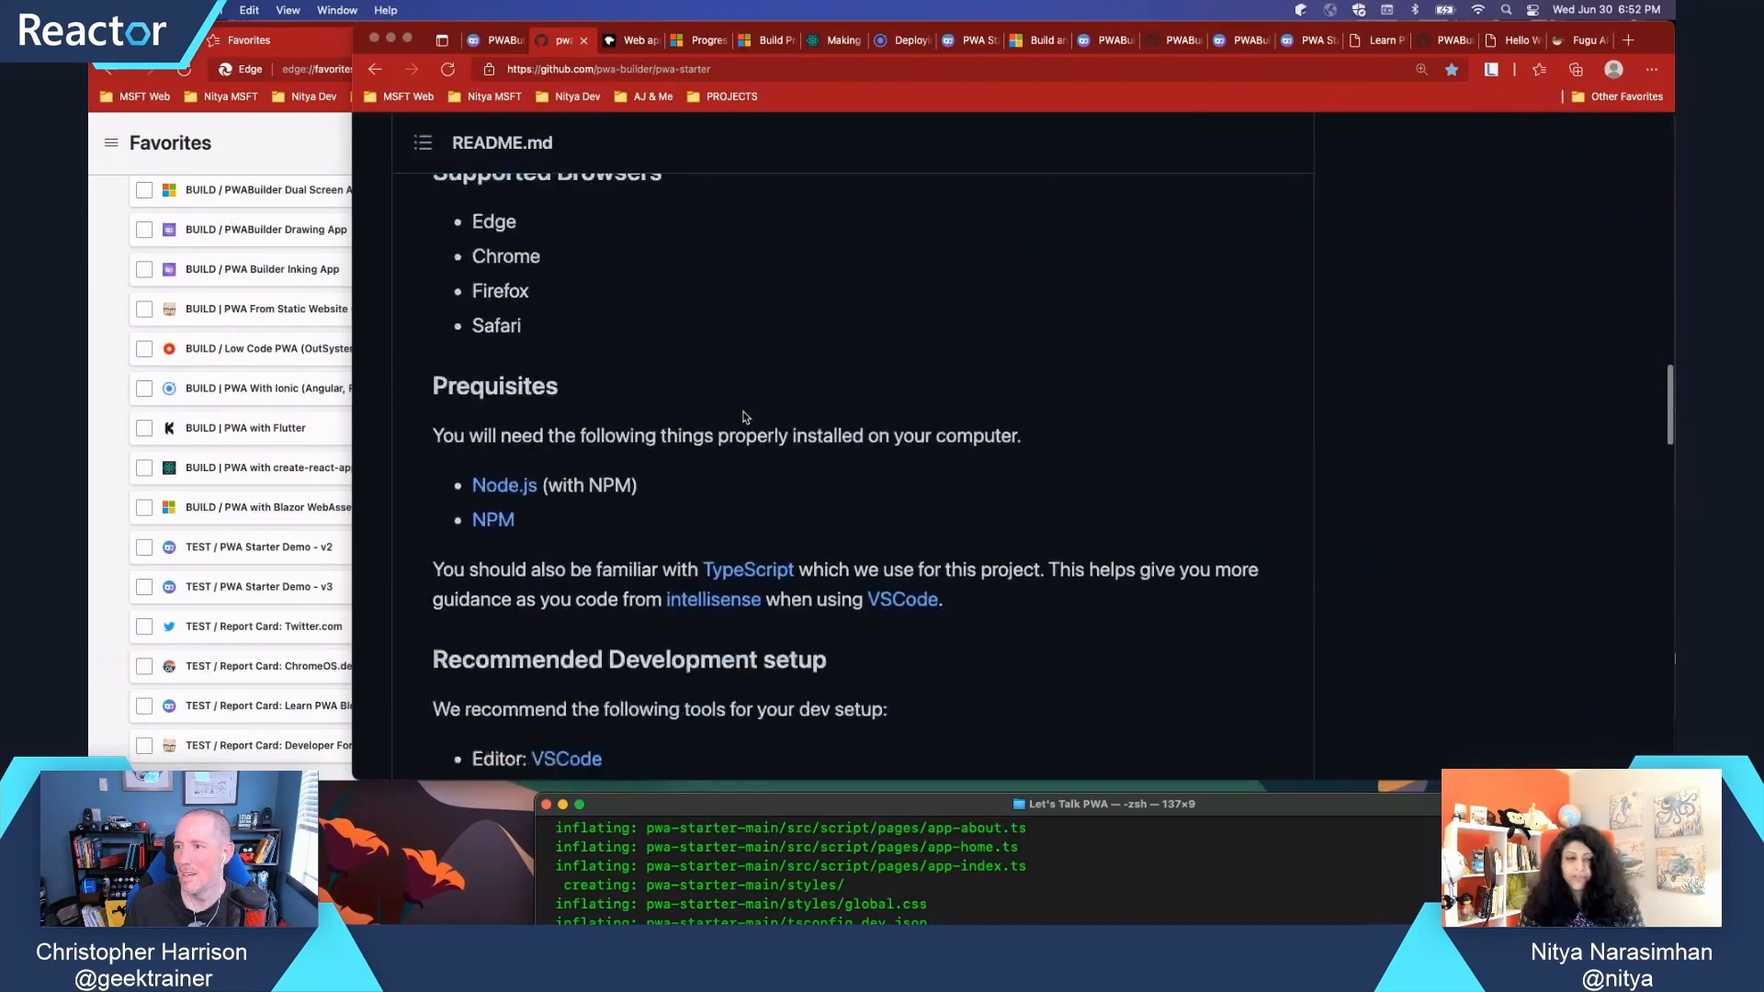
Scroll the pwa-starter README to Development, Building for Production and Deployment
{"action": "scroll", "scroll_direction": "down", "scroll_amount": 3}
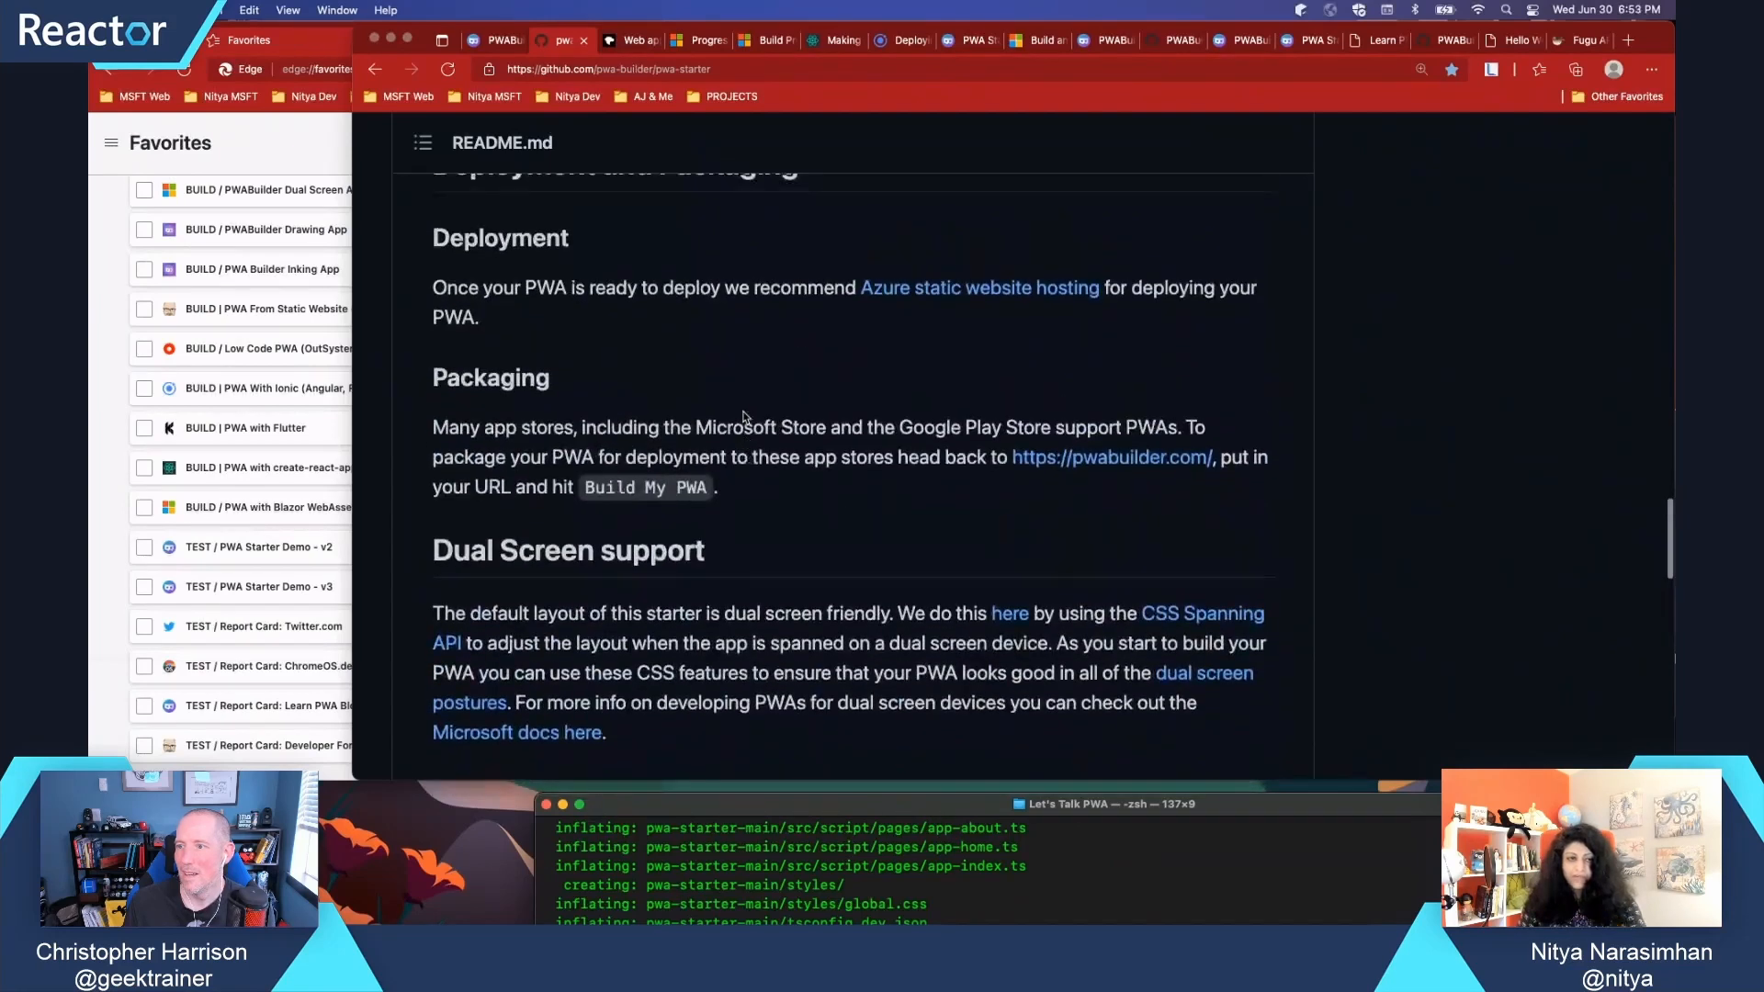
{"action": "scroll", "scroll_direction": "up", "scroll_amount": 3}
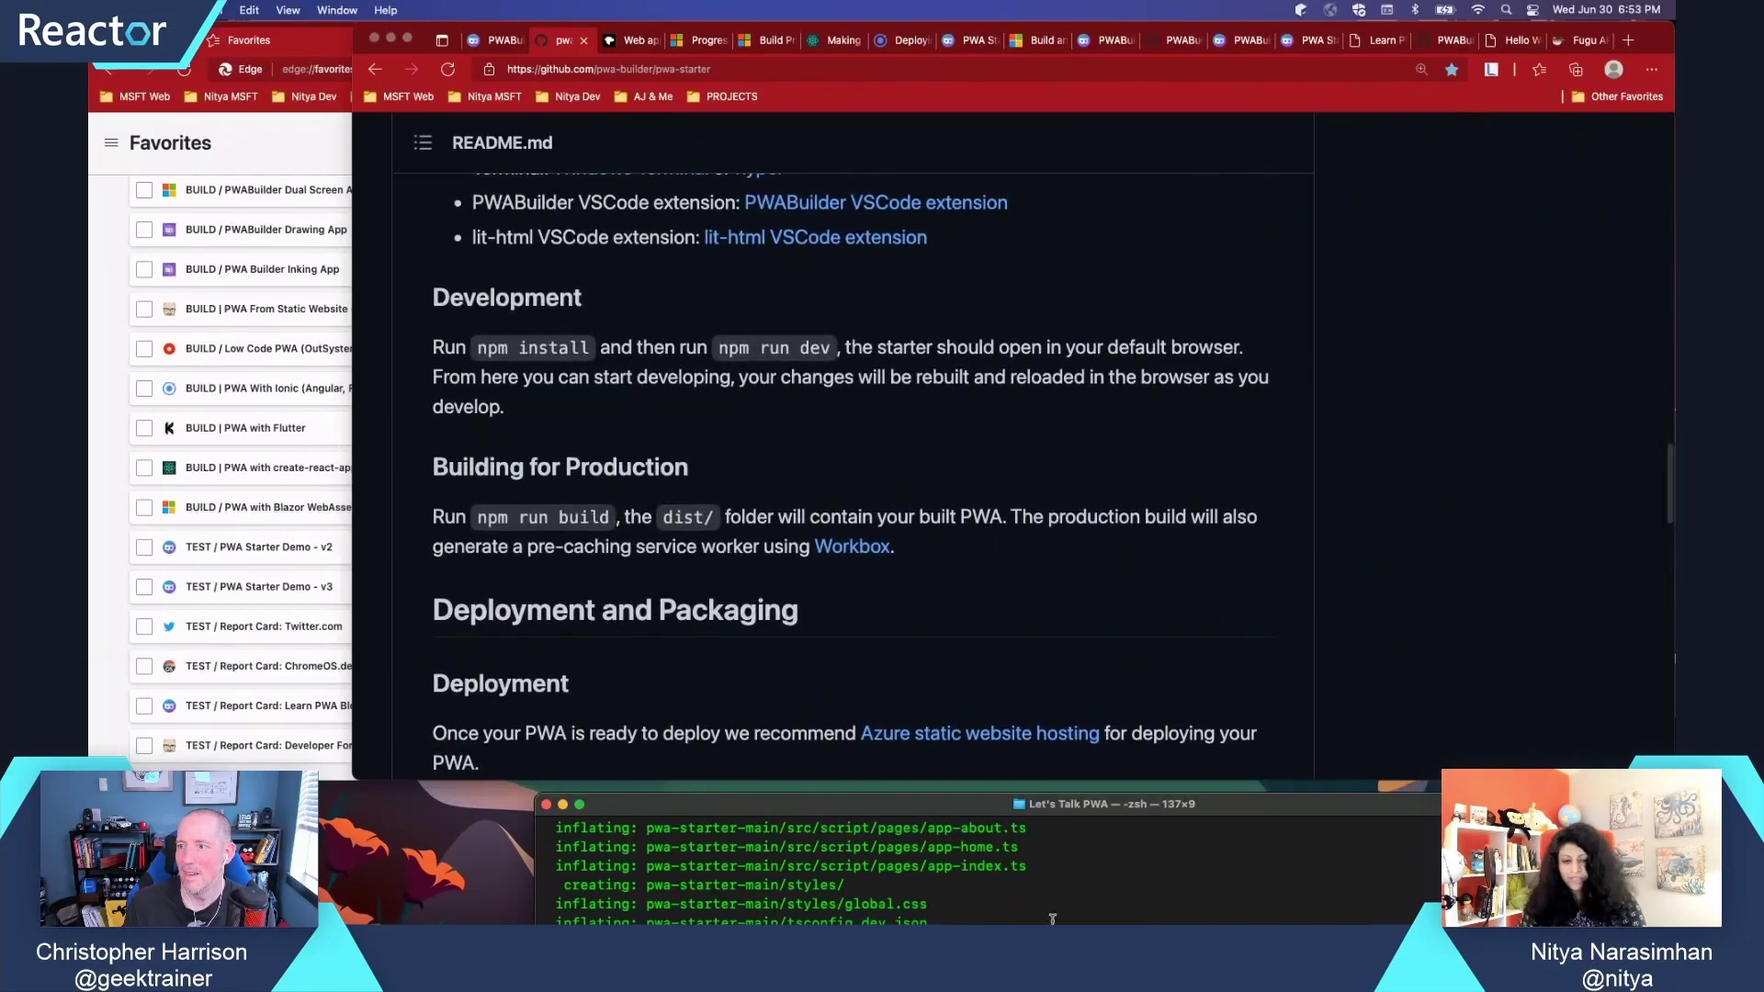
{"action": "scroll", "scroll_direction": "down", "scroll_amount": 3}
{"action": "type", "text": "cd pwa-starter-main"}
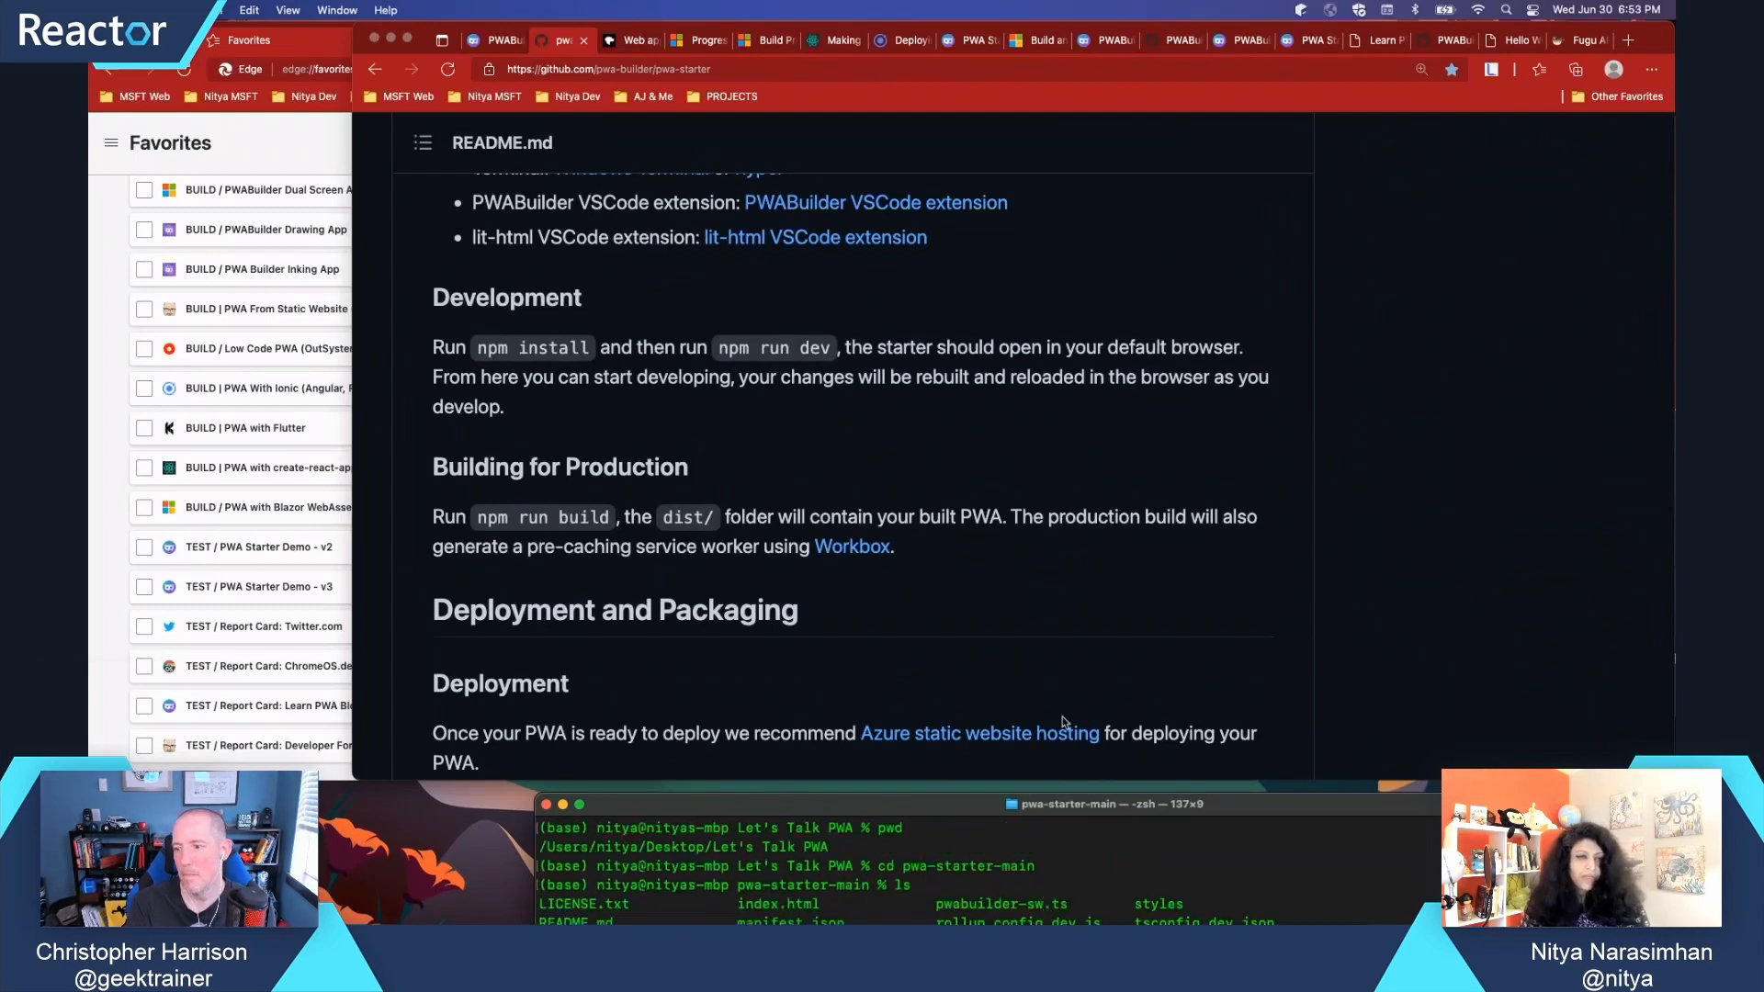
{"action": "scroll", "scroll_direction": "up", "scroll_amount": 3}
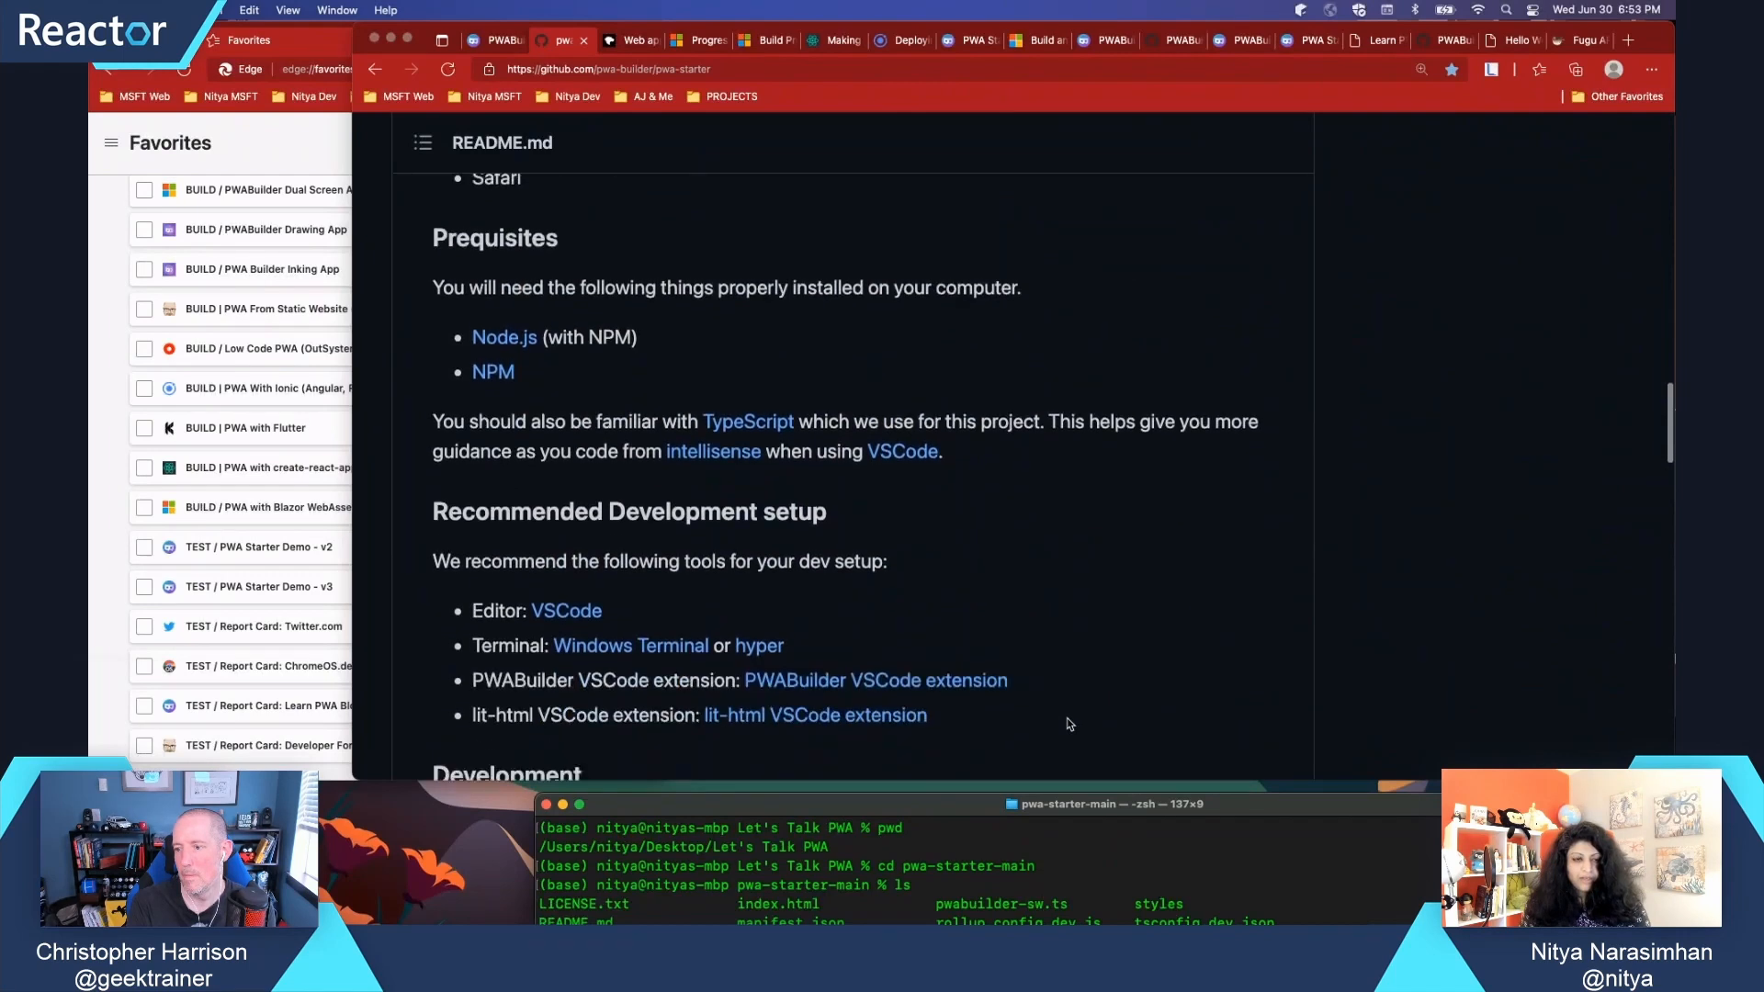
{"action": "scroll", "scroll_direction": "down", "scroll_amount": 3}
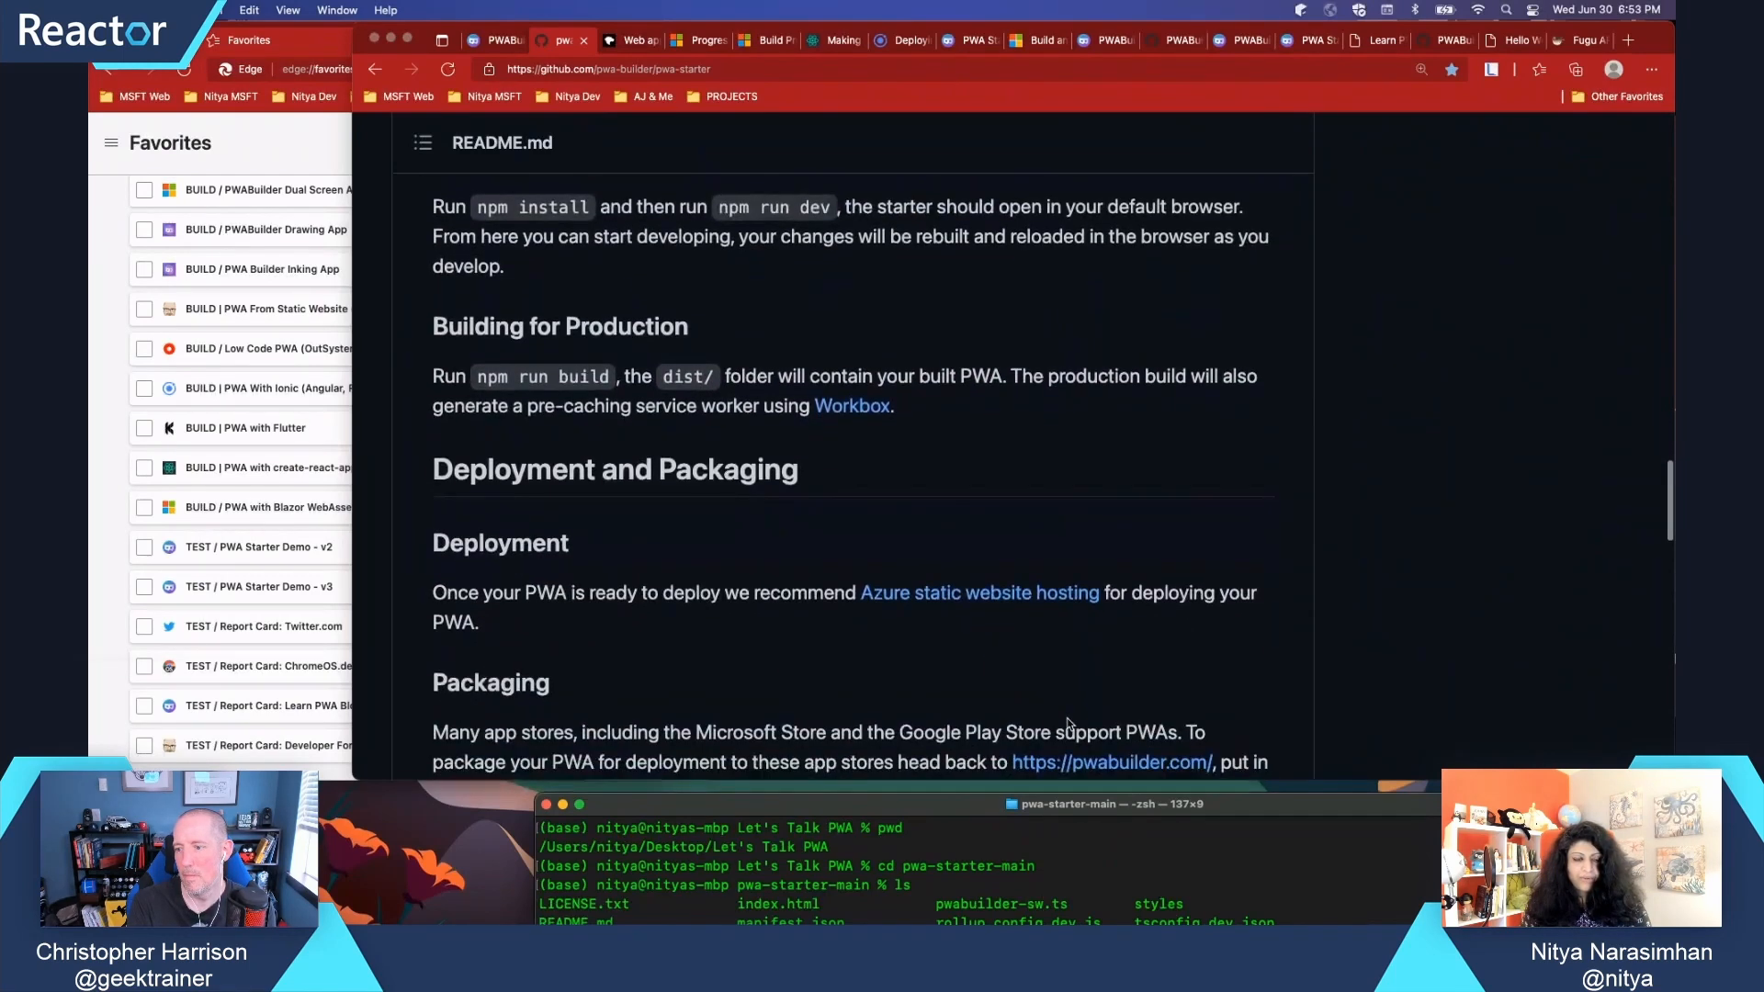
{"action": "scroll", "scroll_direction": "down", "scroll_amount": 3}
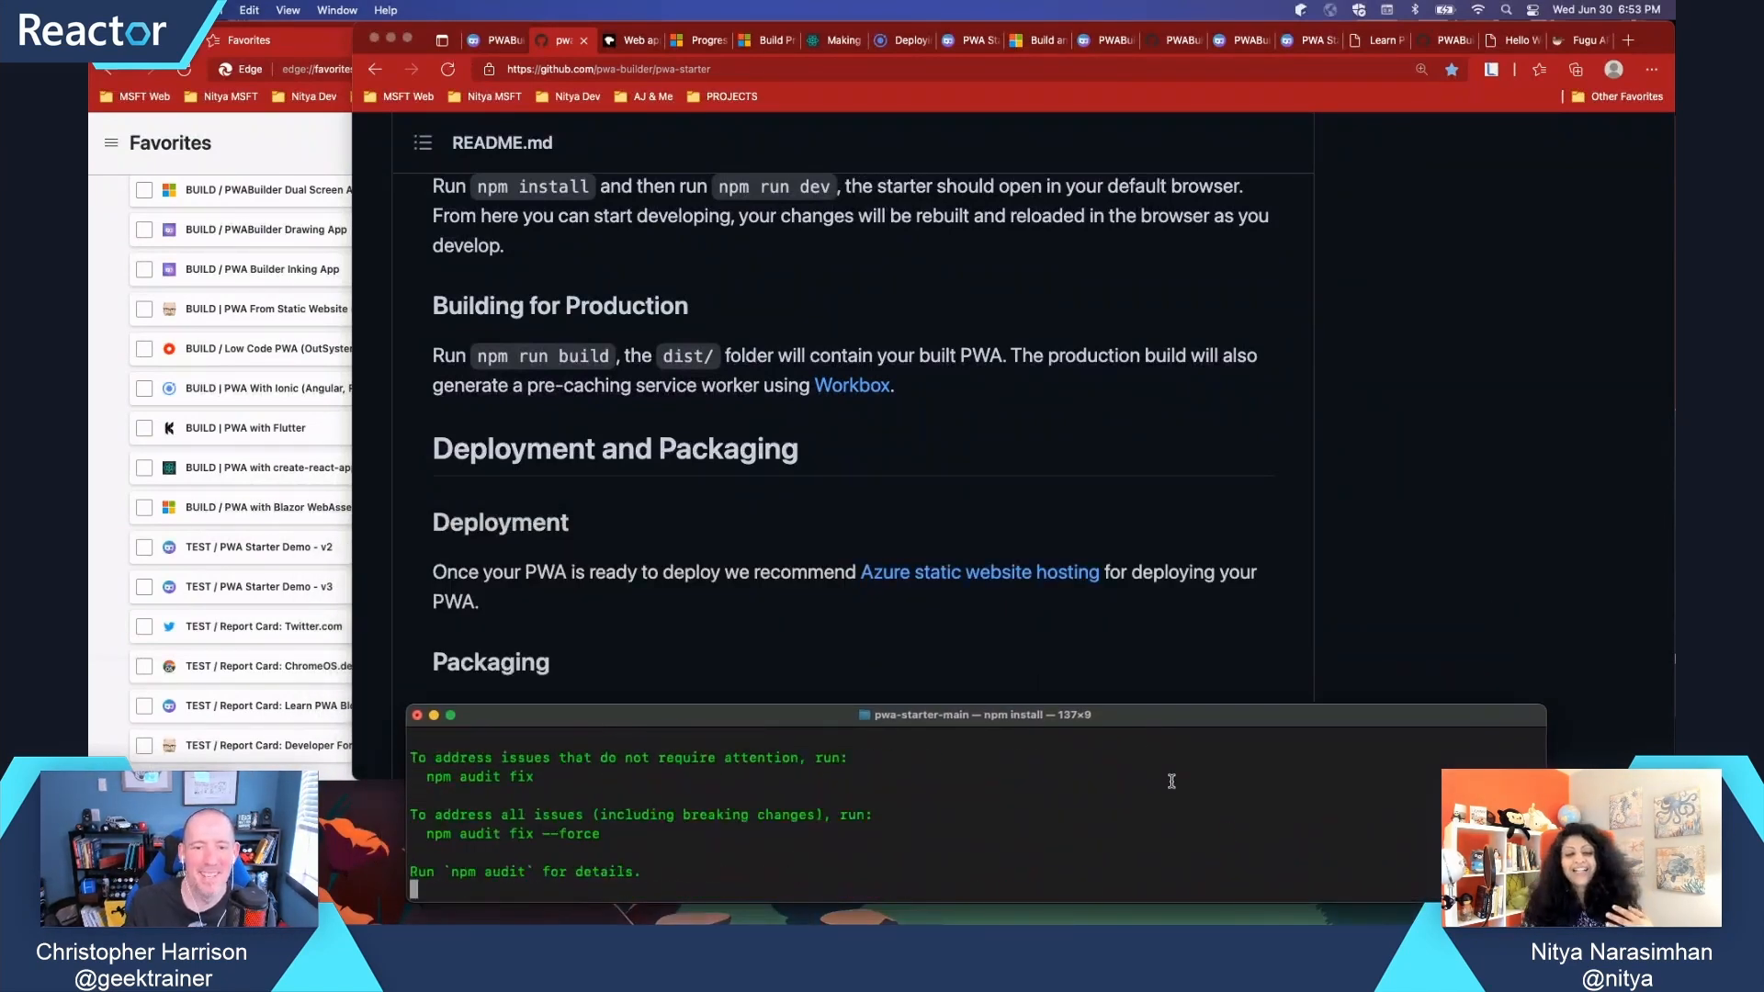
Run npm run dev in pwa-starter-main to serve the app on localhost:8000
{"action": "type", "text": "n"}
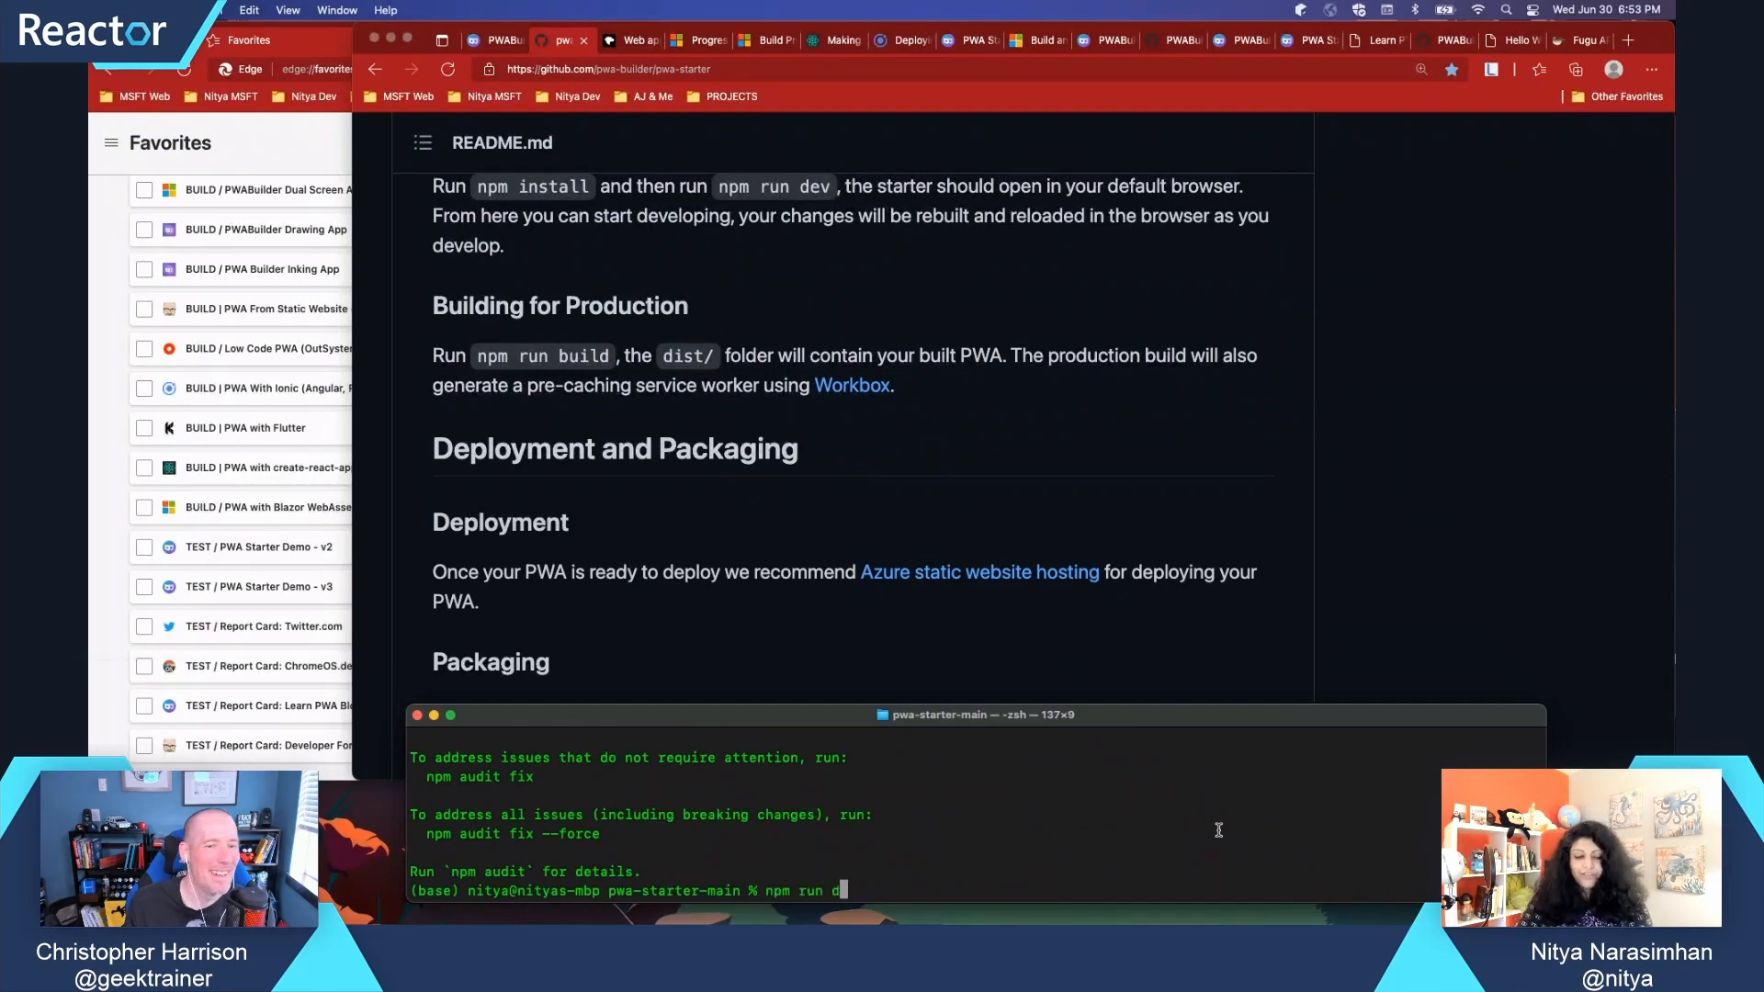
{"action": "key", "text": "Enter"}
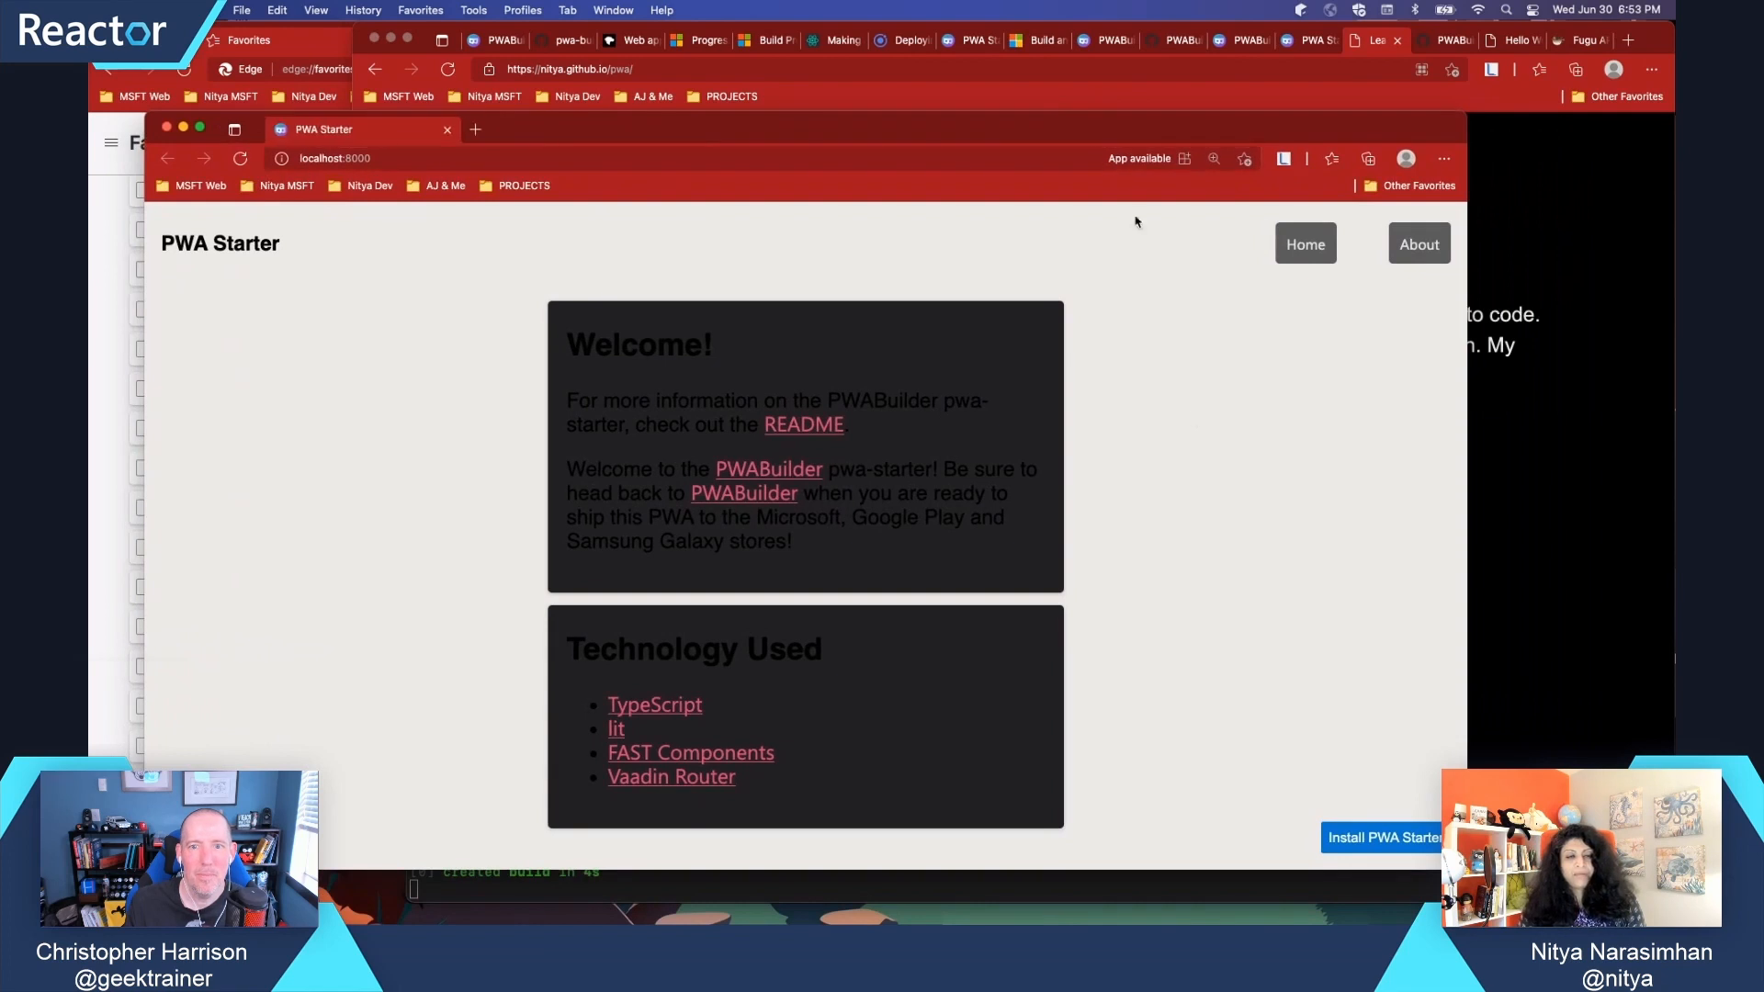
Inspect the localhost:8000 PWA Starter page to bring up Edge DevTools
{"action": "left_click_drag", "start_coordinate": [567, 345], "coordinate": [1018, 541]}
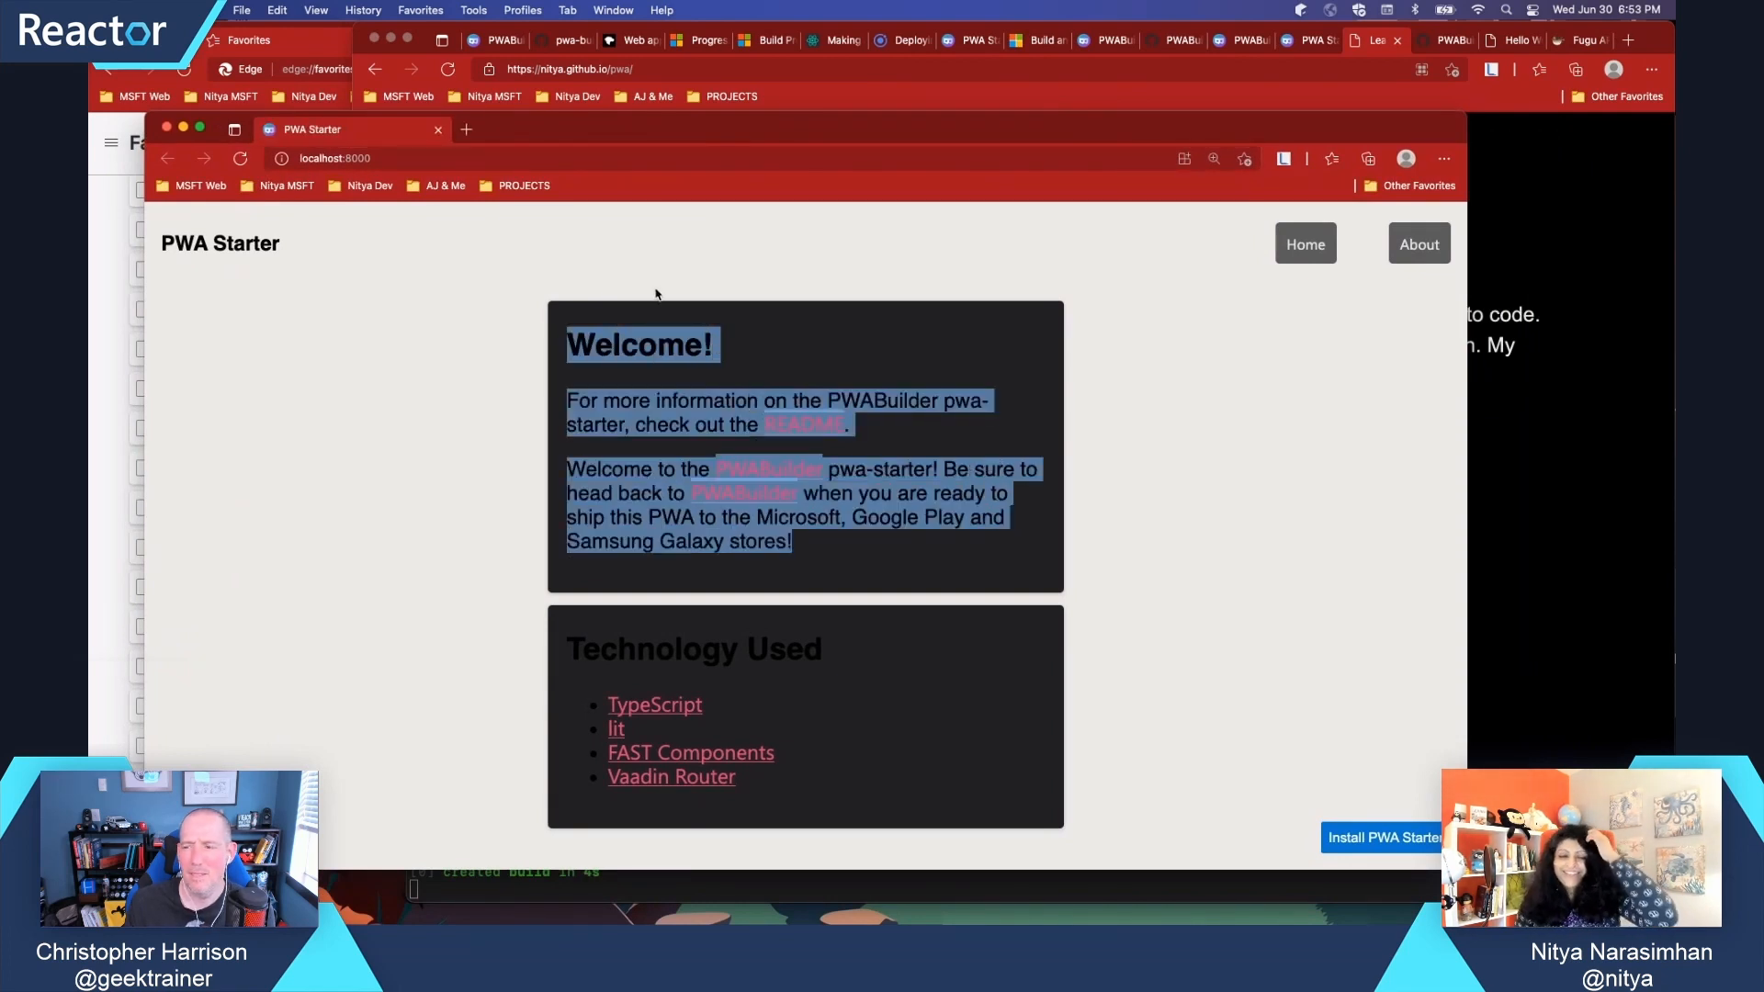
{"action": "left_click", "coordinate": [789, 292]}
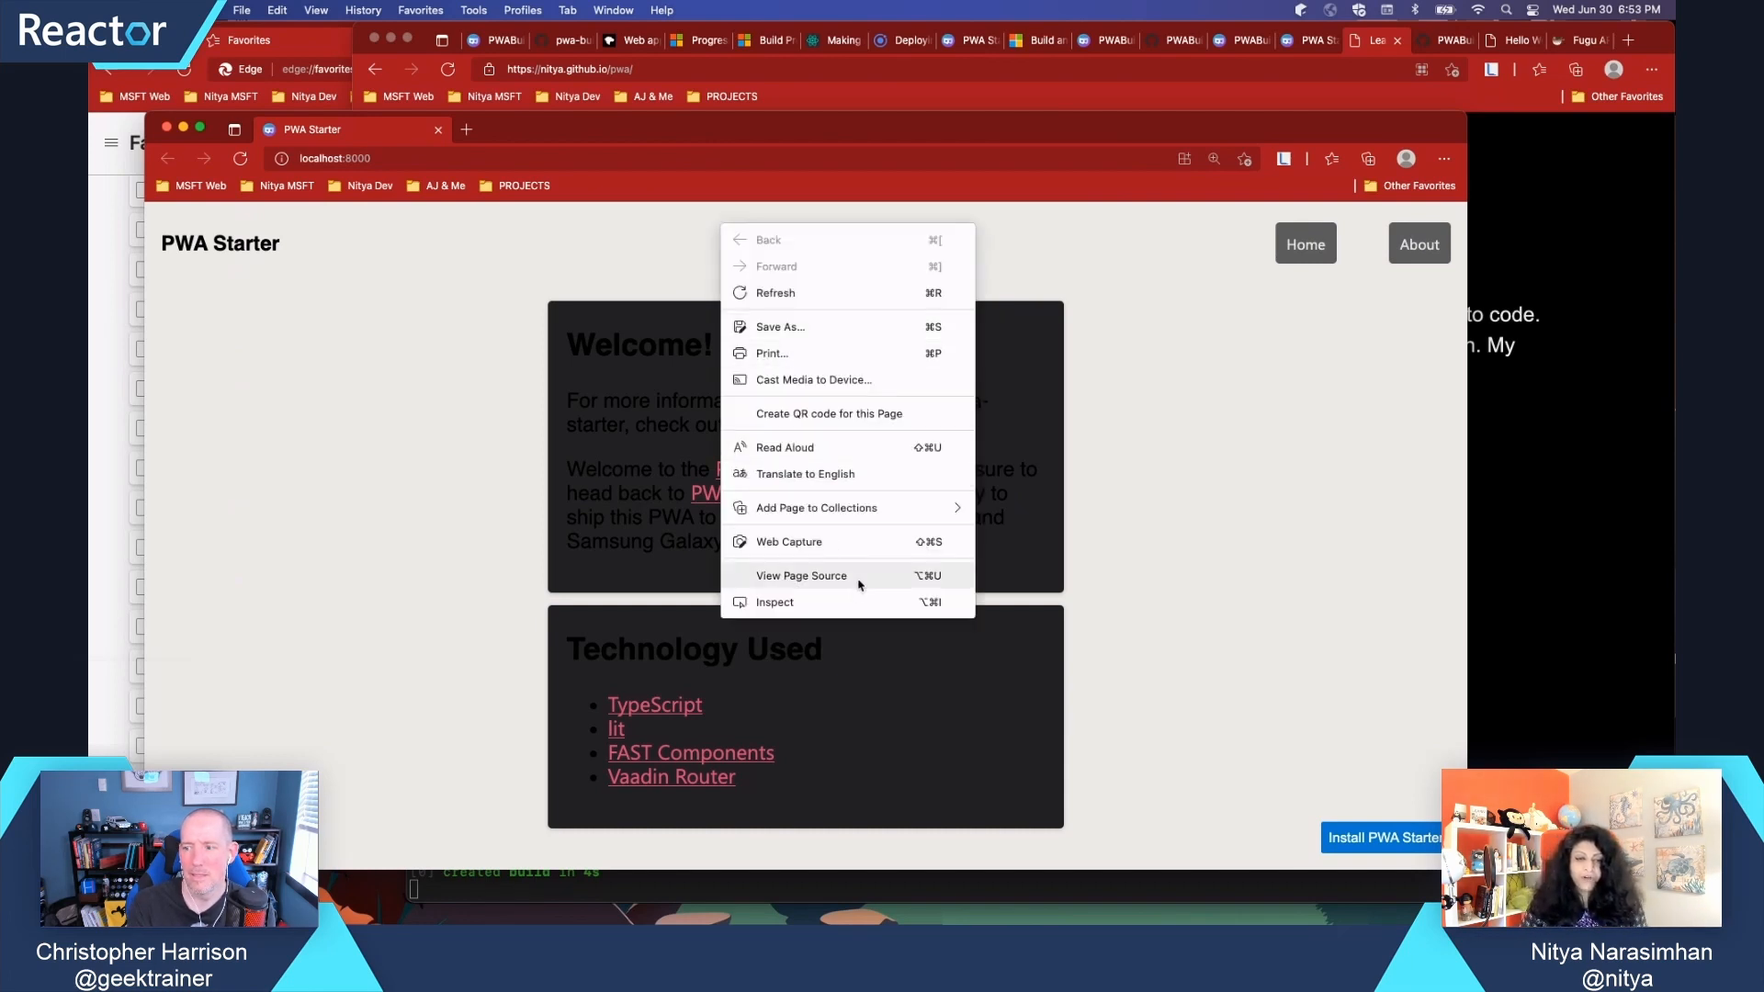
{"action": "left_click", "coordinate": [774, 602]}
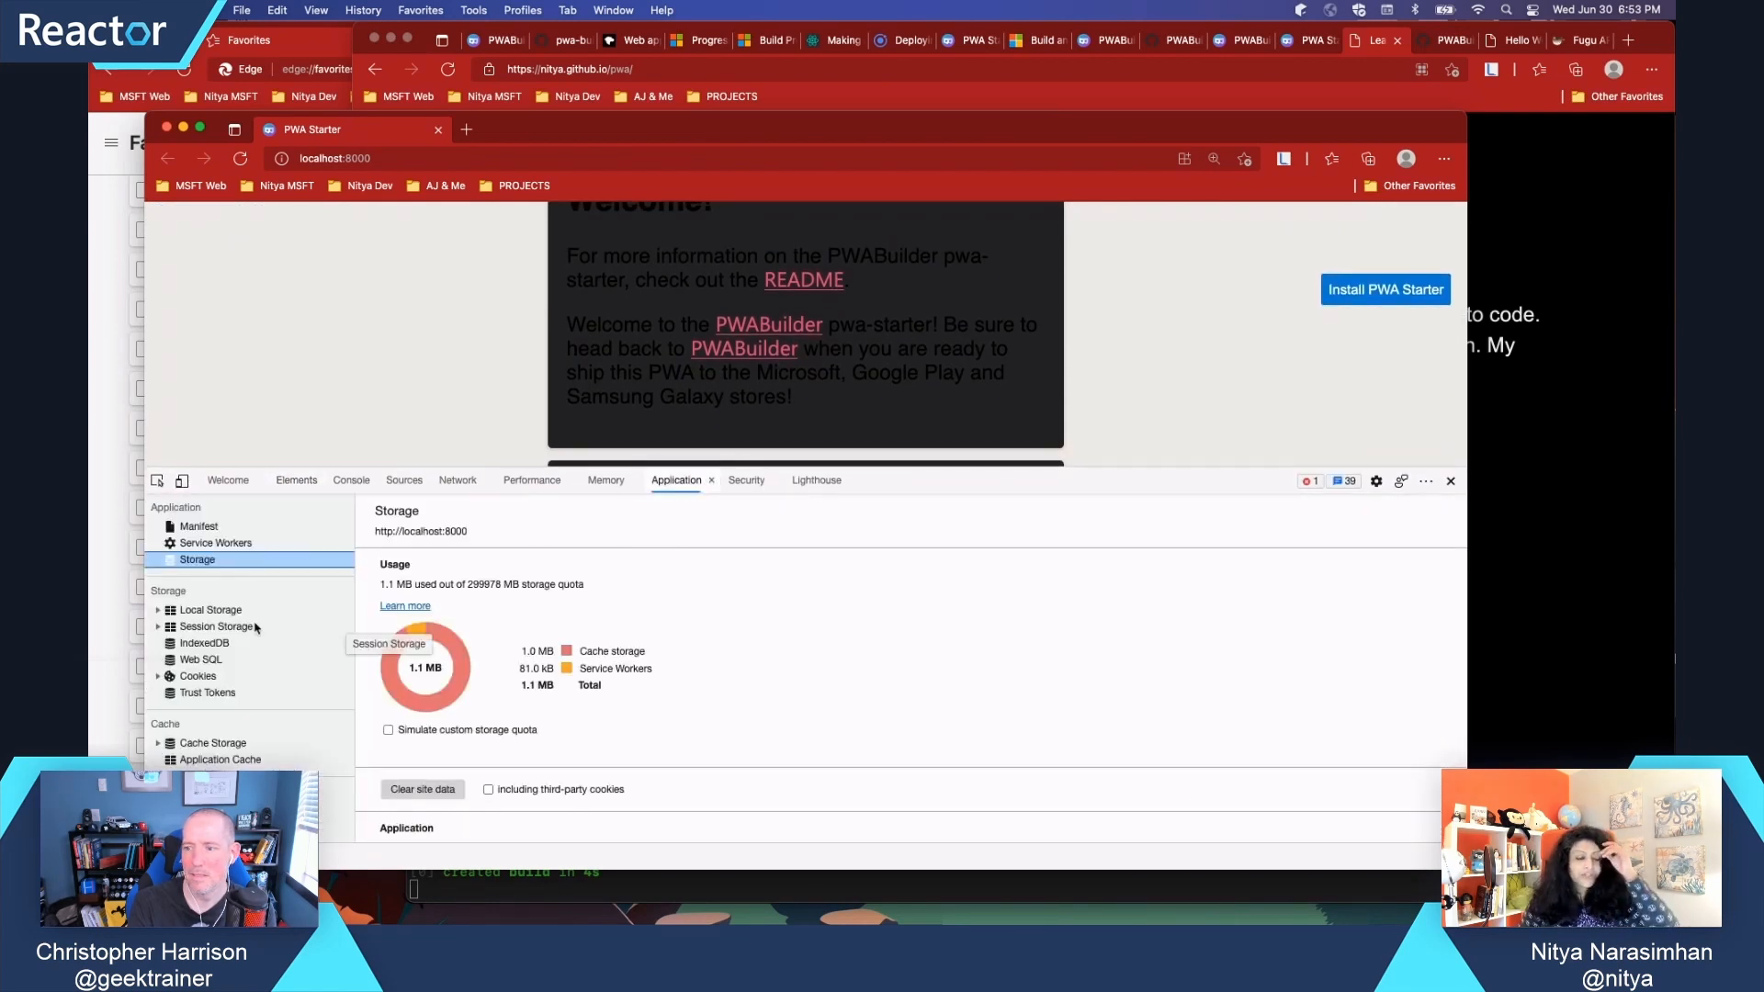
View the Service Workers status, then the Manifest details, in the DevTools Application panel
{"action": "left_click", "coordinate": [214, 542]}
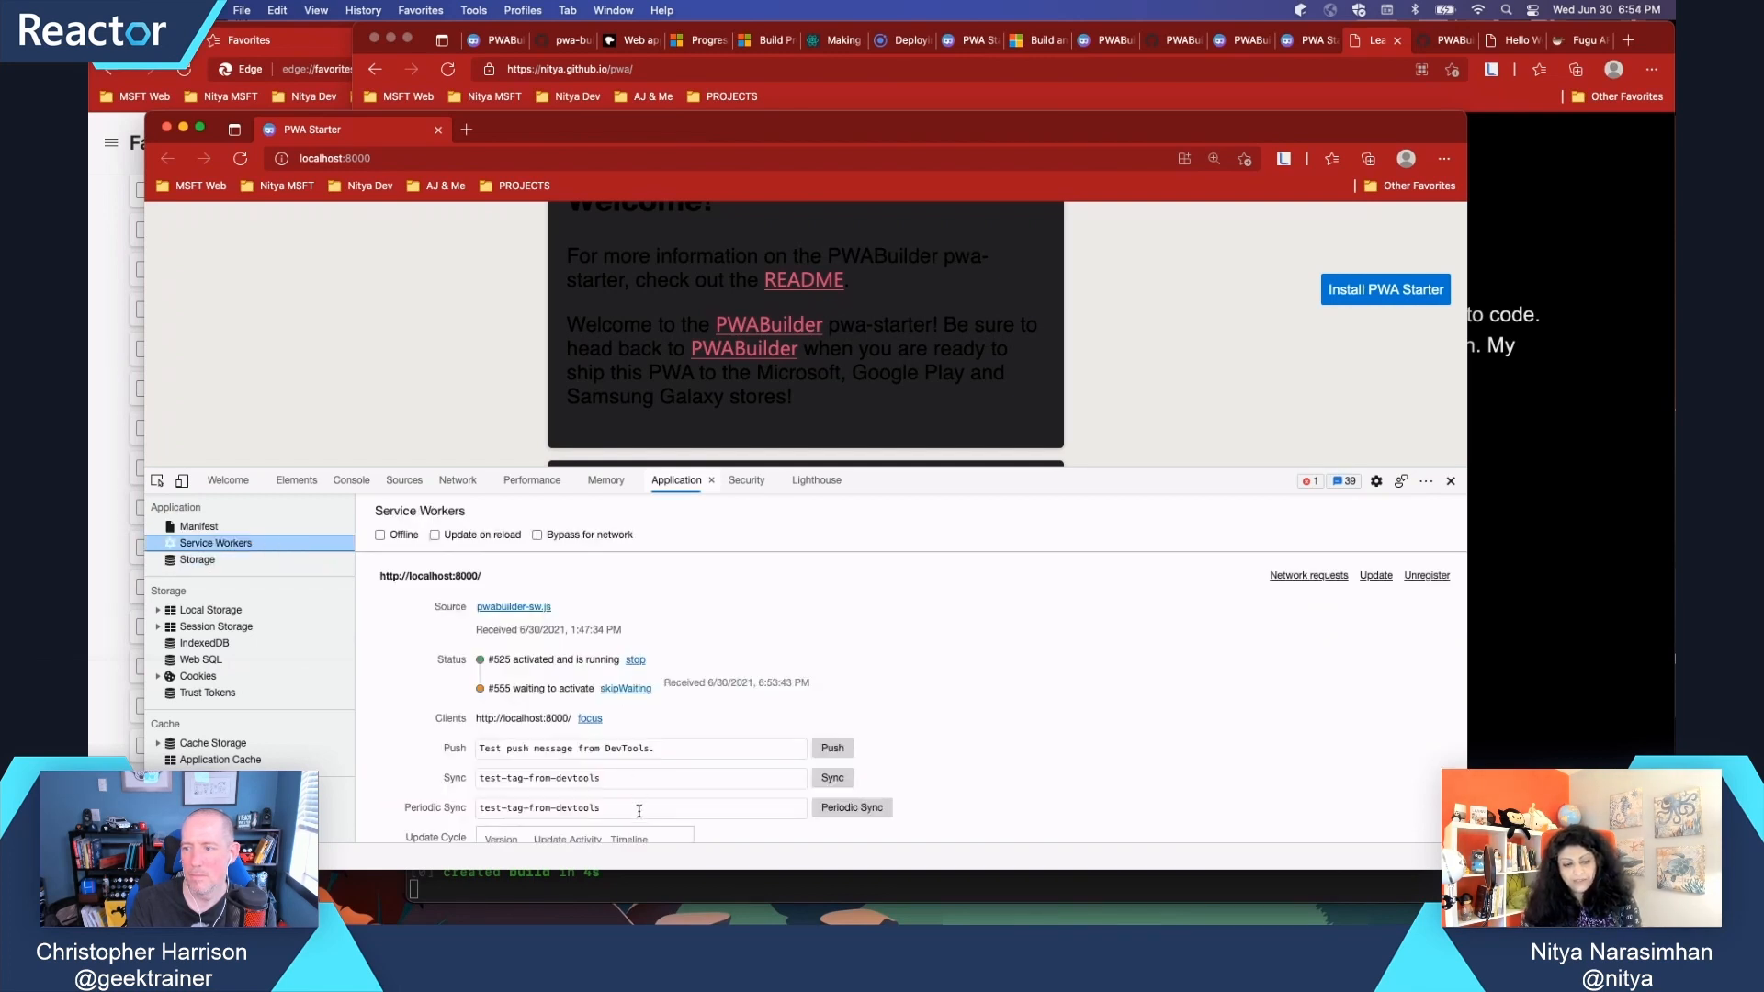
{"action": "mouse_move", "coordinate": [260, 550]}
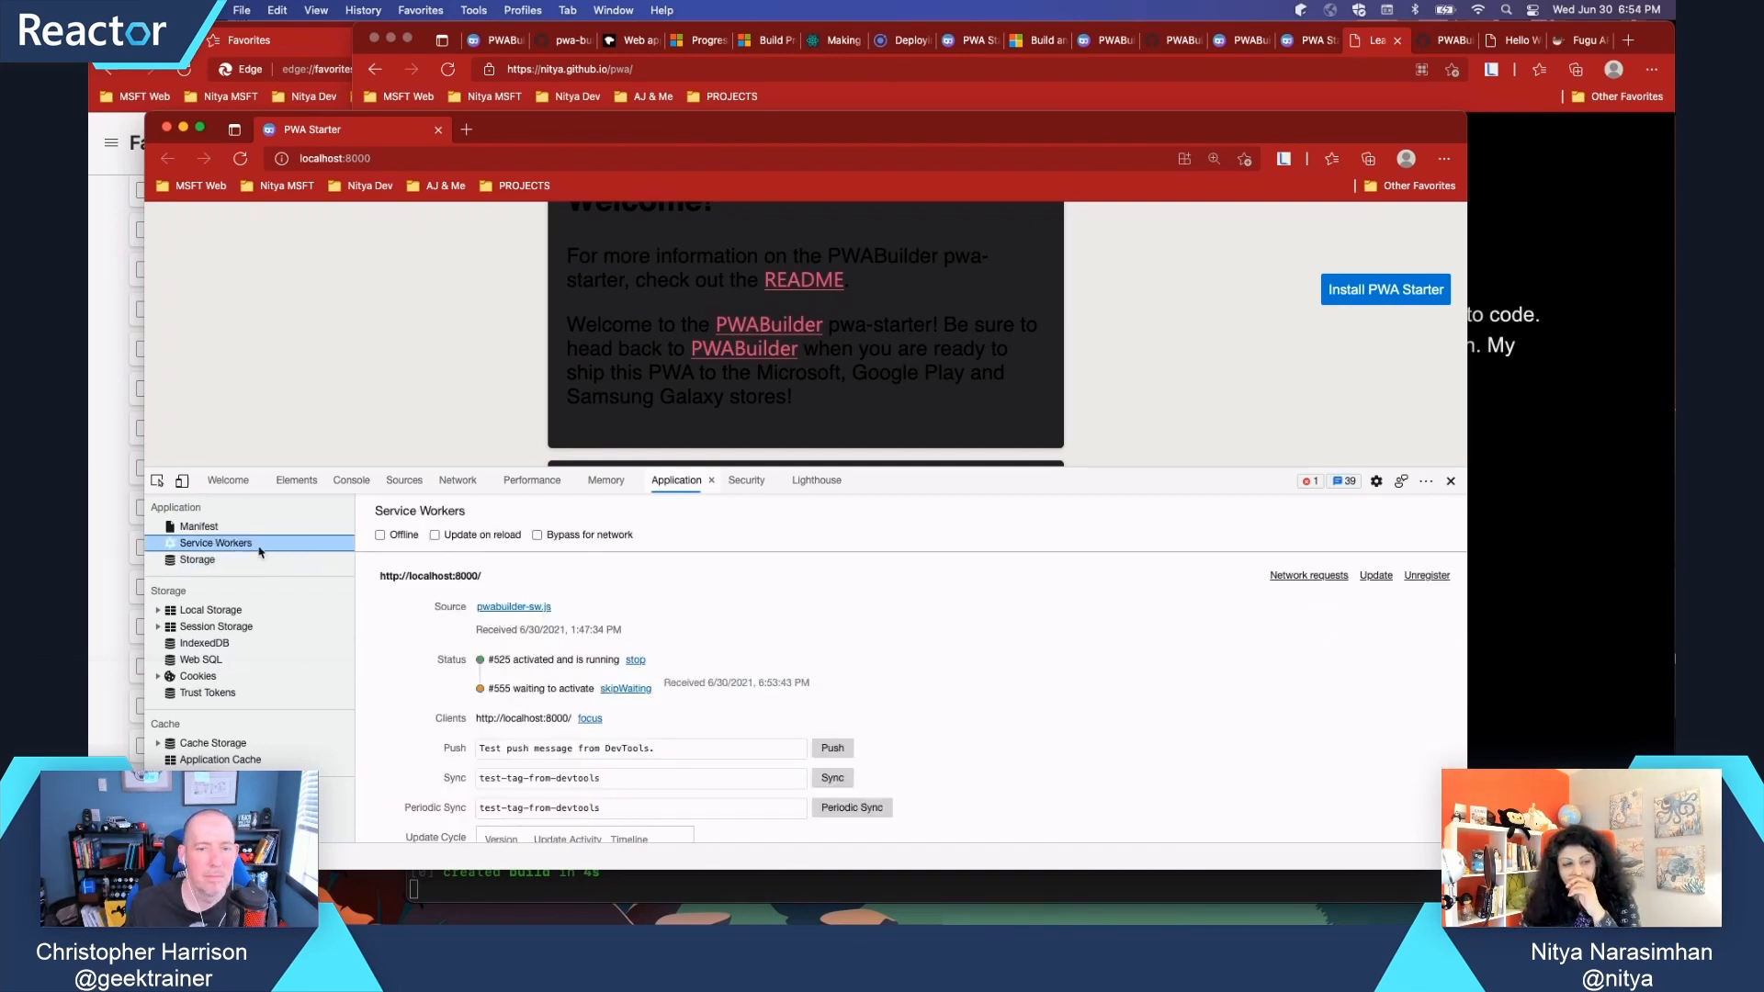
{"action": "left_click", "coordinate": [199, 527]}
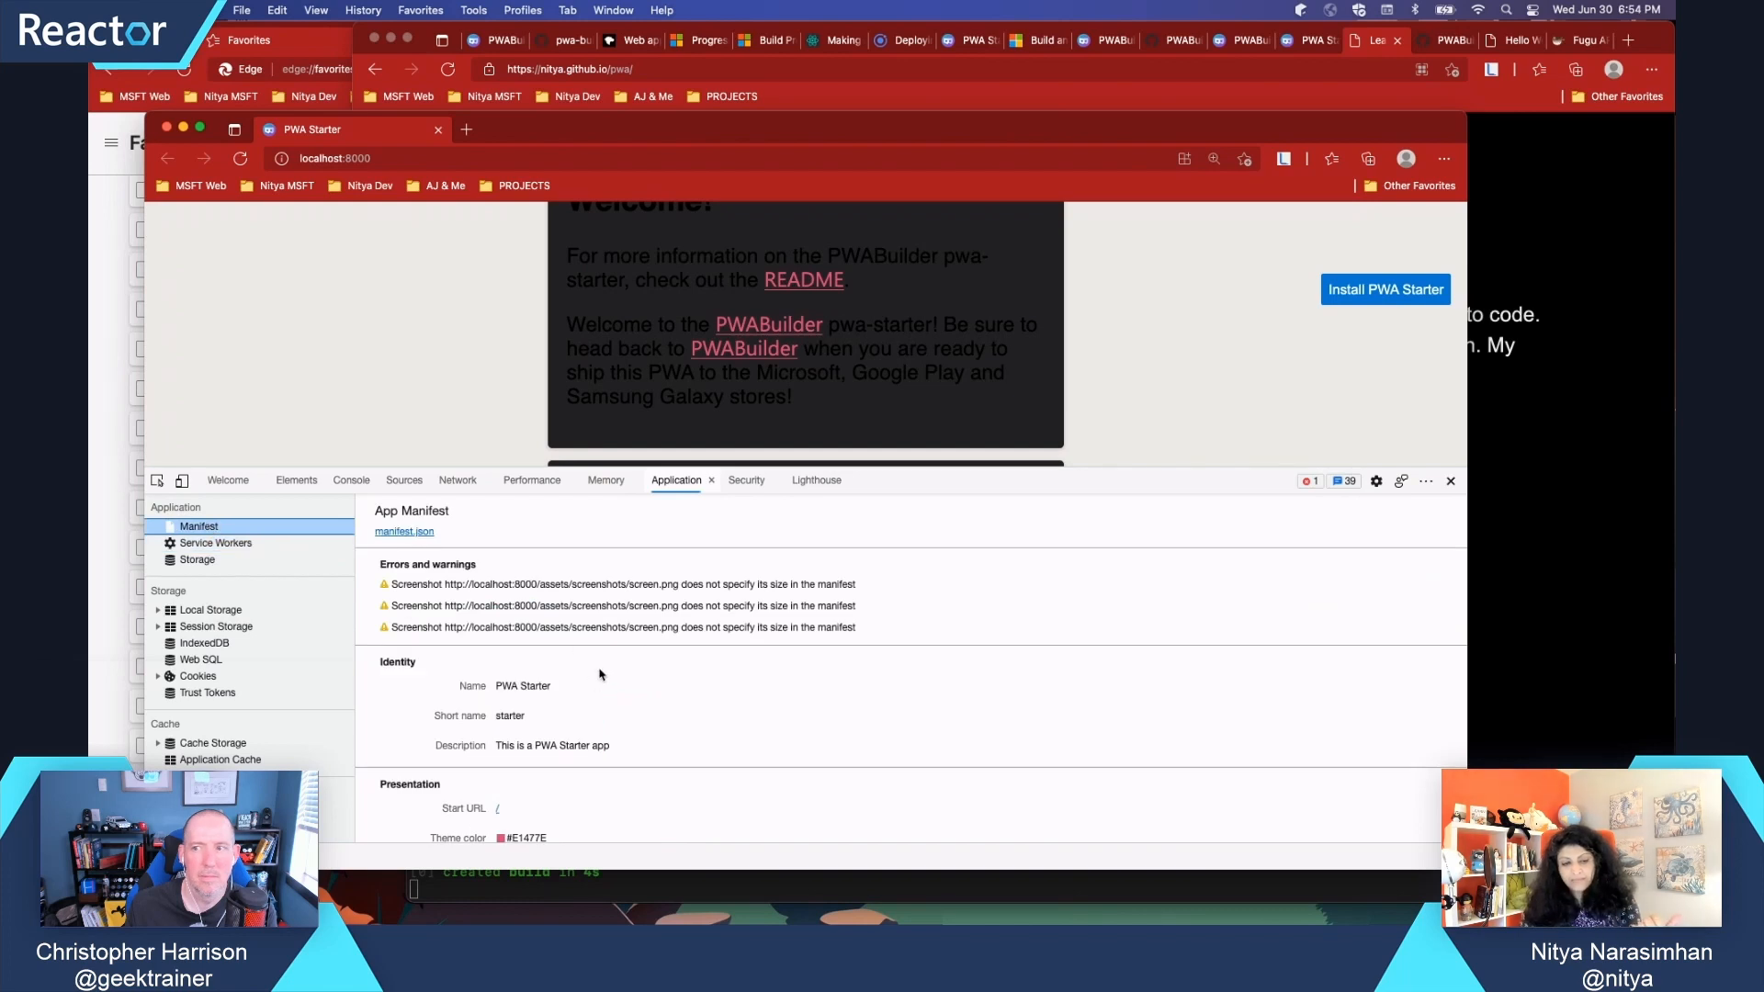
{"action": "mouse_move", "coordinate": [748, 594]}
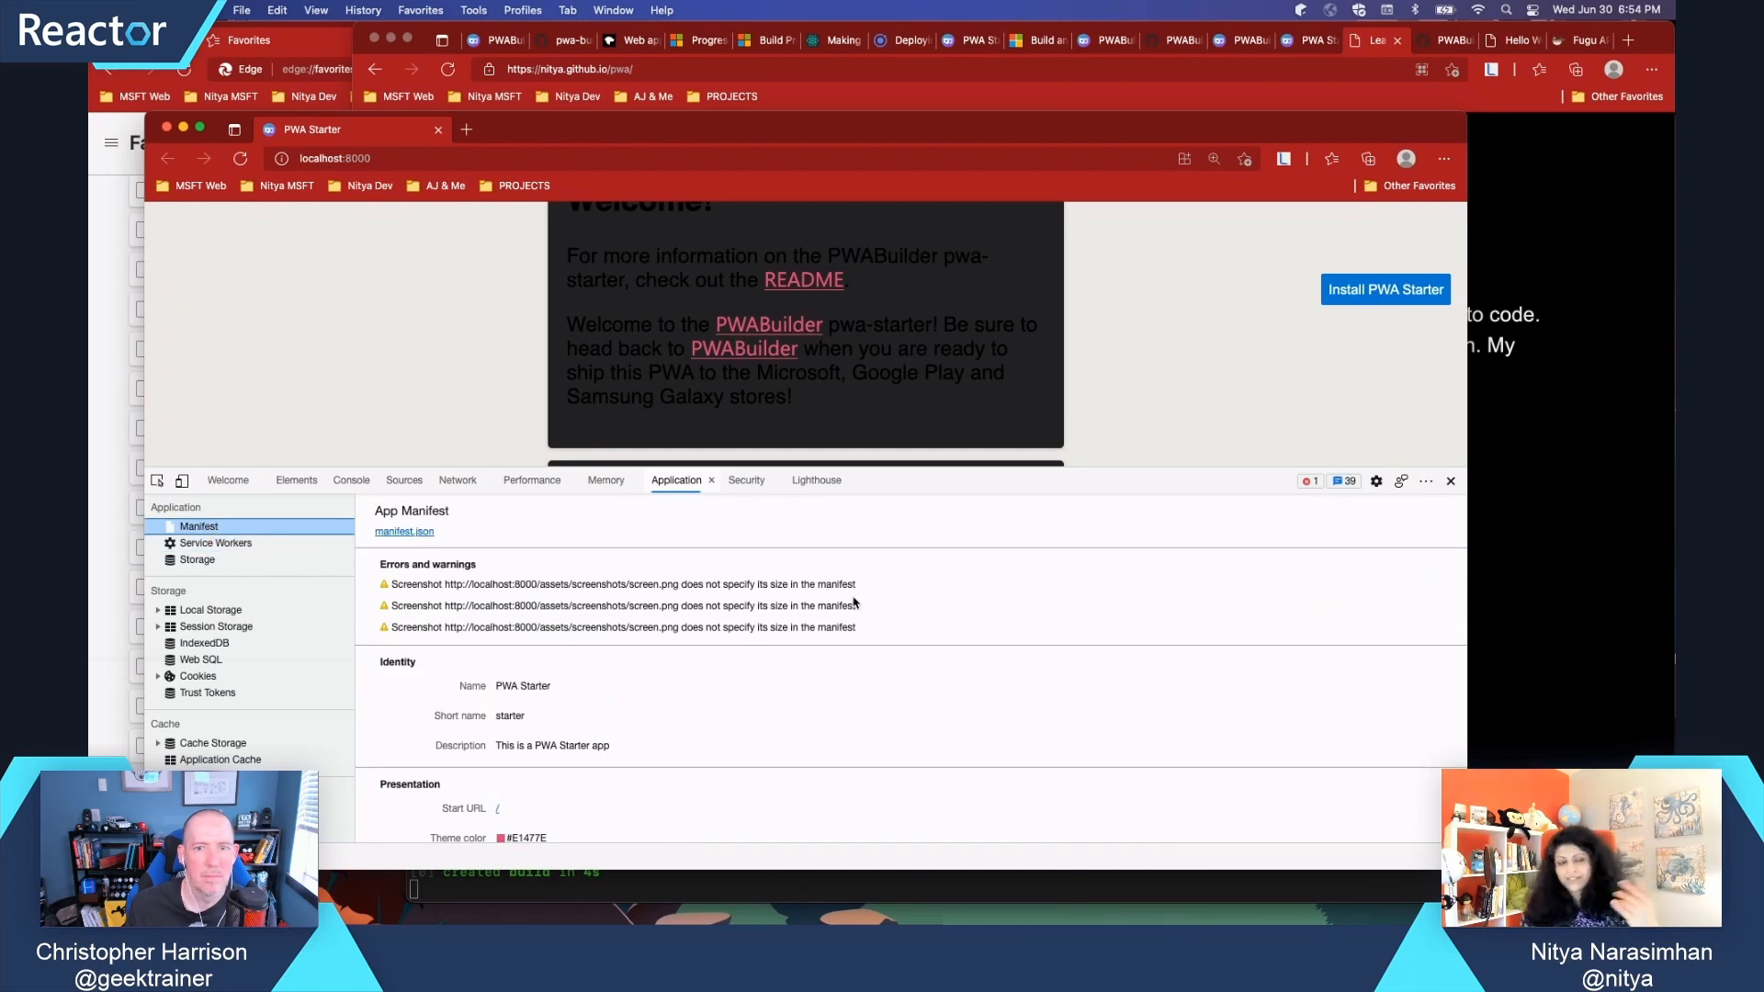
{"action": "mouse_move", "coordinate": [781, 457]}
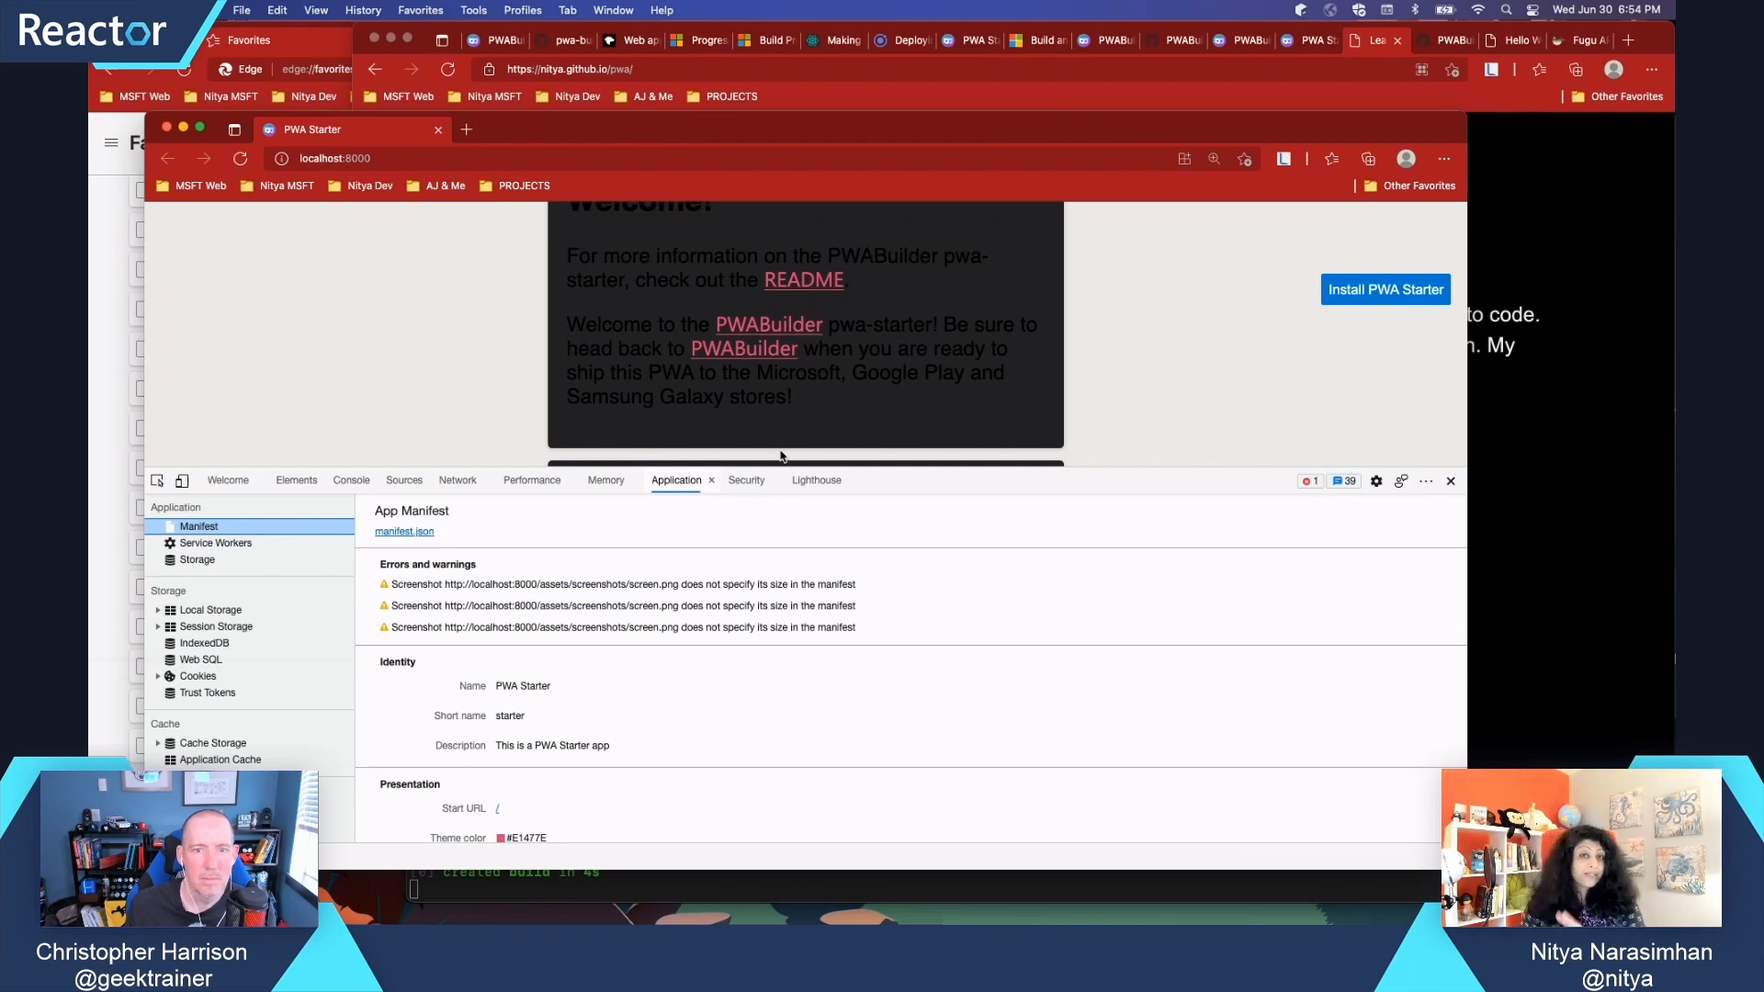
{"action": "mouse_move", "coordinate": [728, 459]}
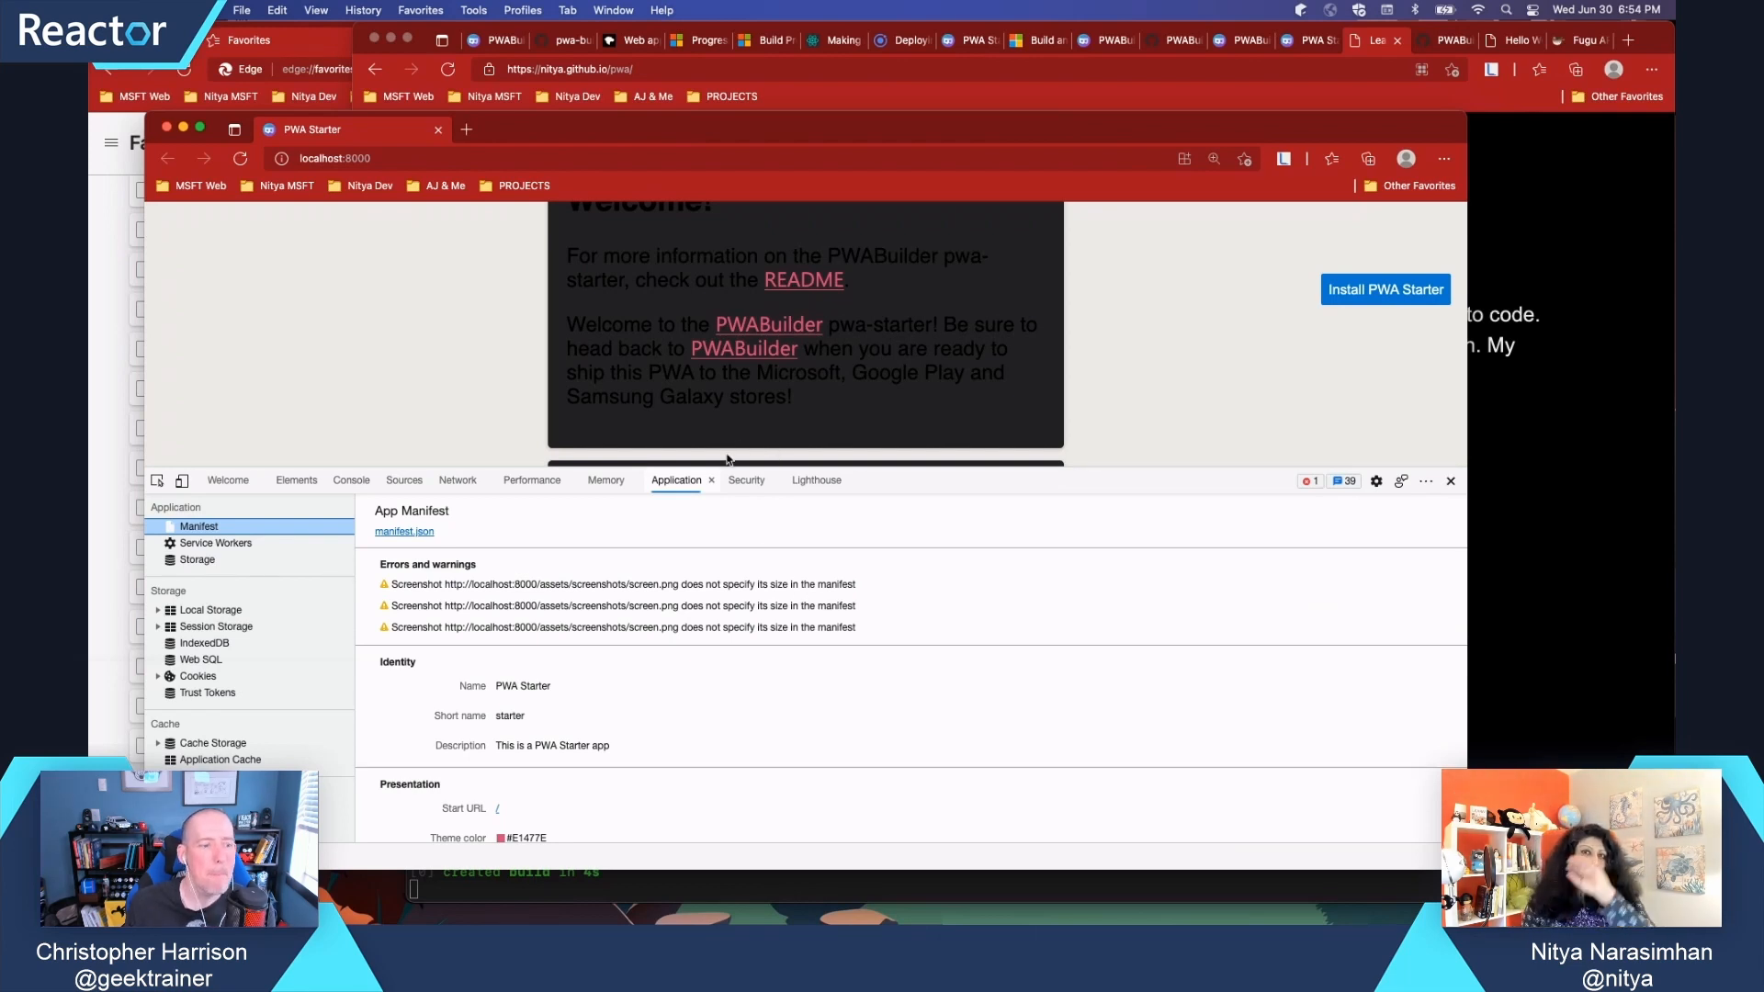